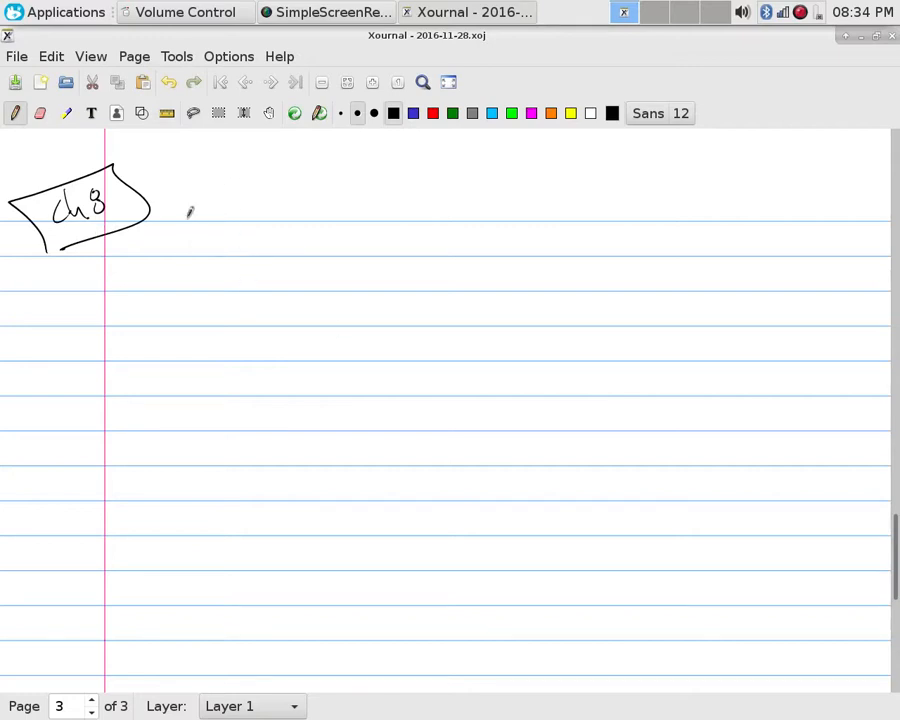
mouse_move(148, 258)
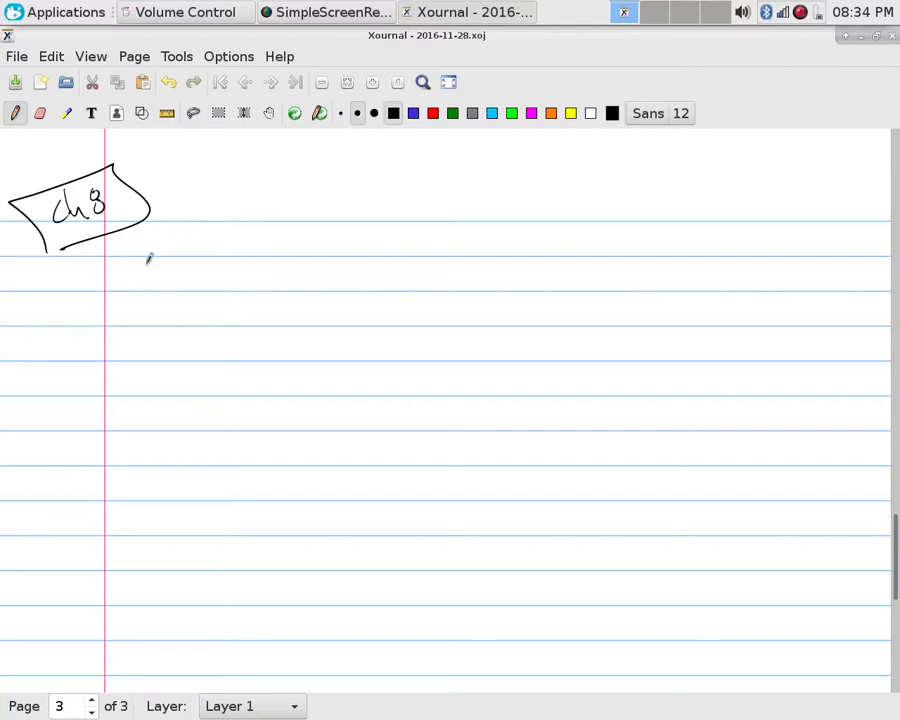
- Write a boxed '8.1' followed by the title 'Applications of Recurrence Relations.'
left_click_drag(100, 276, 130, 280)
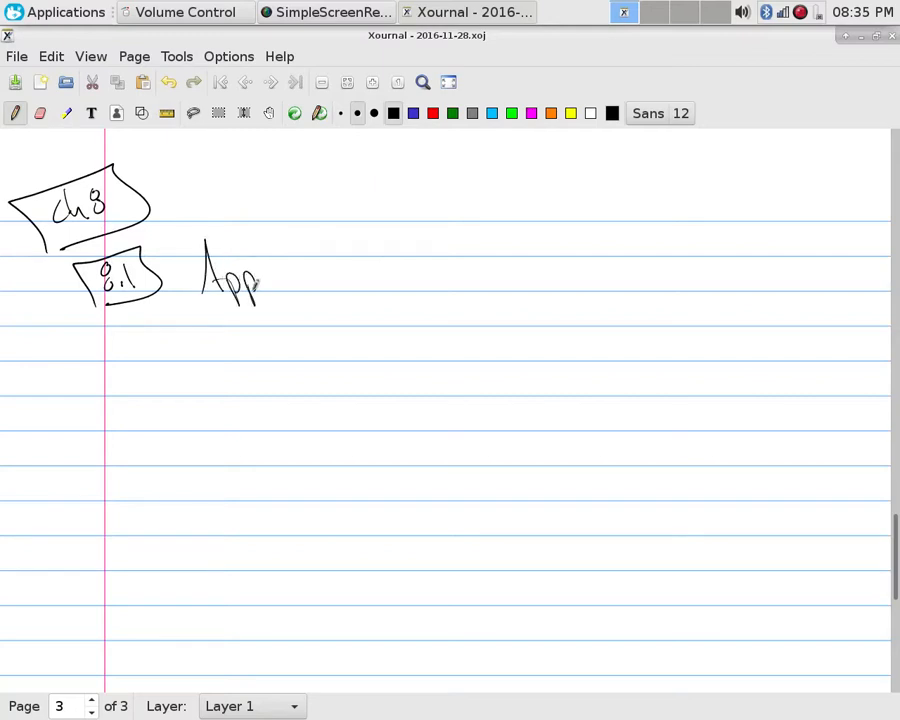
left_click_drag(258, 280, 318, 276)
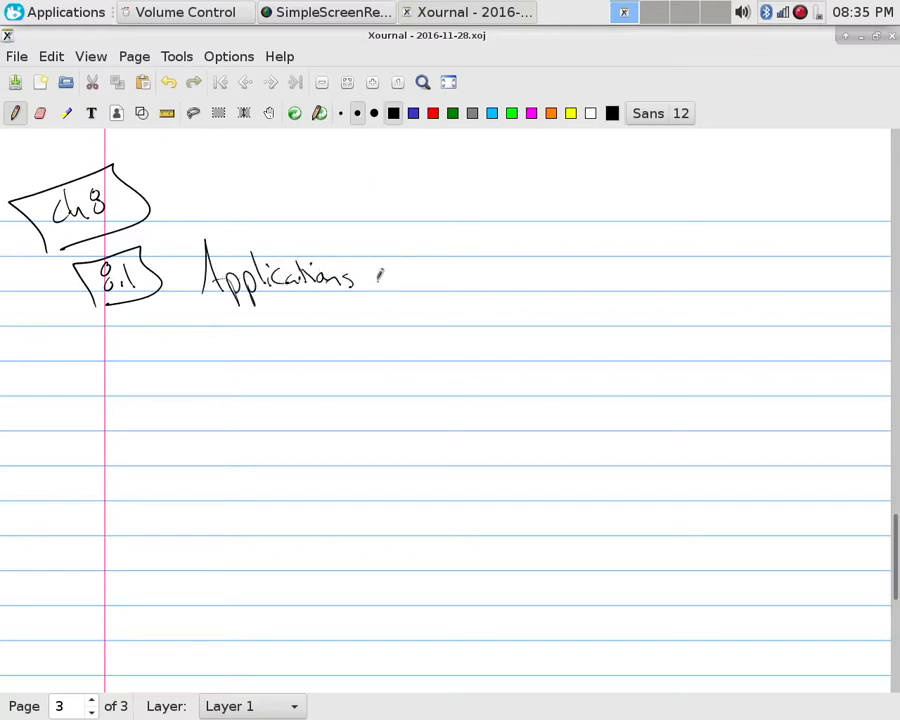
left_click_drag(376, 270, 456, 276)
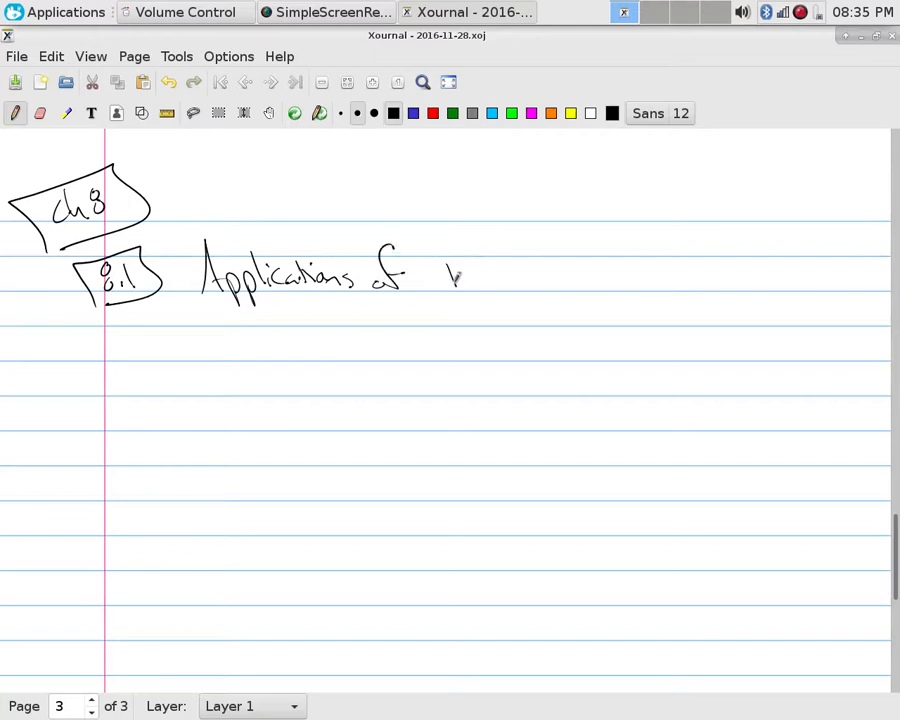
left_click_drag(440, 276, 510, 284)
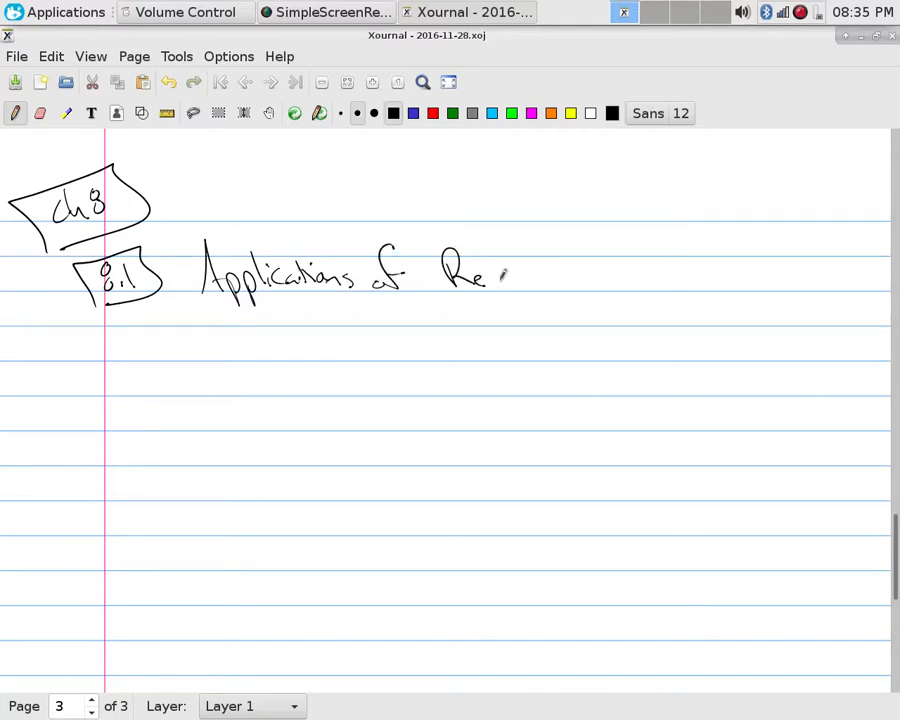
left_click_drag(500, 276, 550, 284)
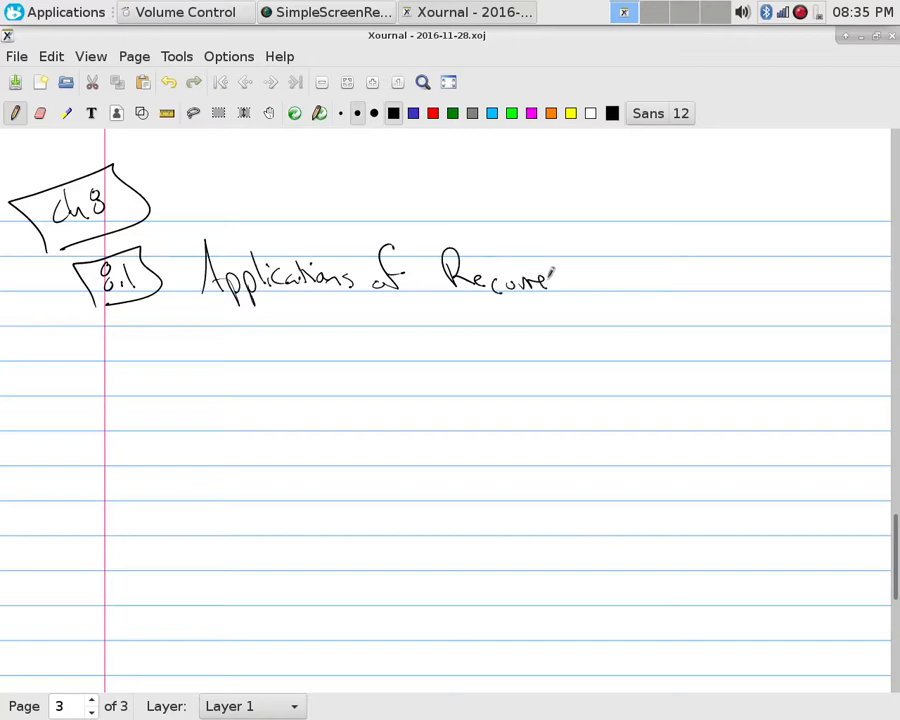
left_click_drag(544, 280, 656, 276)
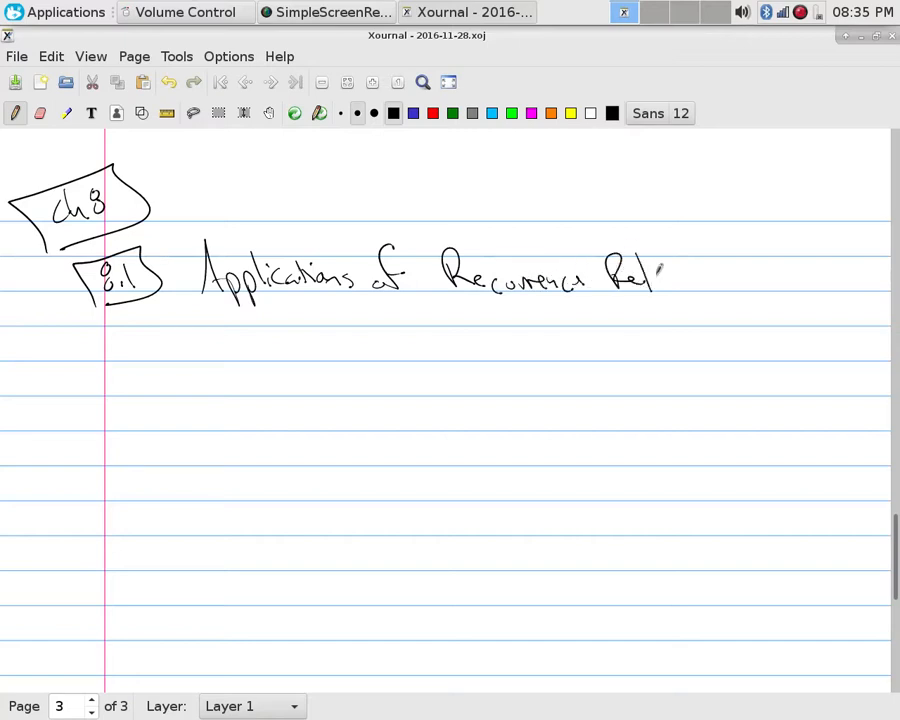
left_click_drag(656, 270, 716, 280)
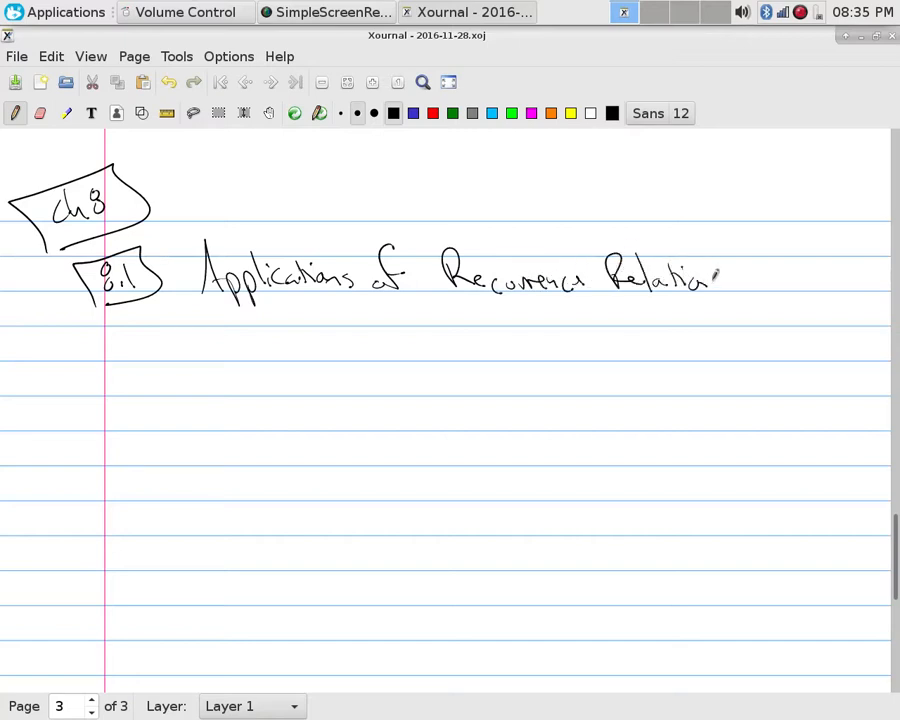
left_click_drag(700, 278, 744, 290)
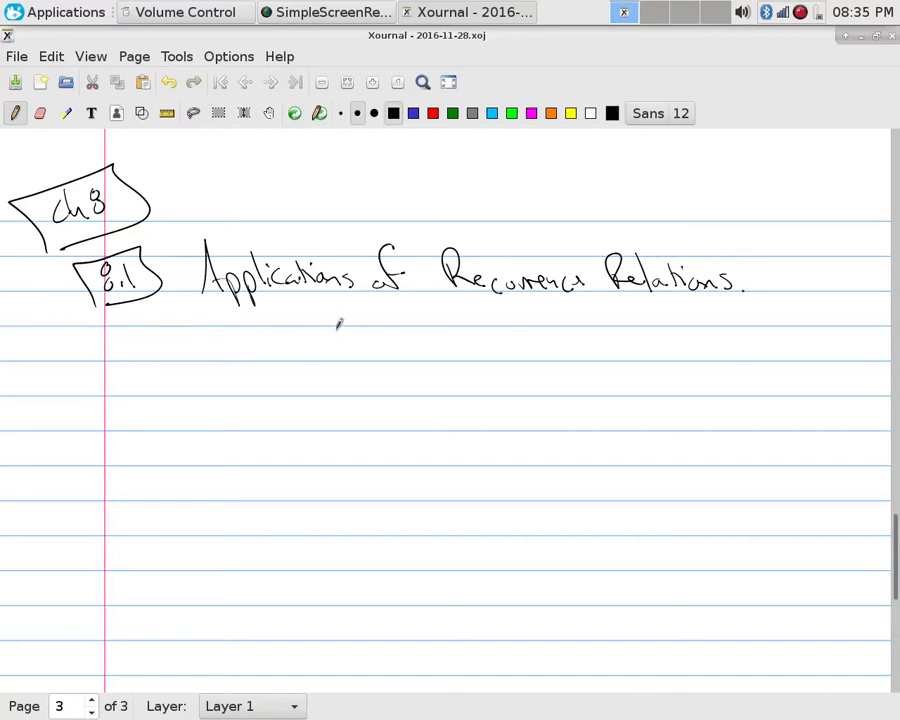
- Write underlined '(Induction)' with 'Basis Step' and a boxed 'Inductive Step' beside it
left_click_drag(124, 344, 180, 384)
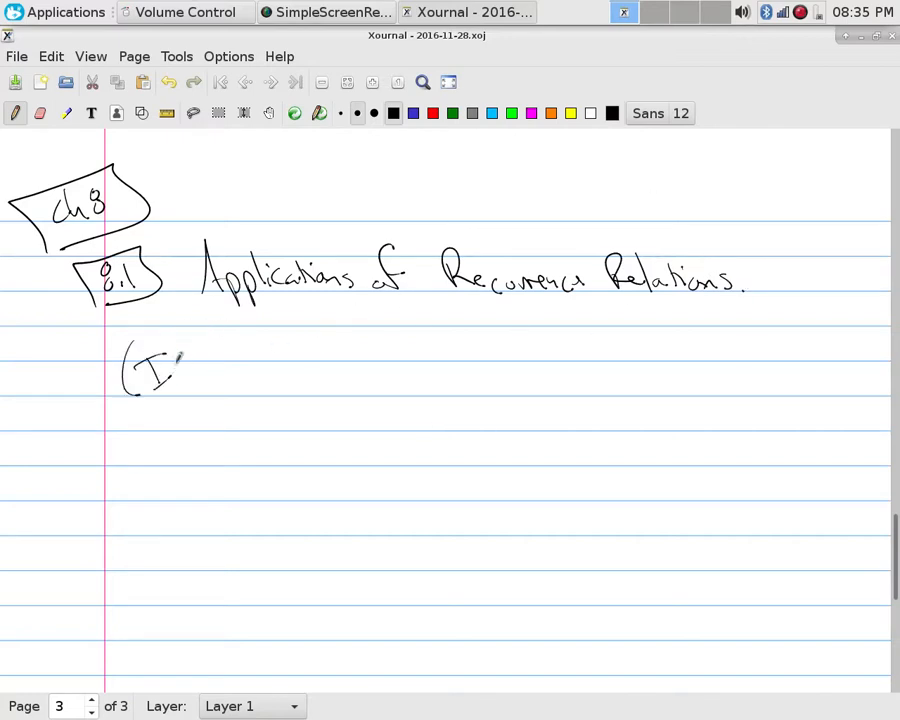
left_click_drag(176, 356, 260, 350)
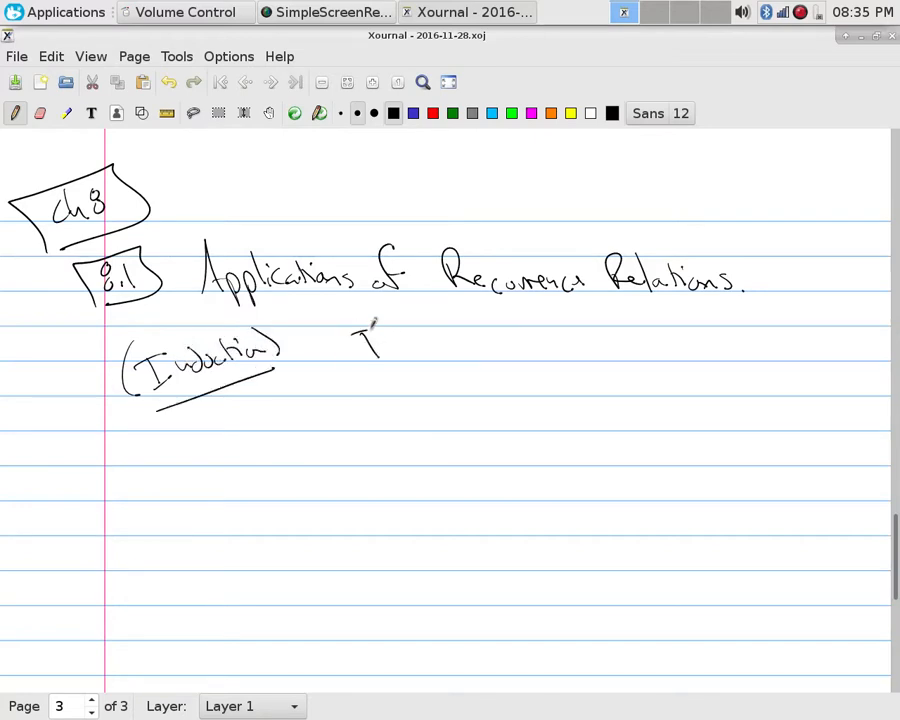
left_click_drag(360, 340, 480, 344)
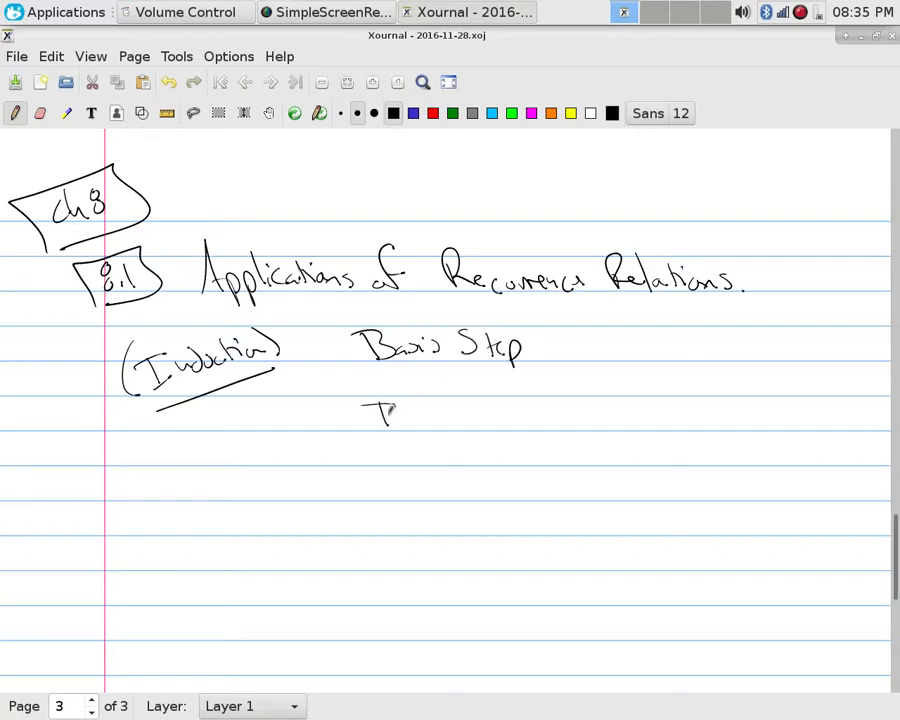
left_click_drag(370, 414, 476, 410)
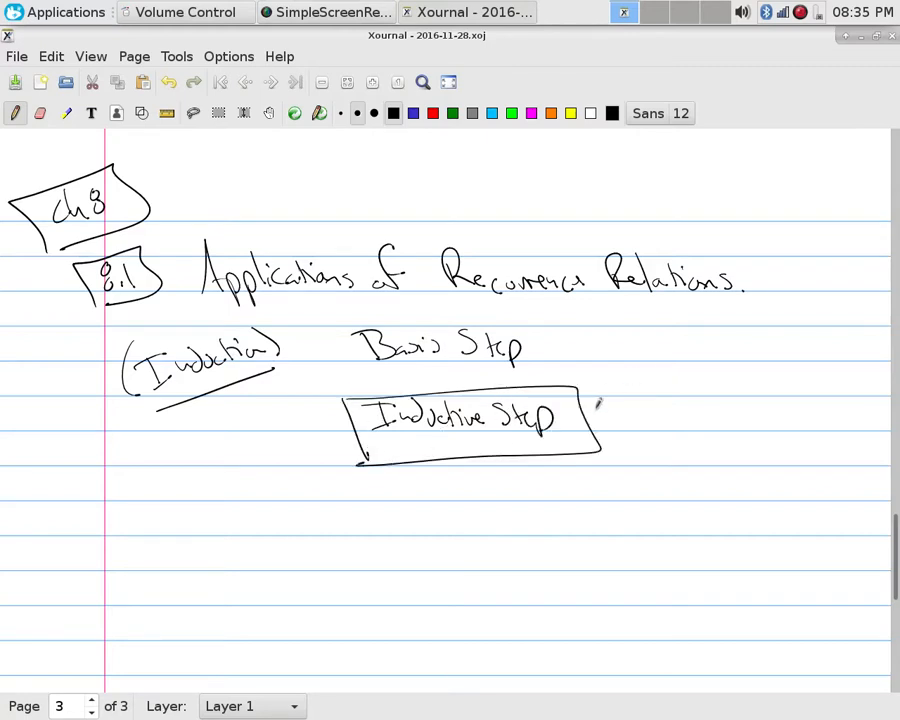
- Draw two arrows from Inductive Step to 'Inductive Formula' and 'Recurrence Relation'
left_click_drag(590, 404, 640, 400)
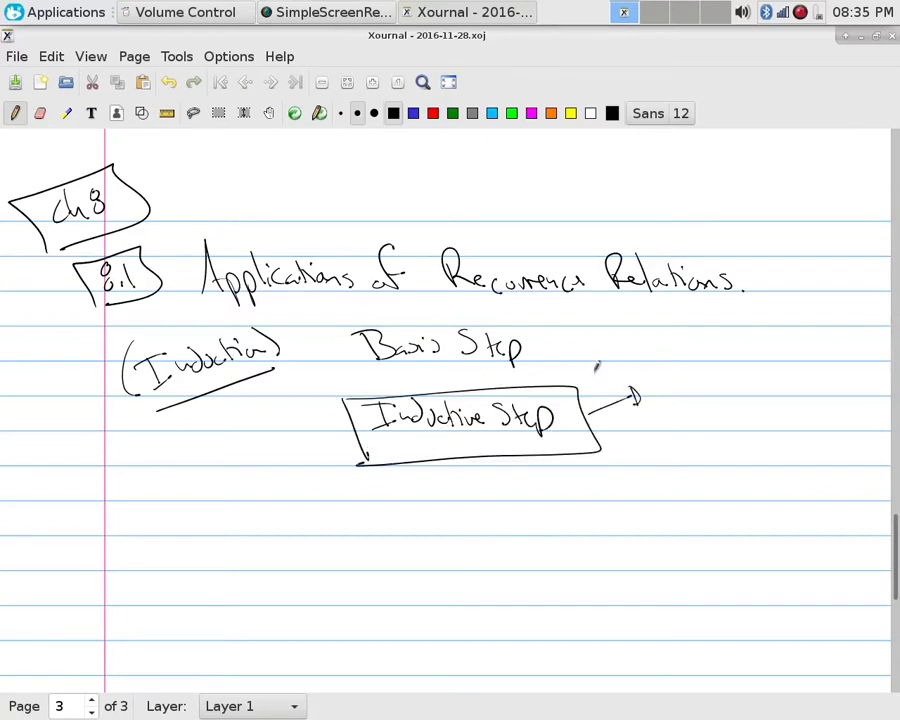
type("formula")
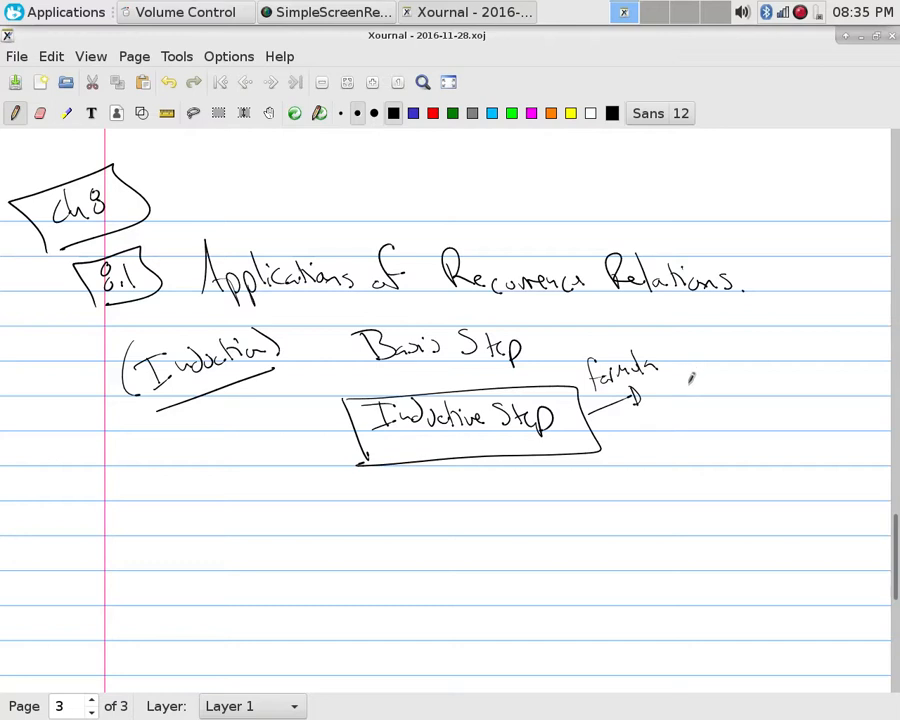
mouse_move(680, 382)
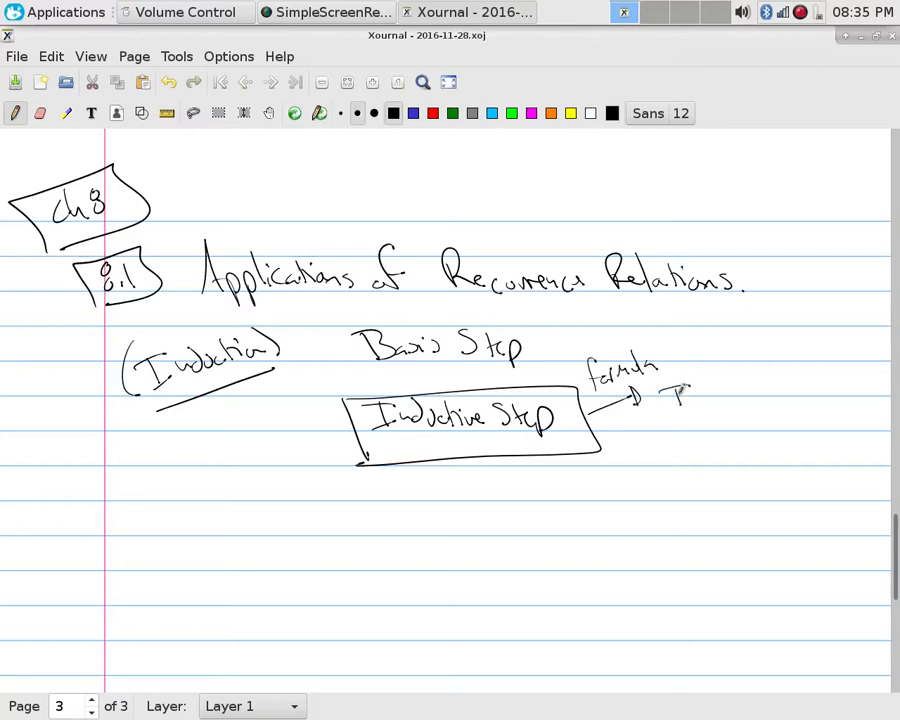
left_click_drag(670, 396, 756, 390)
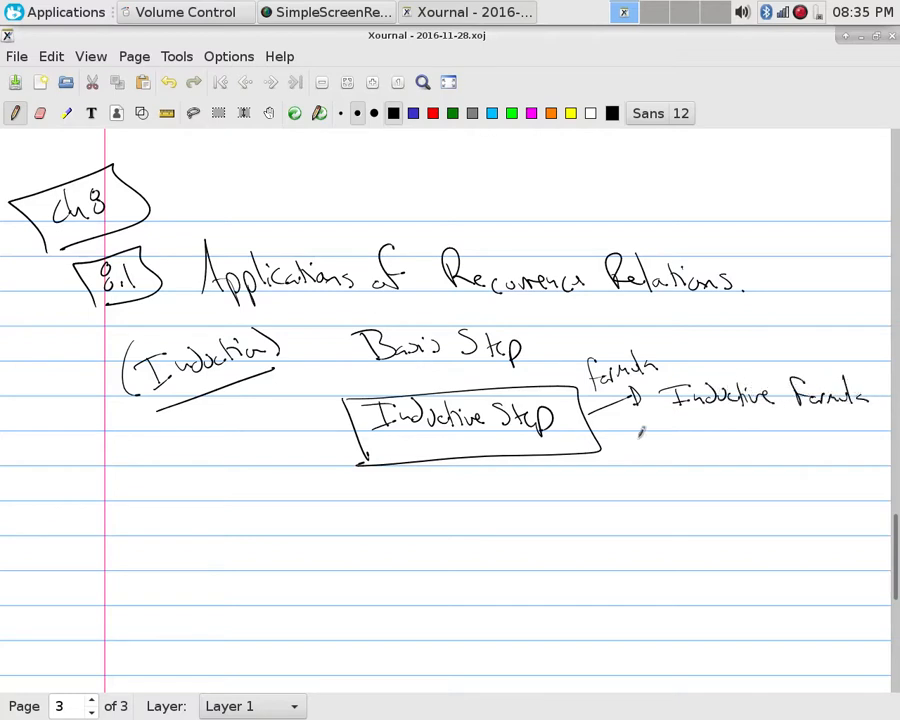
left_click_drag(600, 424, 640, 450)
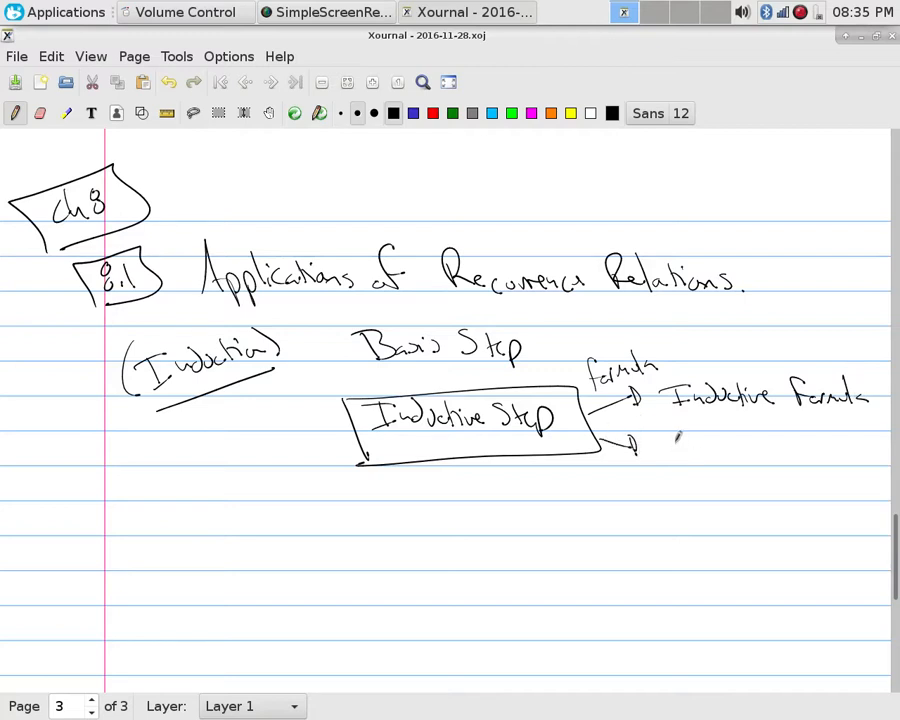
left_click_drag(672, 450, 744, 456)
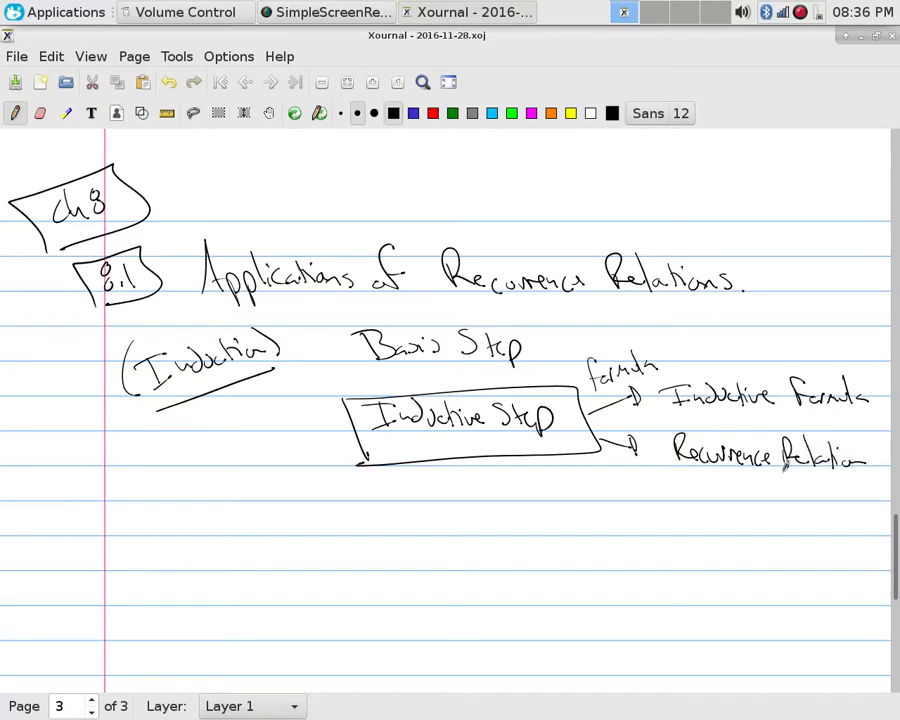
- Write a boxed 'Ex' with basis f0 = 0, f1 = 1 and fn = fn-1 + fn-2
scroll("down", 3)
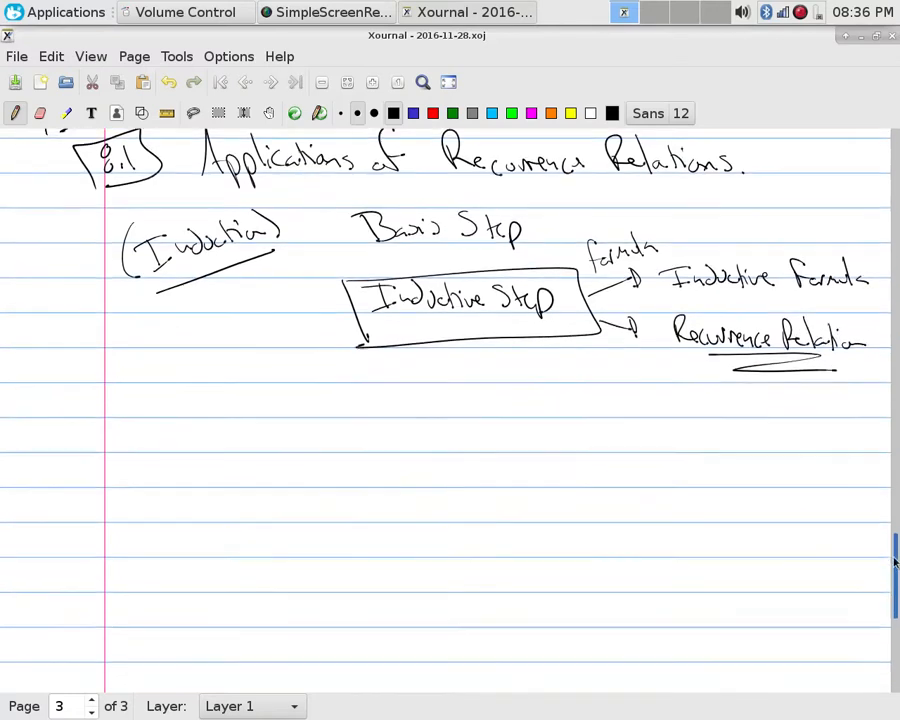
scroll("down", 3)
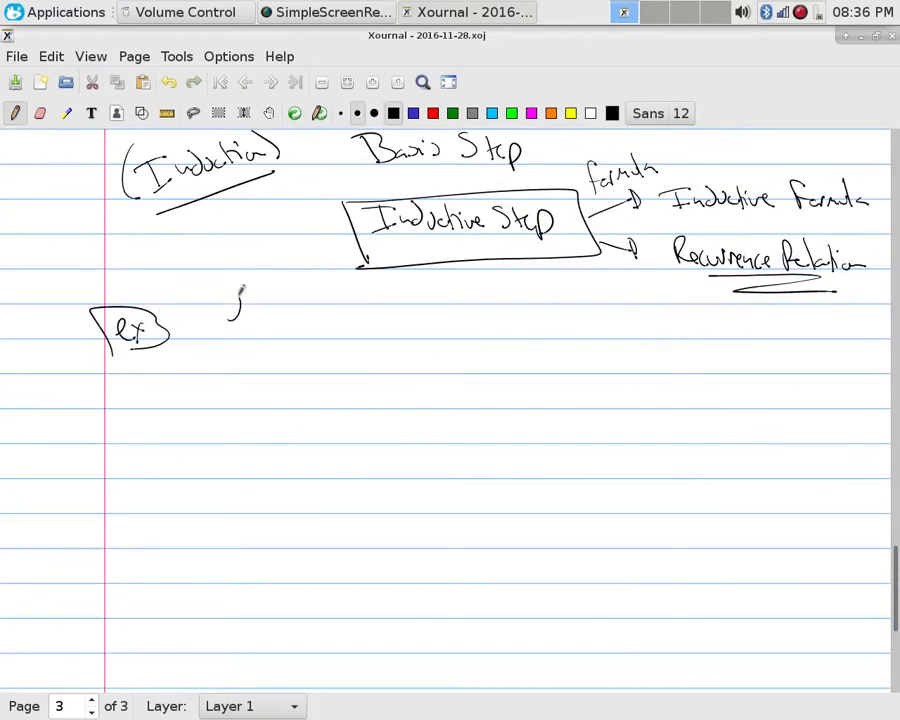
left_click_drag(236, 300, 316, 330)
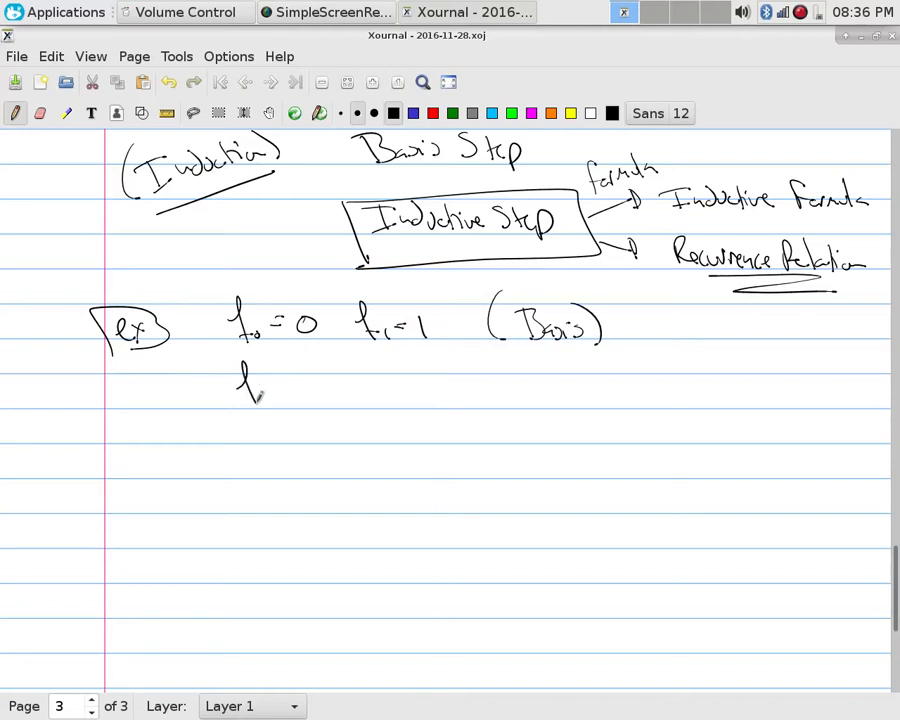
left_click_drag(240, 380, 316, 396)
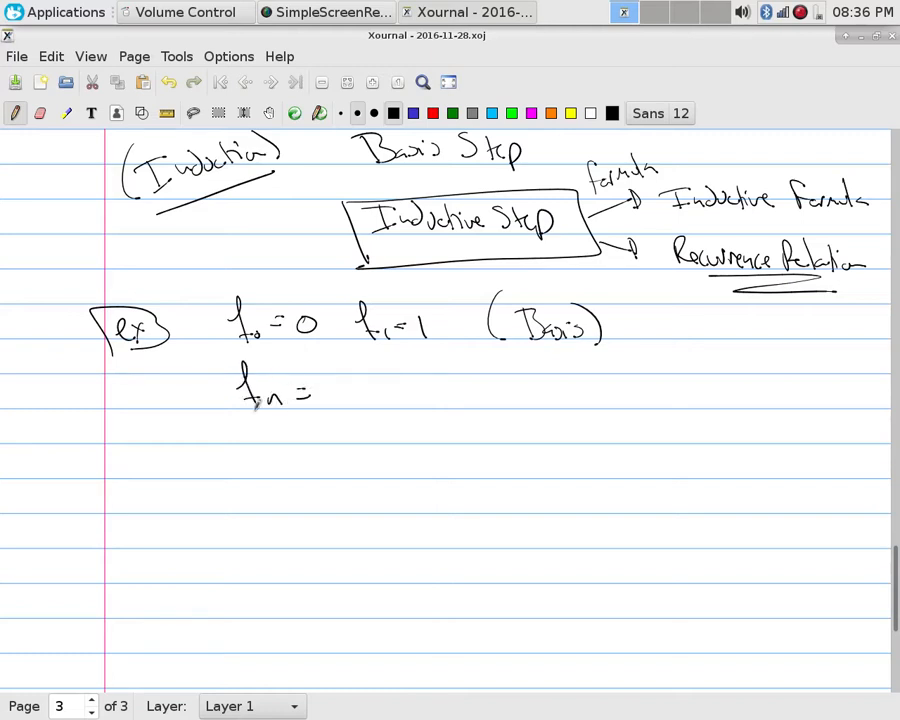
left_click_drag(344, 396, 404, 400)
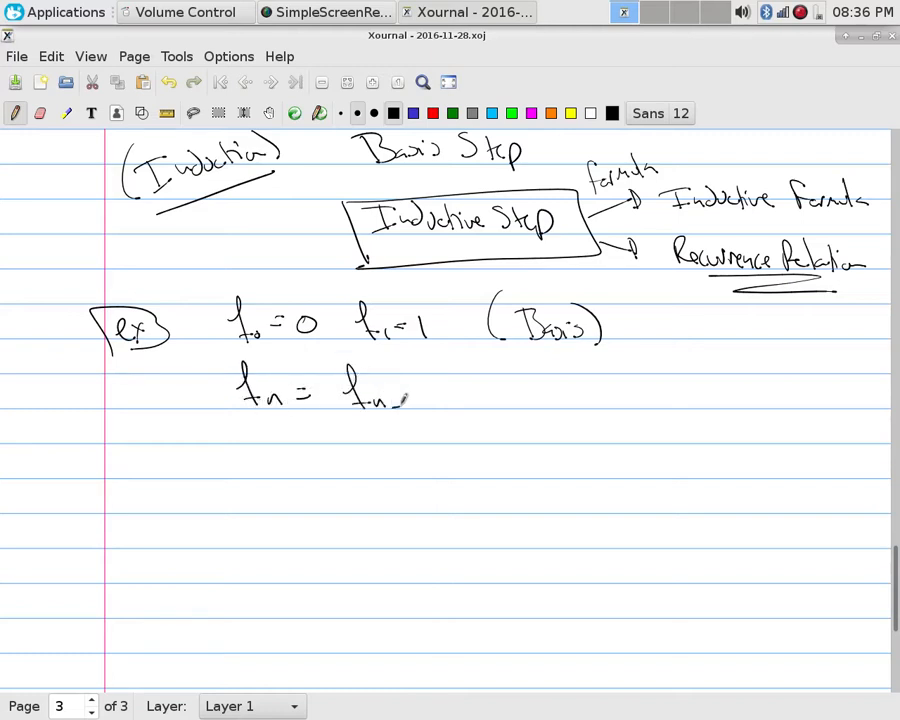
left_click_drag(404, 396, 456, 400)
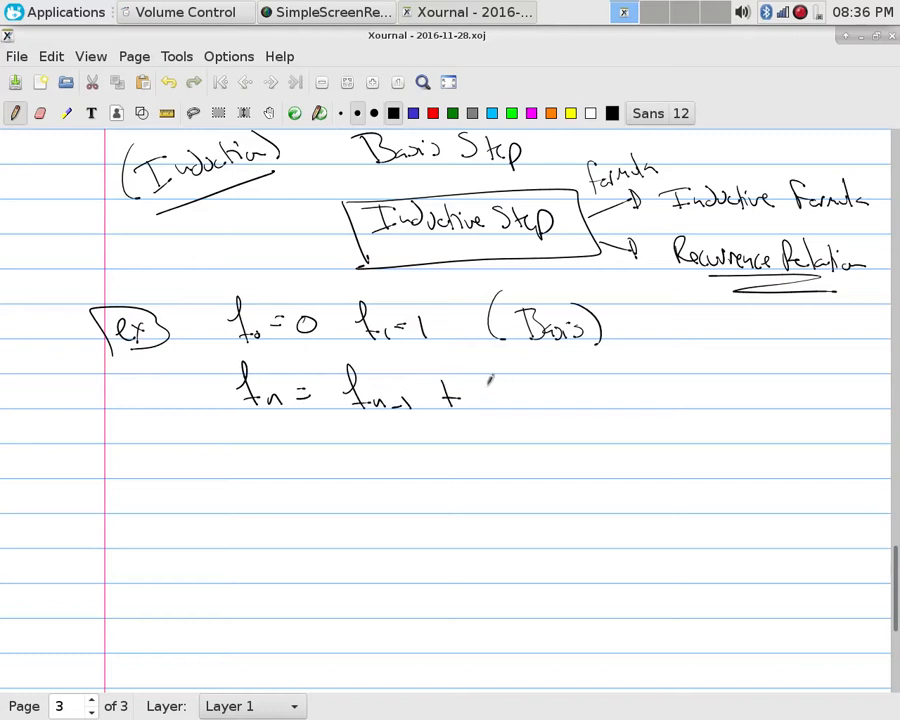
left_click_drag(490, 390, 556, 404)
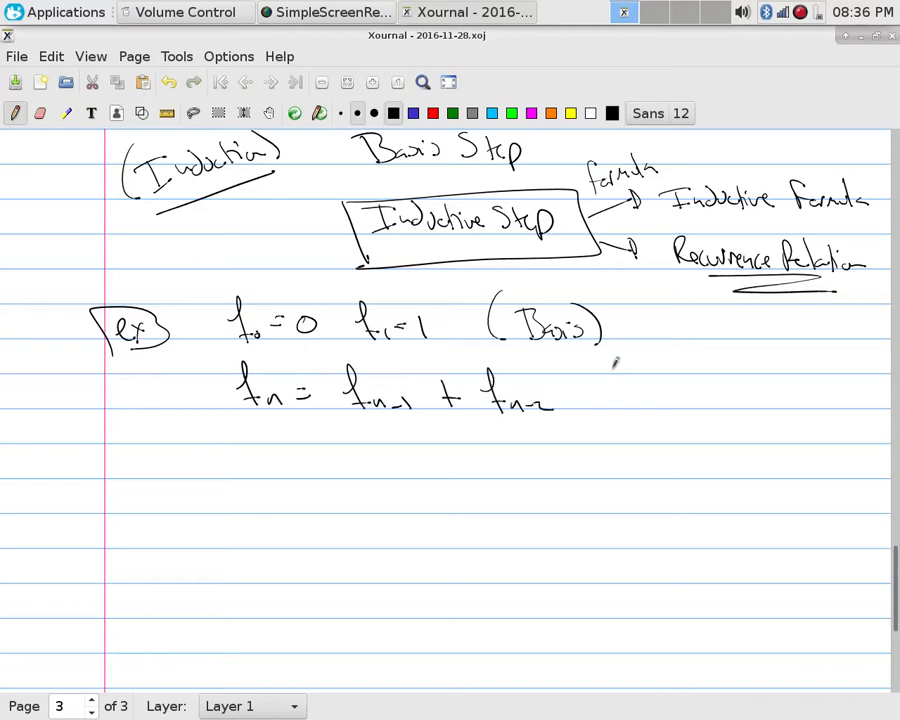
- Label the formula '(Recurrence Relation)' and box fn = fn-1 + fn-2
left_click_drag(600, 400, 700, 396)
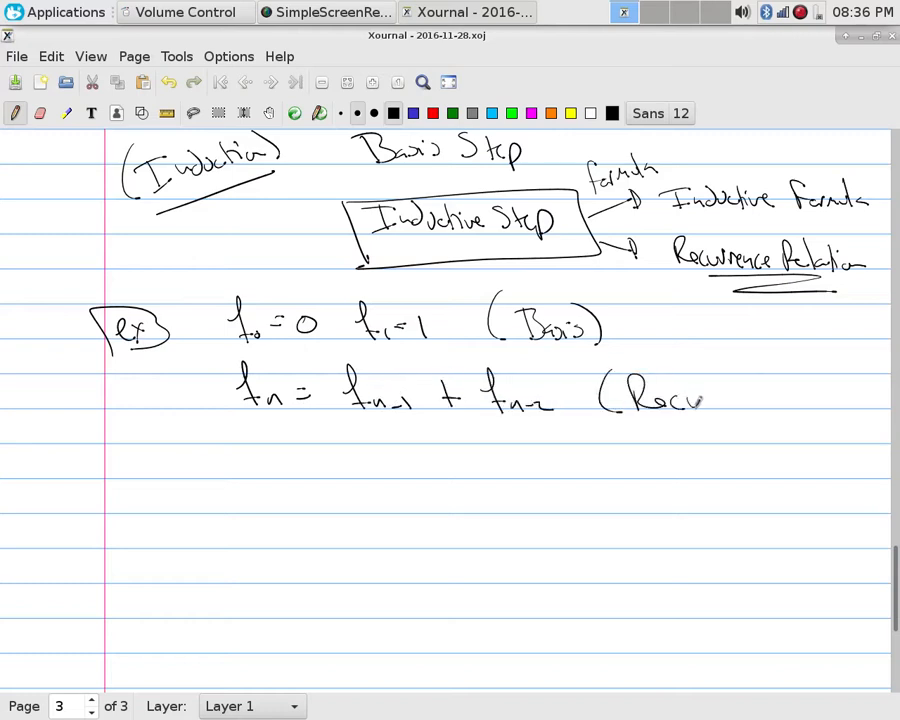
left_click_drag(700, 400, 744, 400)
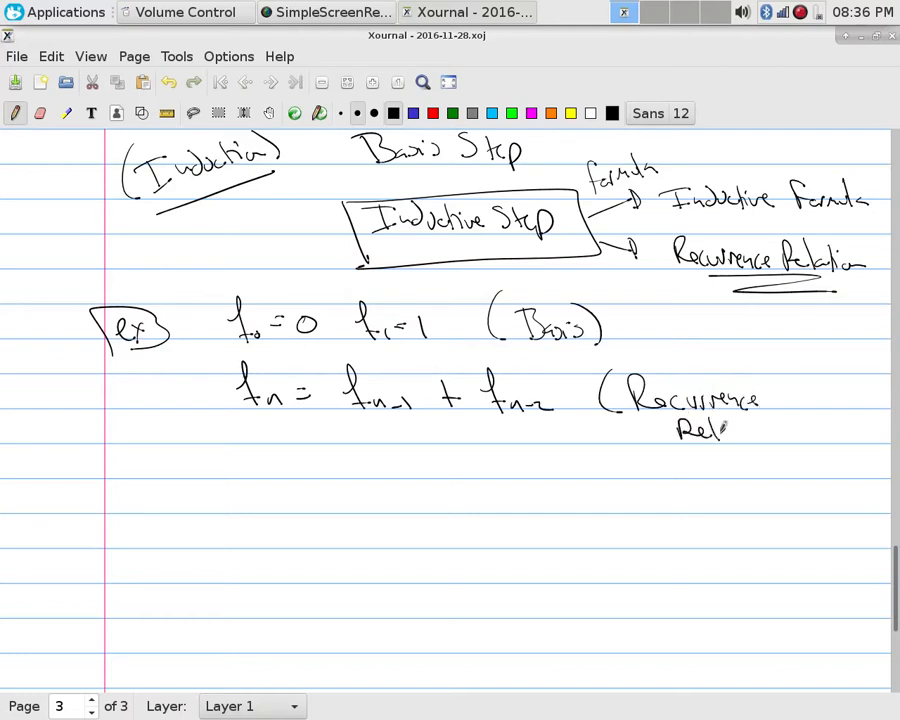
left_click_drag(680, 430, 784, 436)
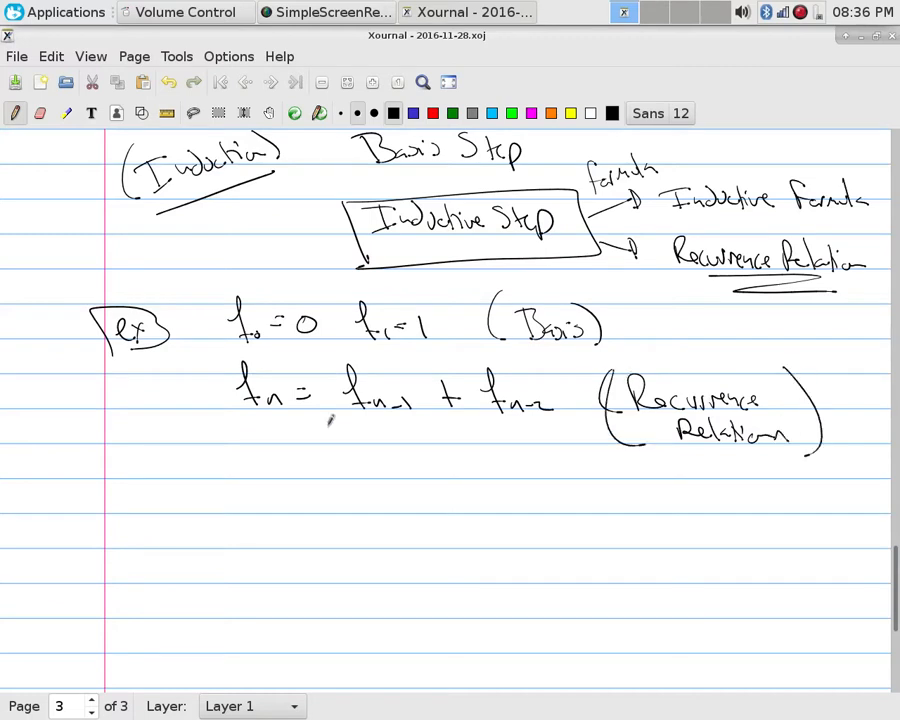
left_click_drag(210, 360, 576, 440)
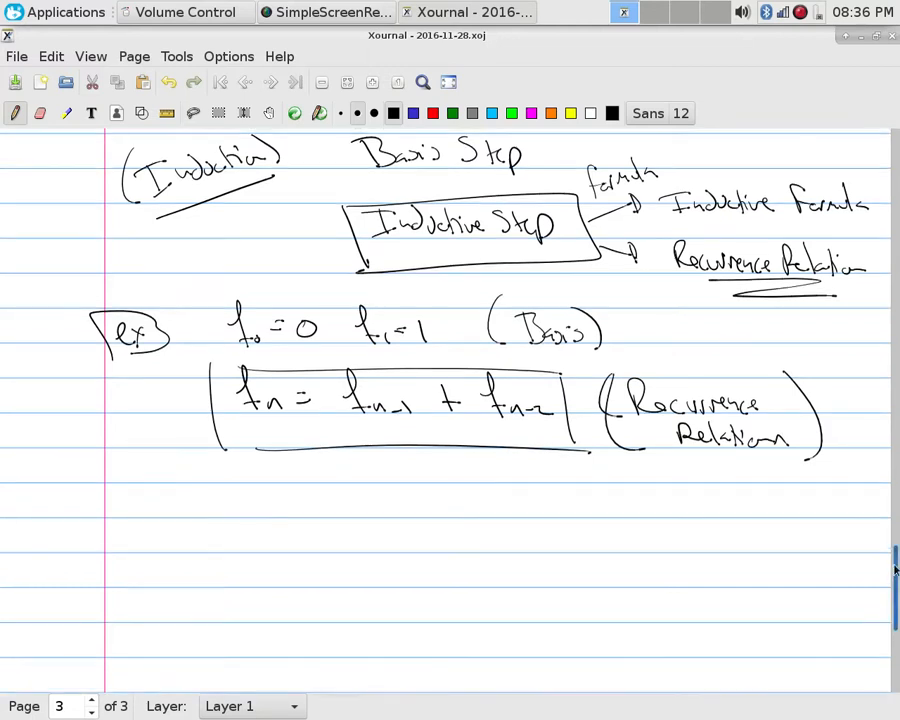
scroll("down", 3)
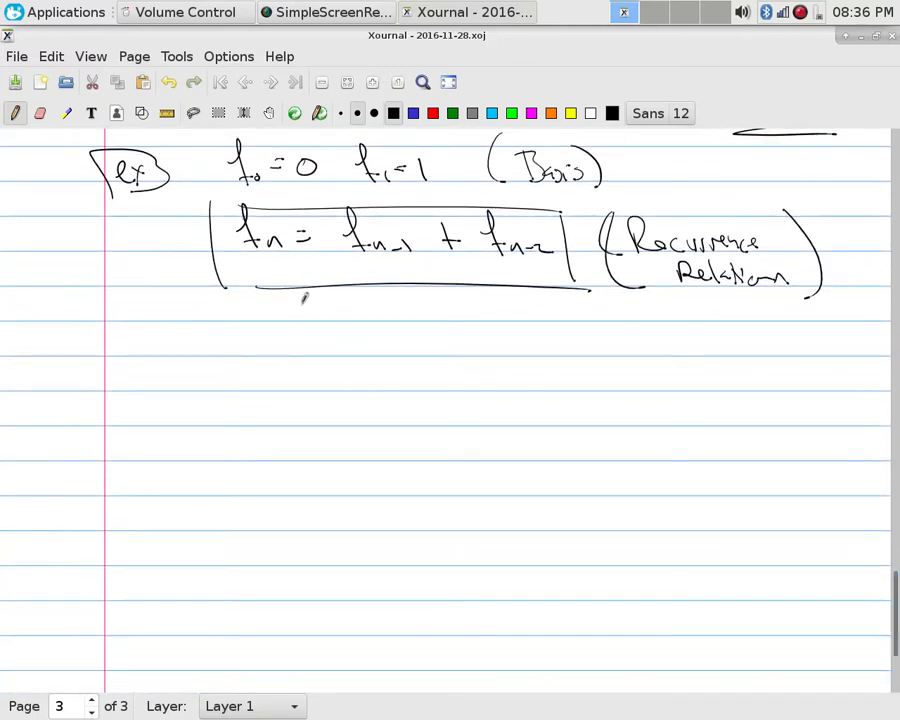
- Write 'Why study these?' answered by 'because things are easier to model'
left_click_drag(104, 344, 150, 336)
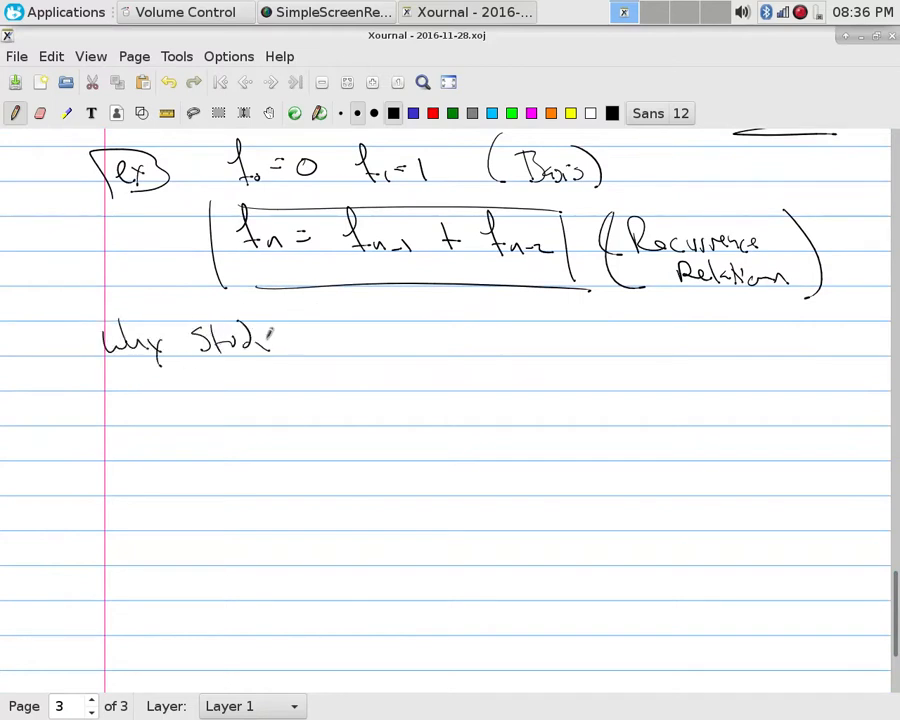
left_click_drag(300, 344, 376, 344)
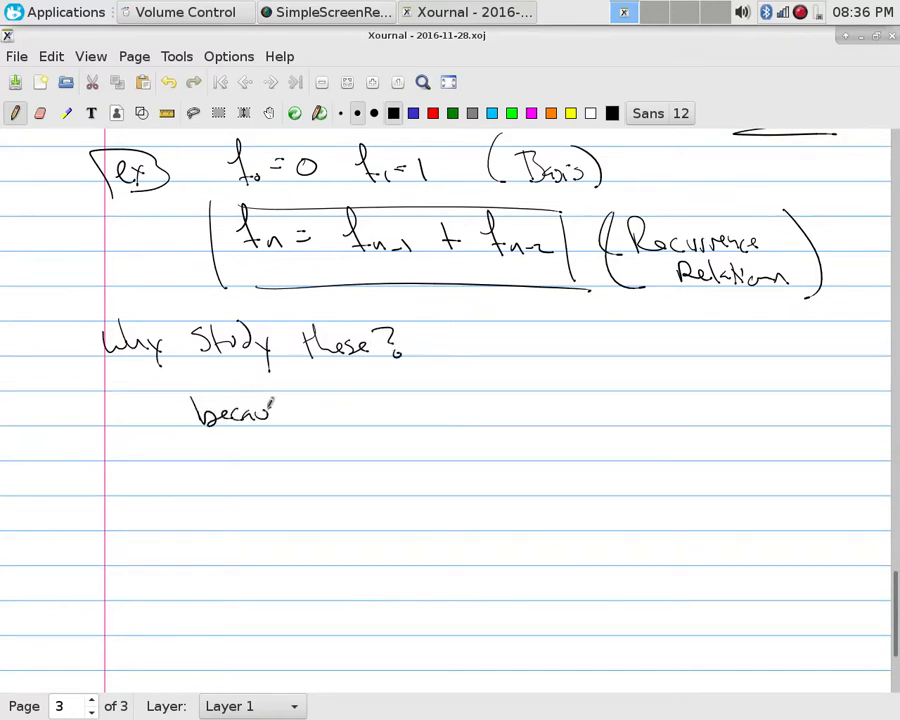
left_click_drag(276, 410, 350, 410)
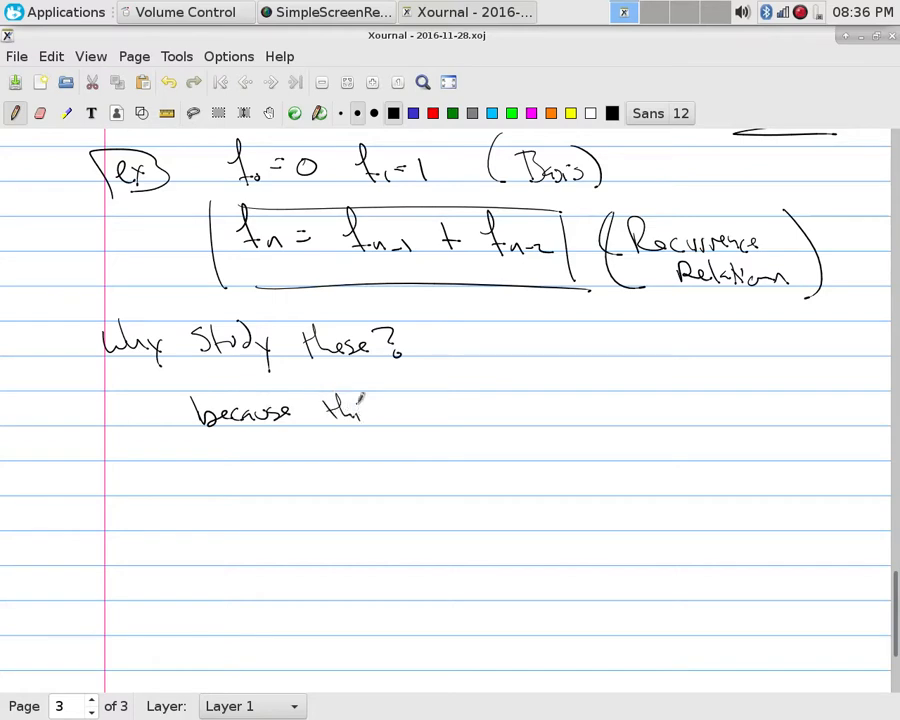
left_click_drag(340, 410, 440, 410)
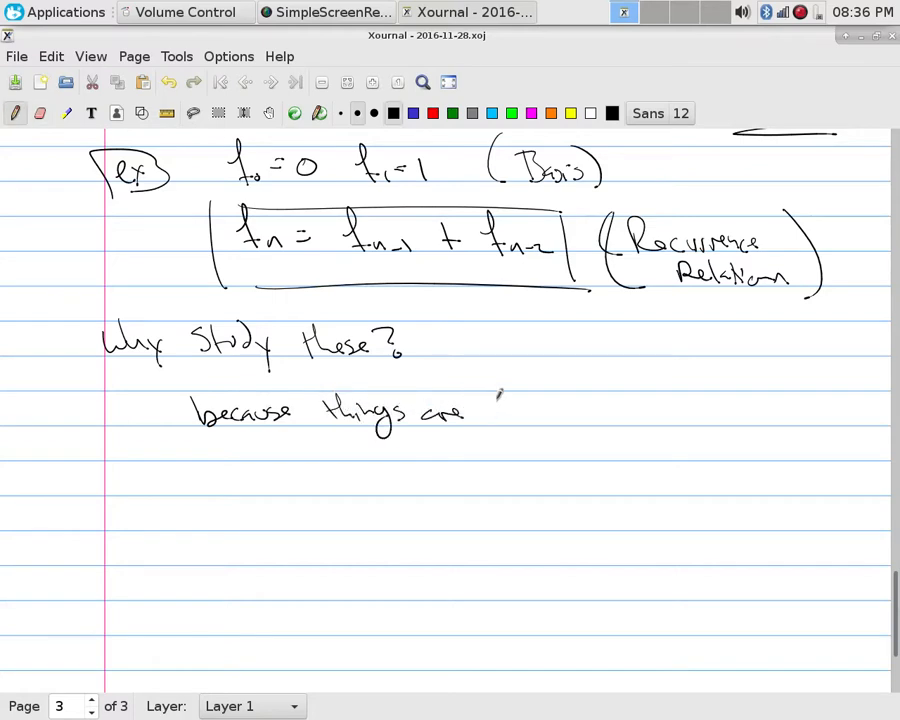
left_click_drag(490, 410, 576, 414)
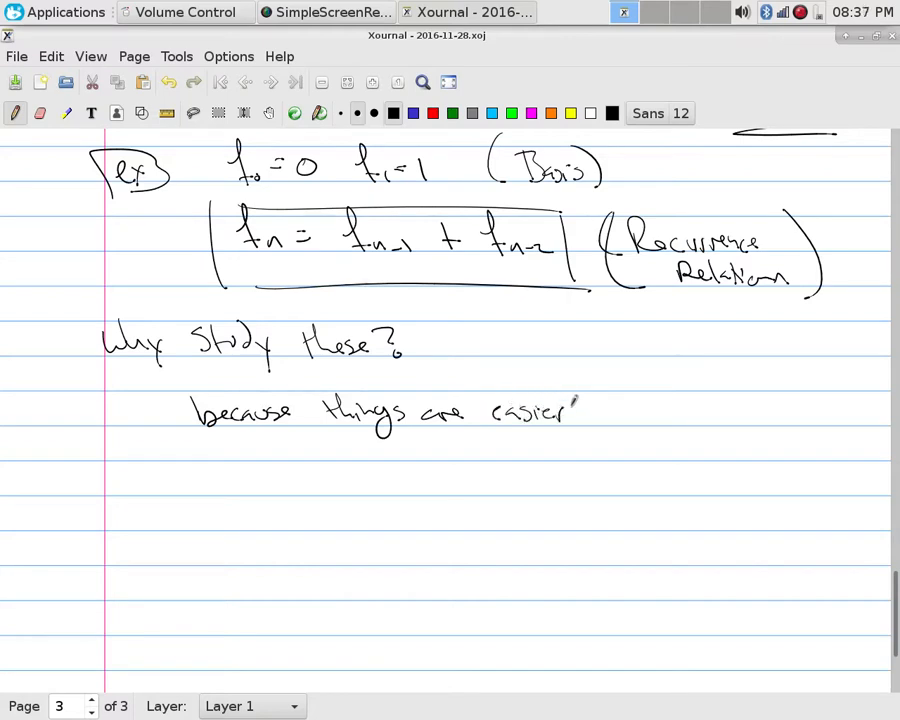
left_click_drag(590, 412, 660, 410)
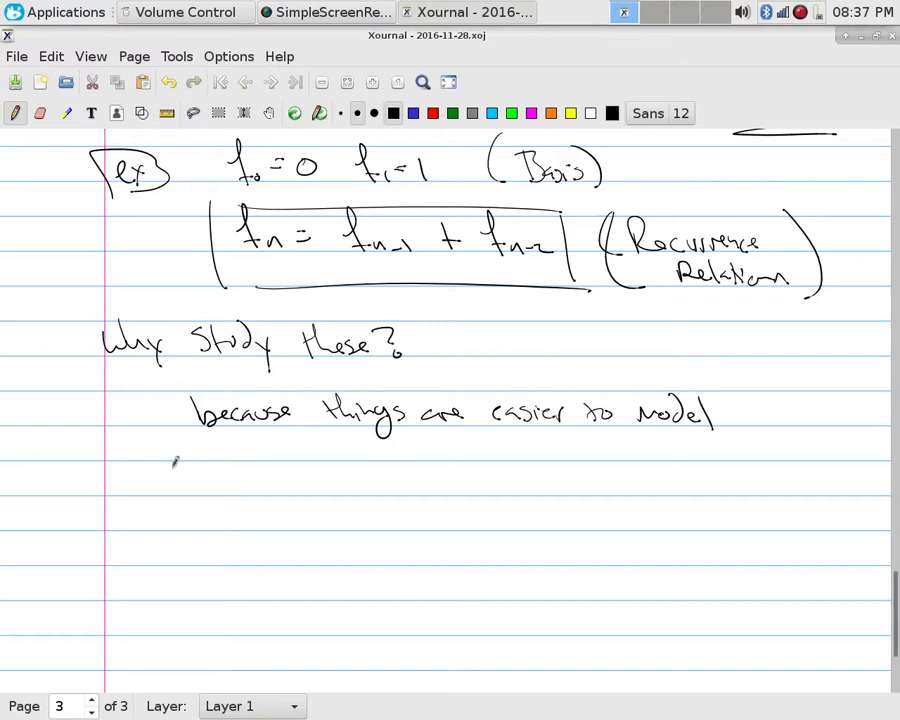
- Continue the answer: 'using a tech to make new objects from old'
left_click_drag(164, 486, 240, 496)
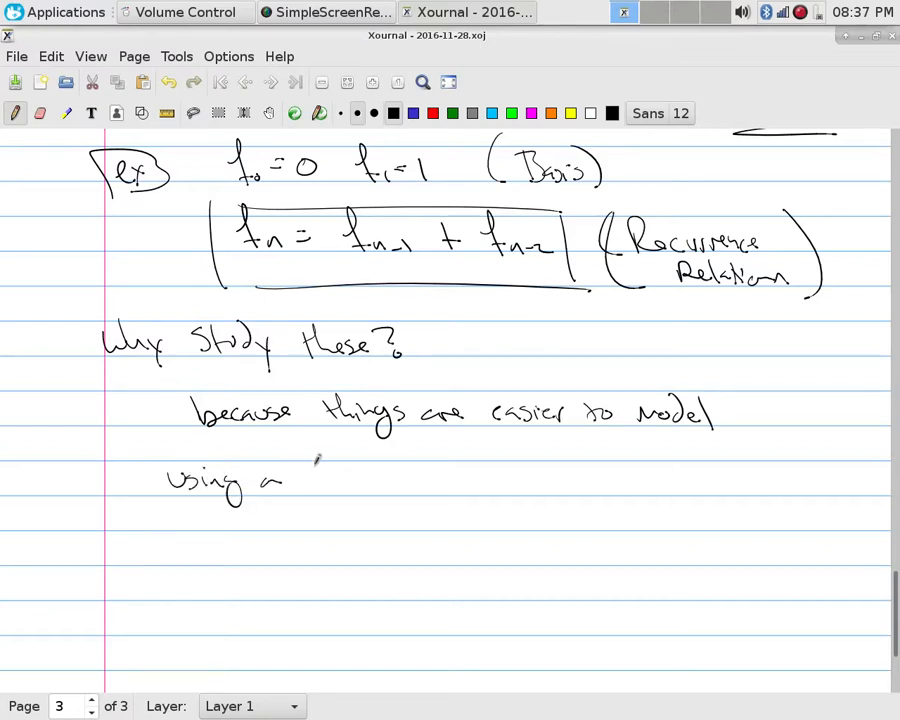
left_click_drag(320, 478, 440, 478)
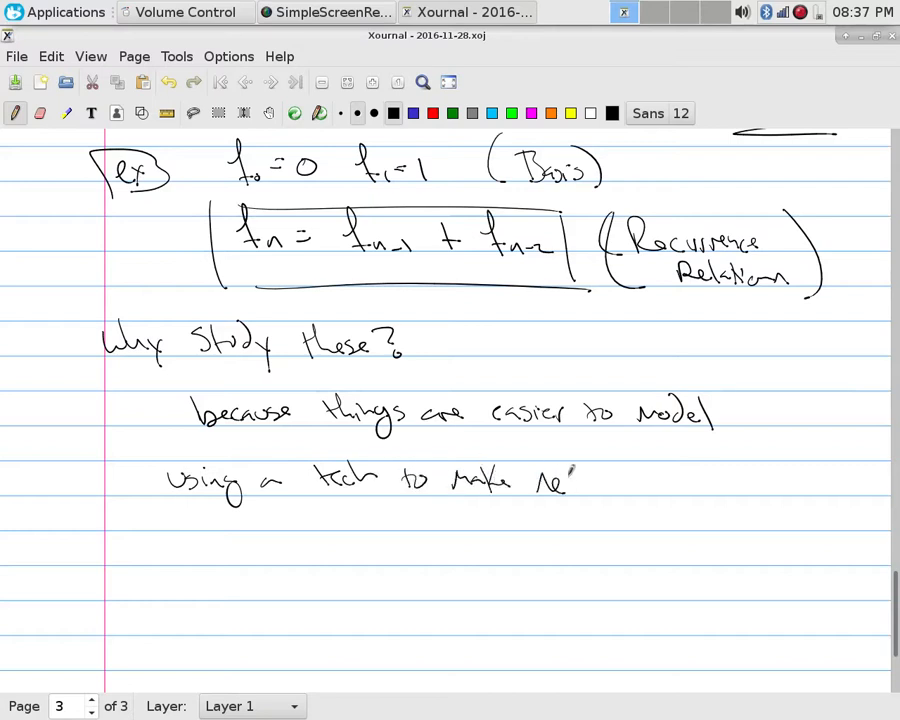
left_click_drag(576, 480, 650, 486)
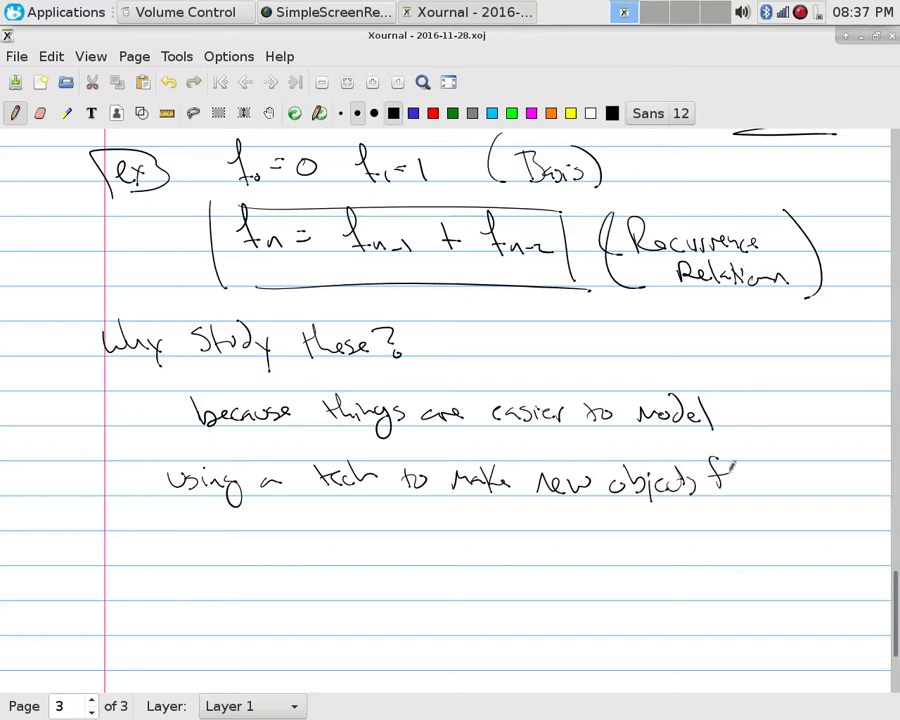
left_click_drag(720, 478, 784, 478)
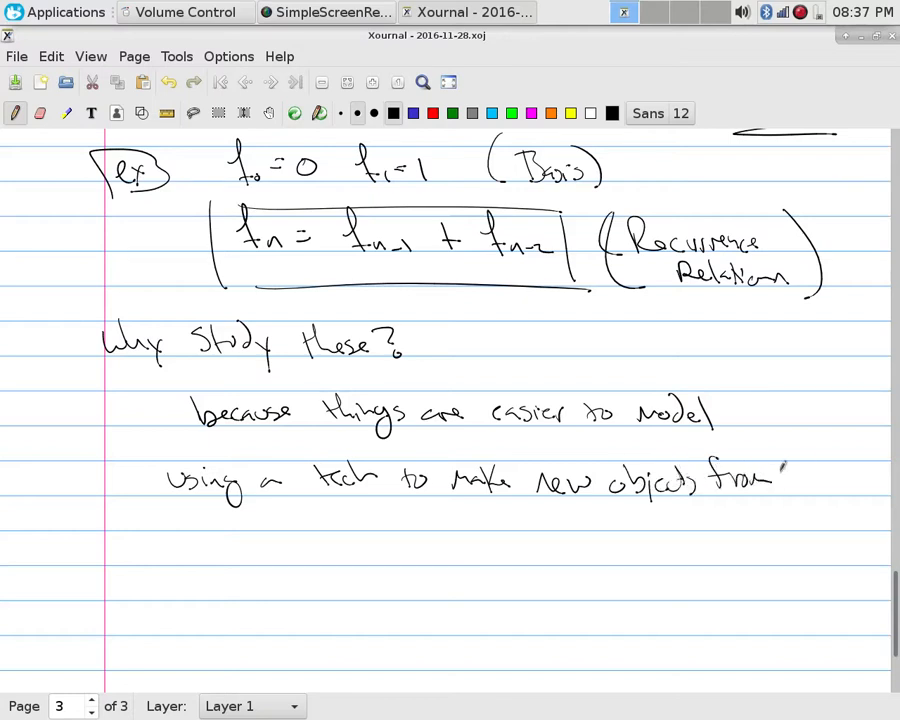
left_click_drag(784, 480, 840, 490)
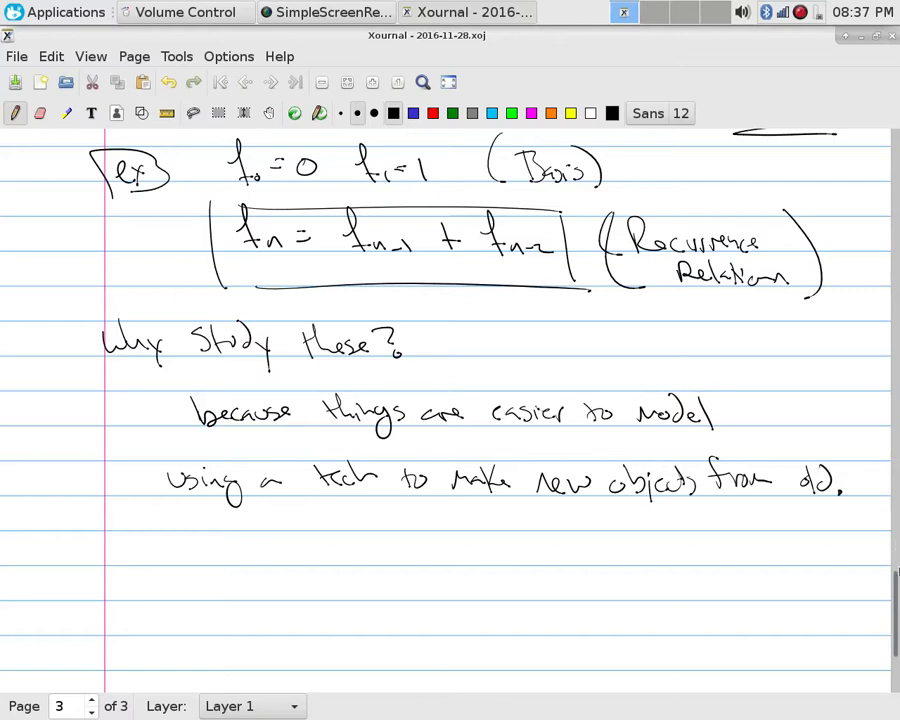
scroll("down", 3)
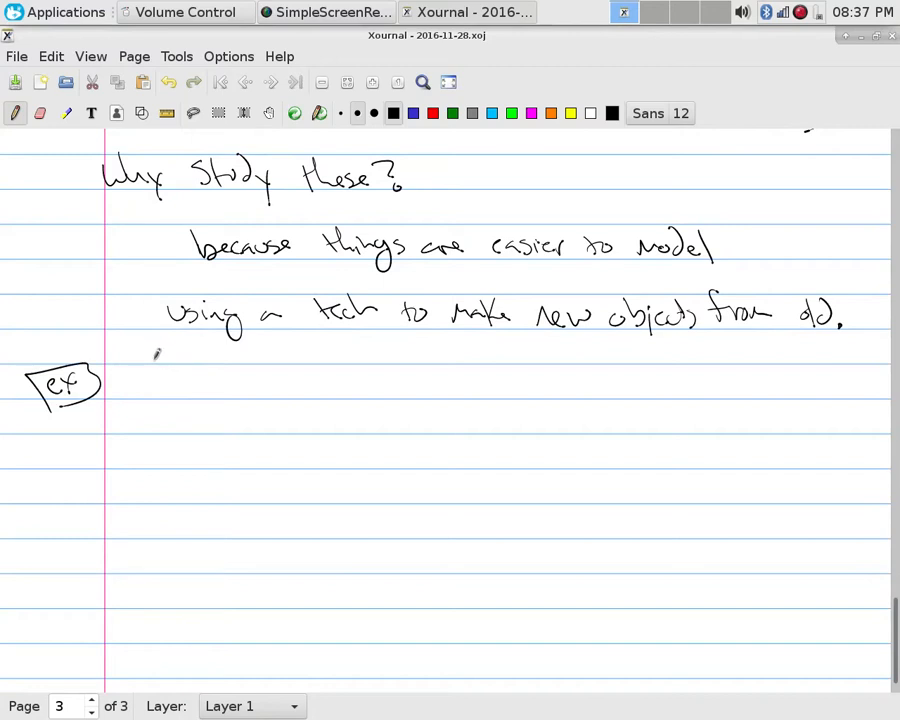
- Write underlined 'Tower' and sketch a base with three pegs and stacked disks on the first
left_click_drag(136, 396, 200, 376)
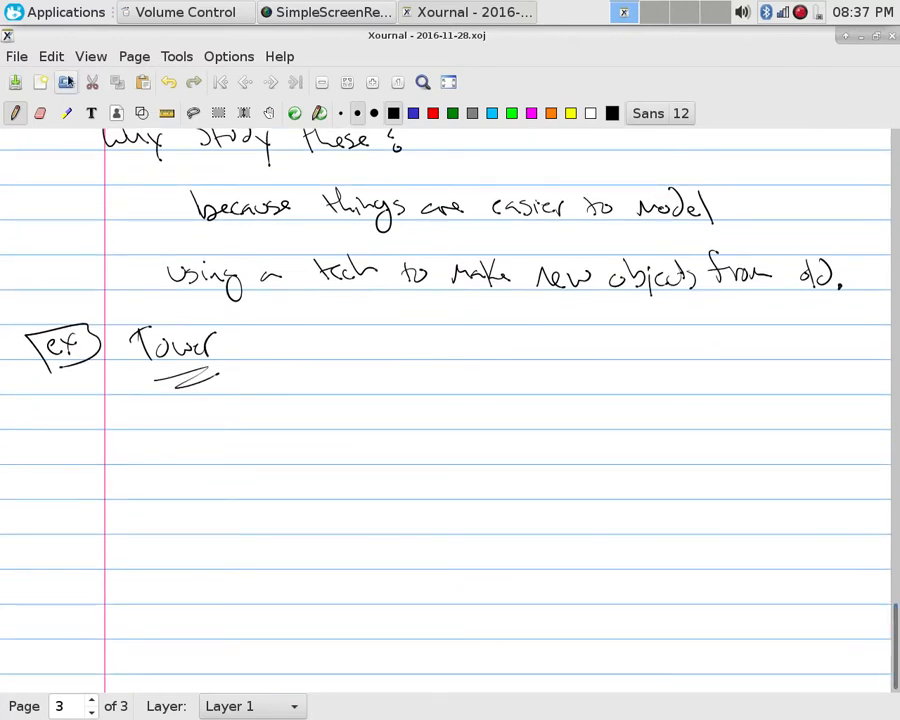
left_click_drag(262, 398, 370, 390)
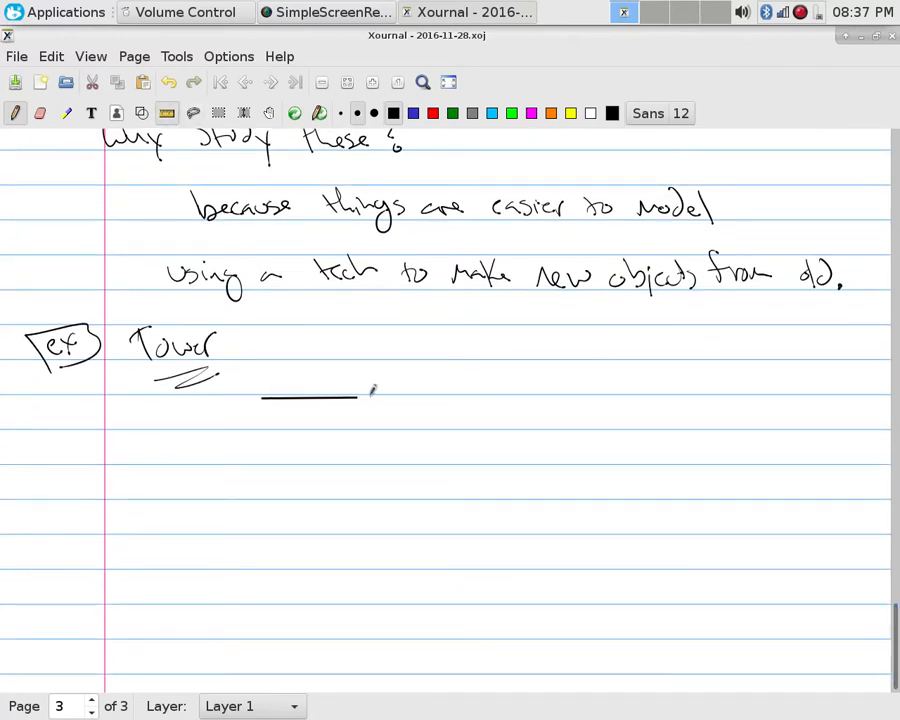
left_click_drag(360, 398, 504, 398)
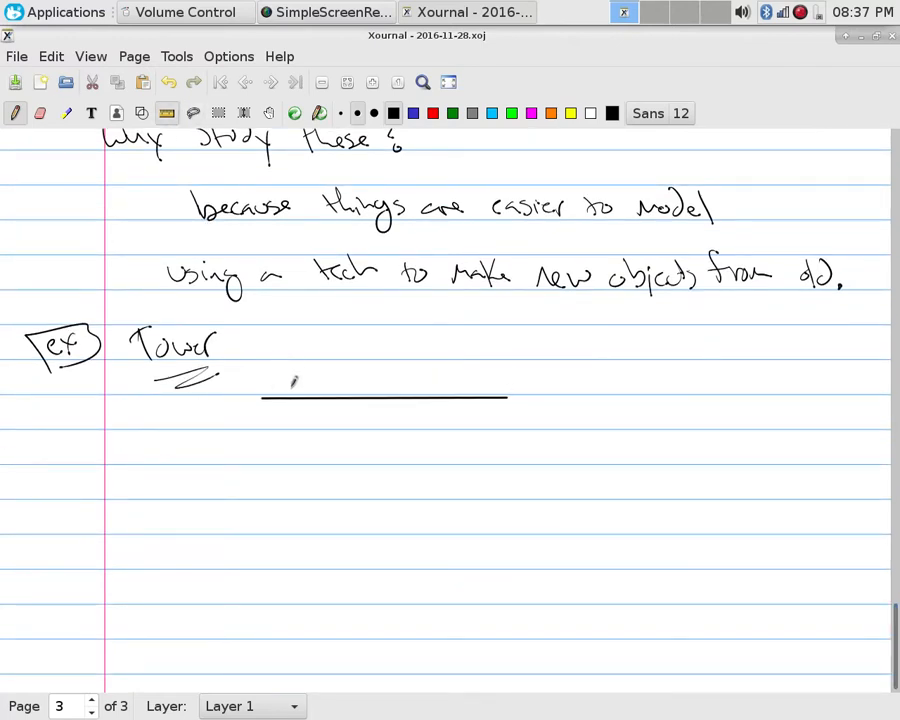
left_click_drag(292, 320, 292, 400)
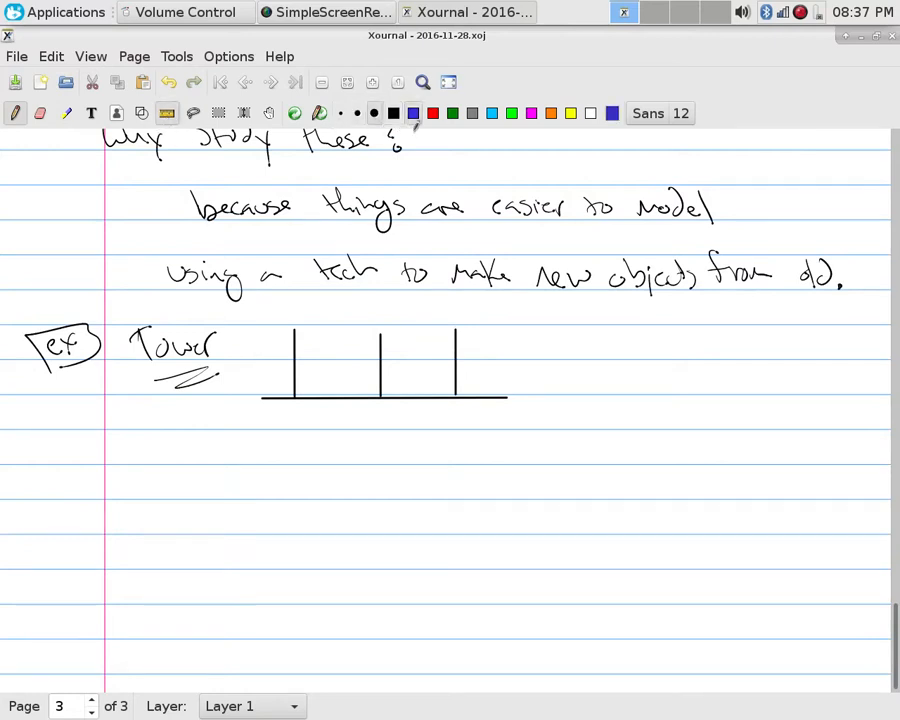
left_click_drag(252, 396, 320, 378)
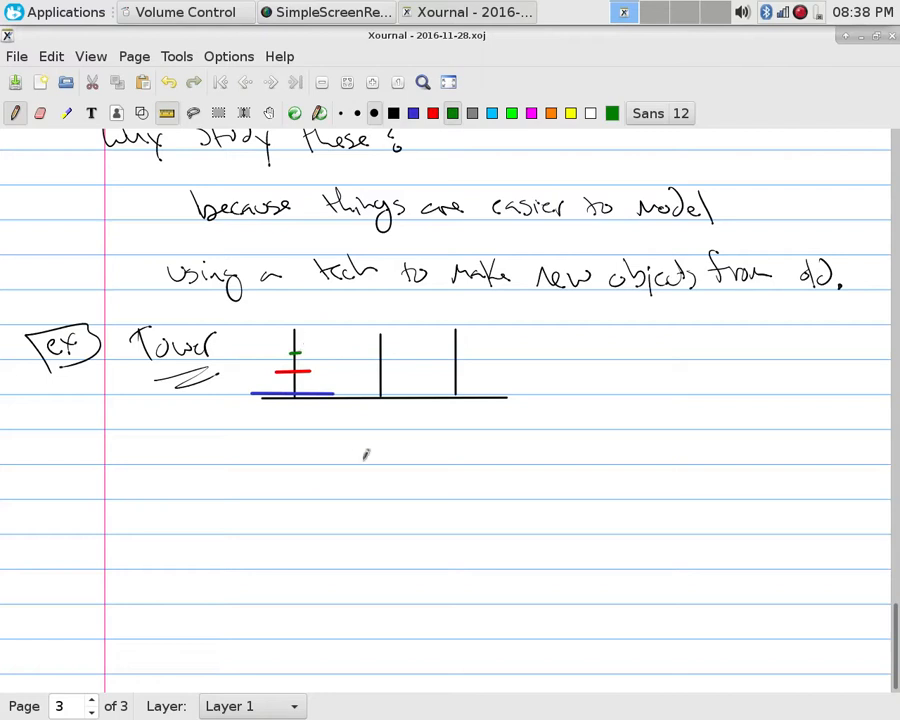
mouse_move(184, 164)
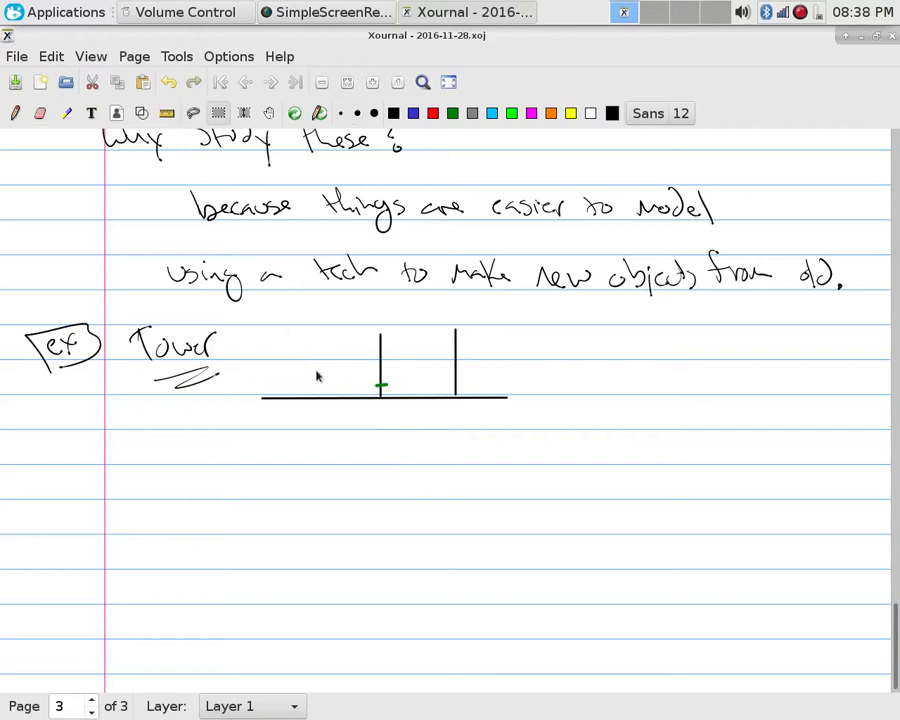
left_click_drag(270, 370, 320, 390)
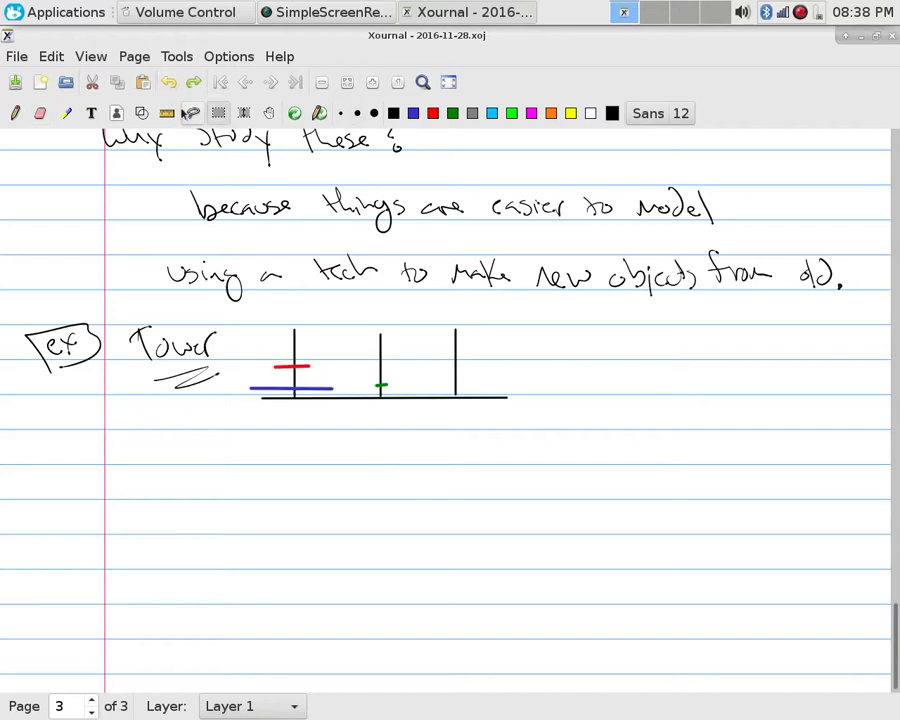
left_click_drag(258, 344, 320, 384)
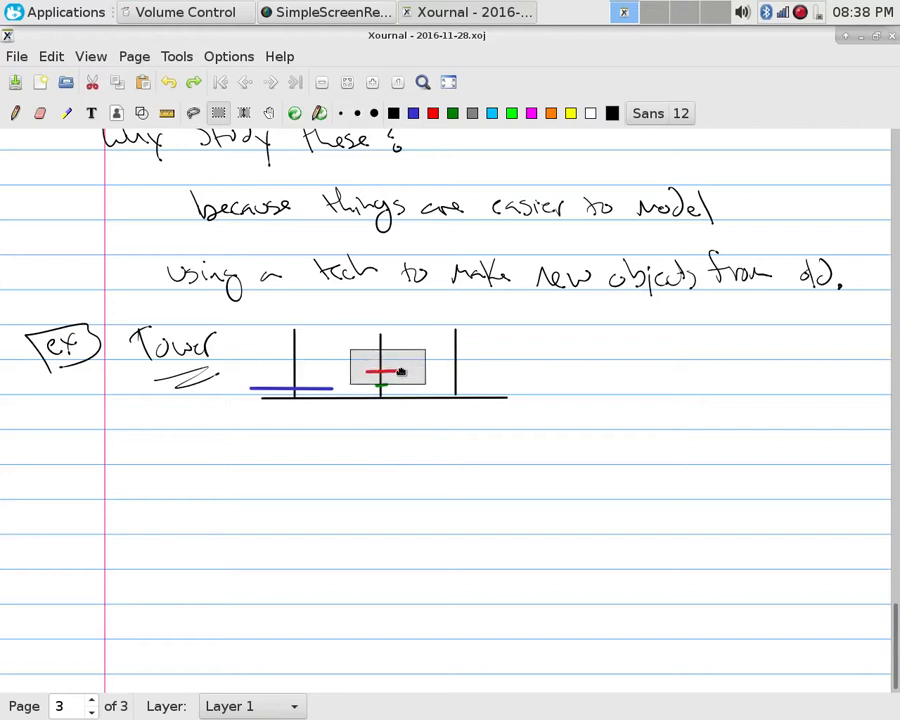
left_click_drag(388, 368, 296, 364)
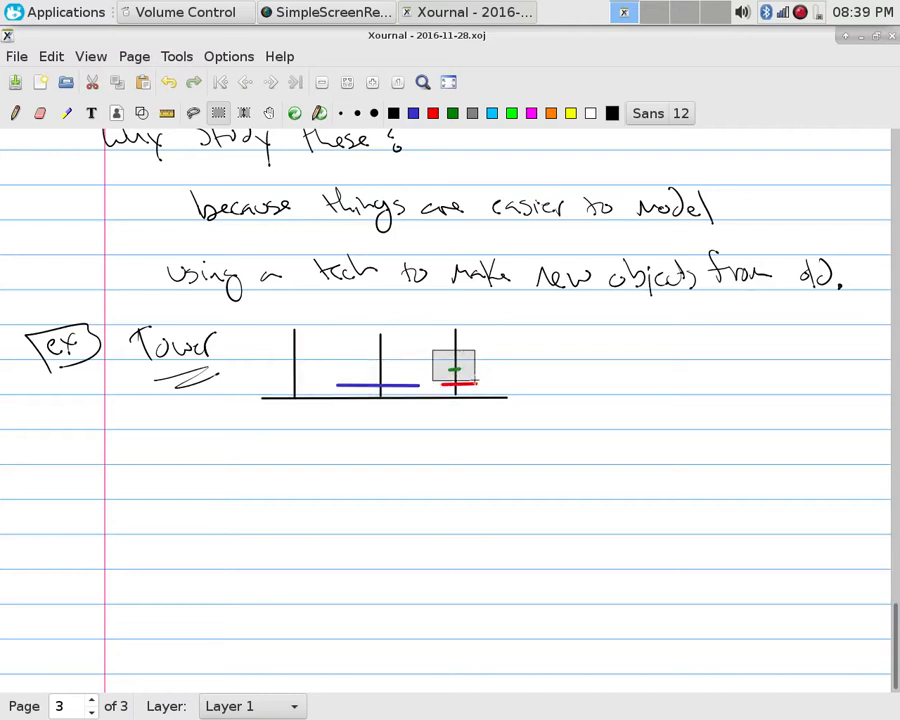
left_click_drag(452, 364, 296, 382)
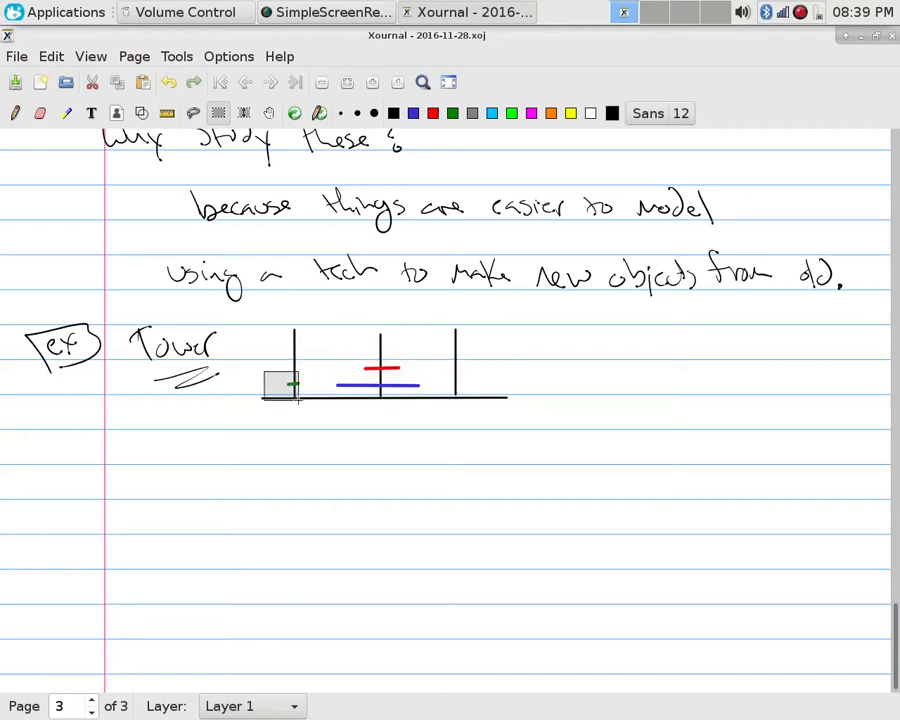
left_click_drag(280, 384, 378, 352)
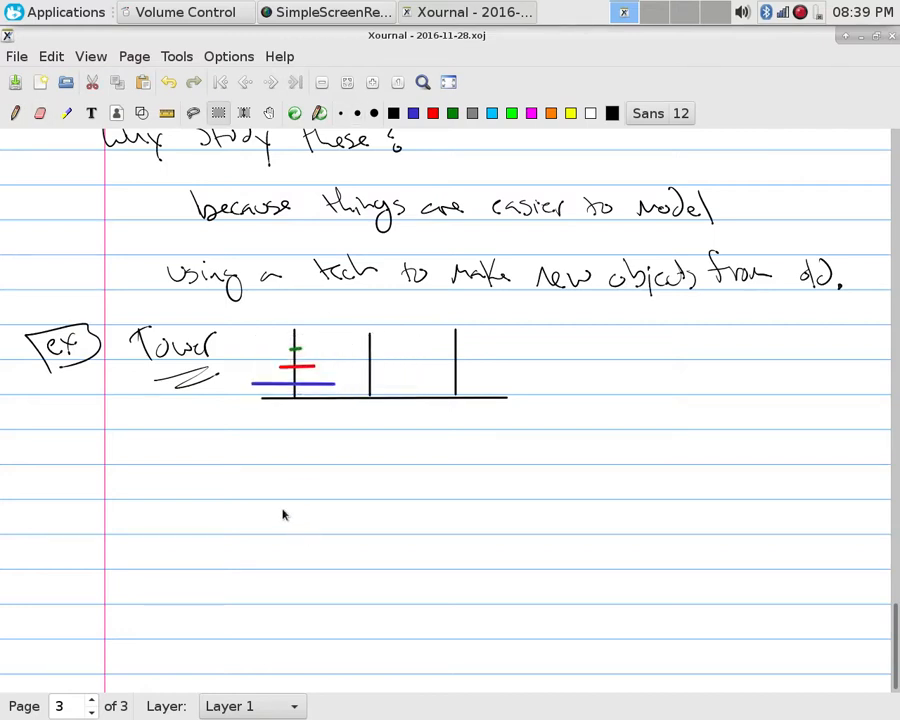
mouse_move(248, 368)
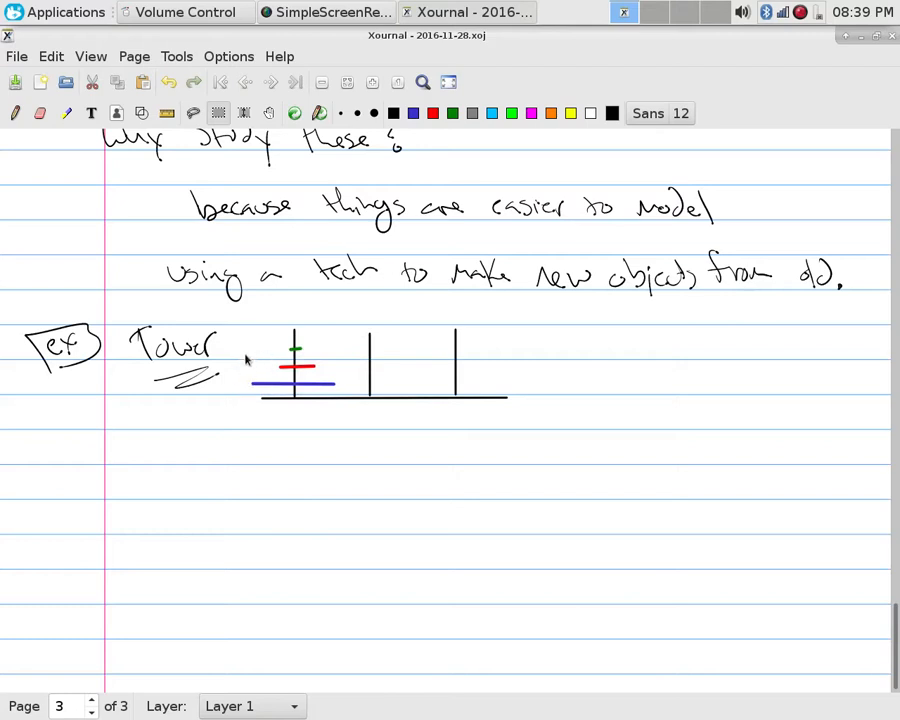
left_click_drag(248, 356, 348, 398)
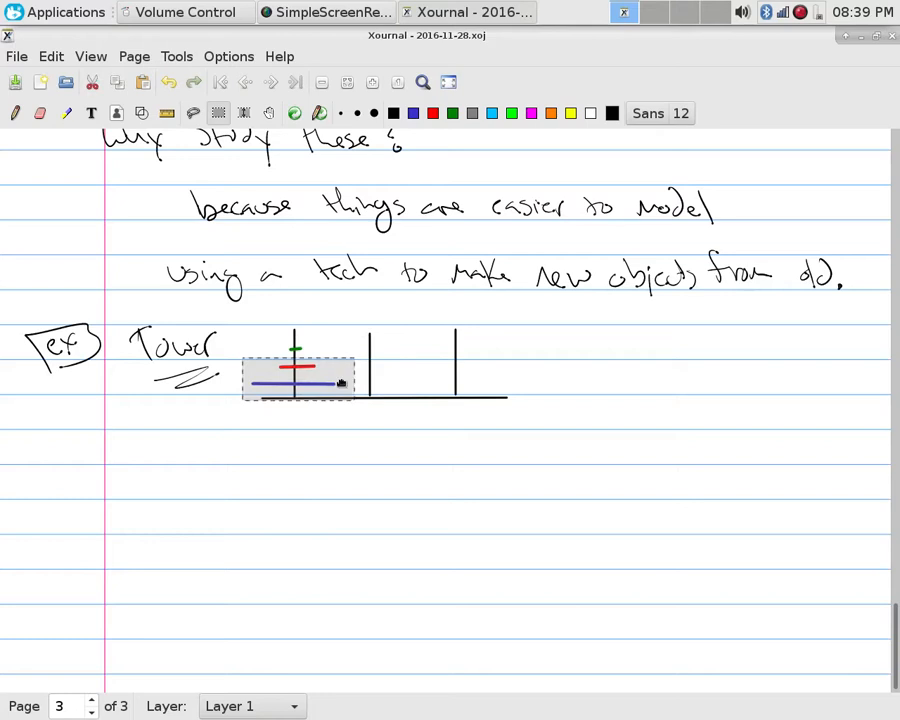
- Move the blue and red disks between pegs and write 'H2 =' below H1 = 1
left_click_drag(296, 380, 196, 444)
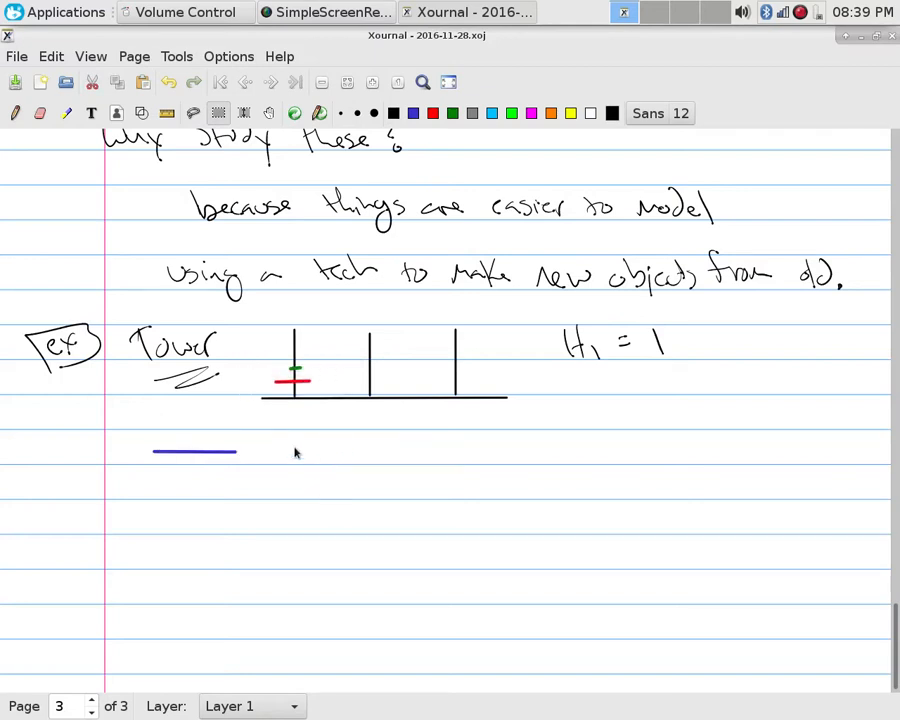
mouse_move(428, 348)
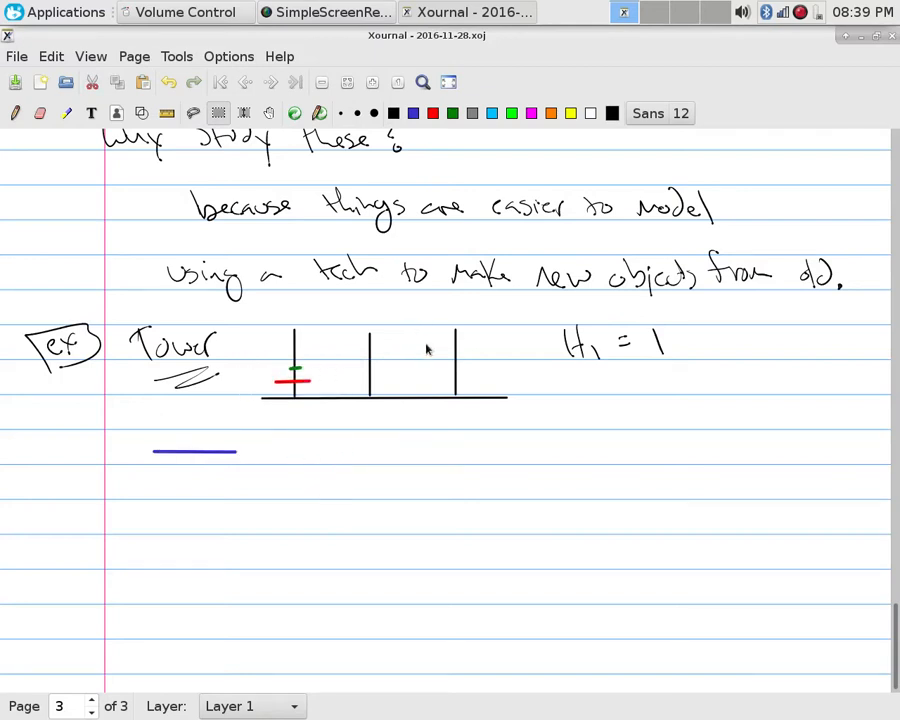
mouse_move(568, 384)
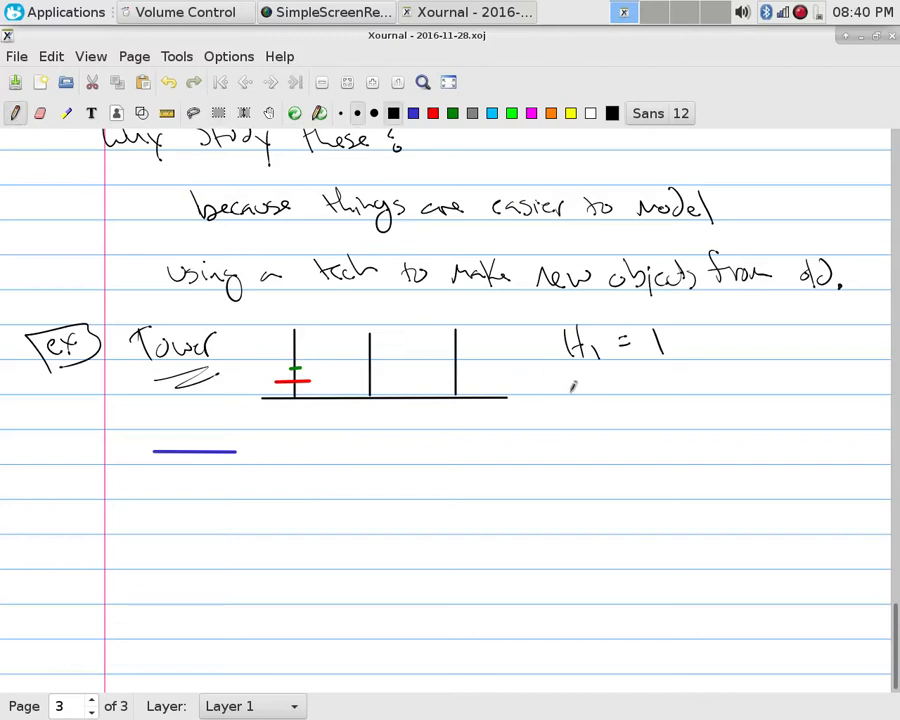
left_click_drag(564, 380, 636, 380)
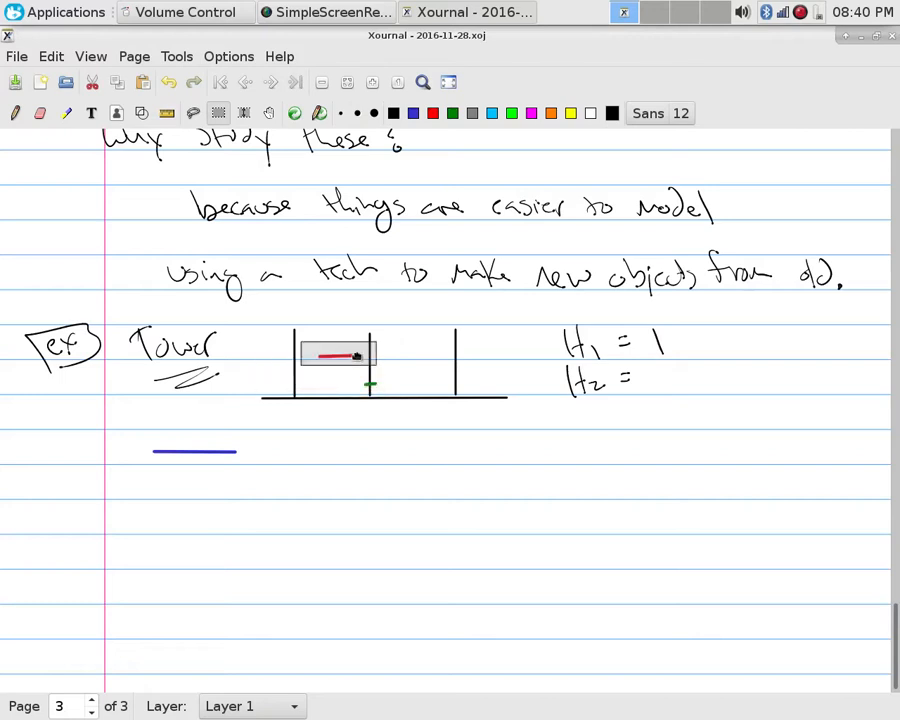
left_click_drag(340, 356, 460, 384)
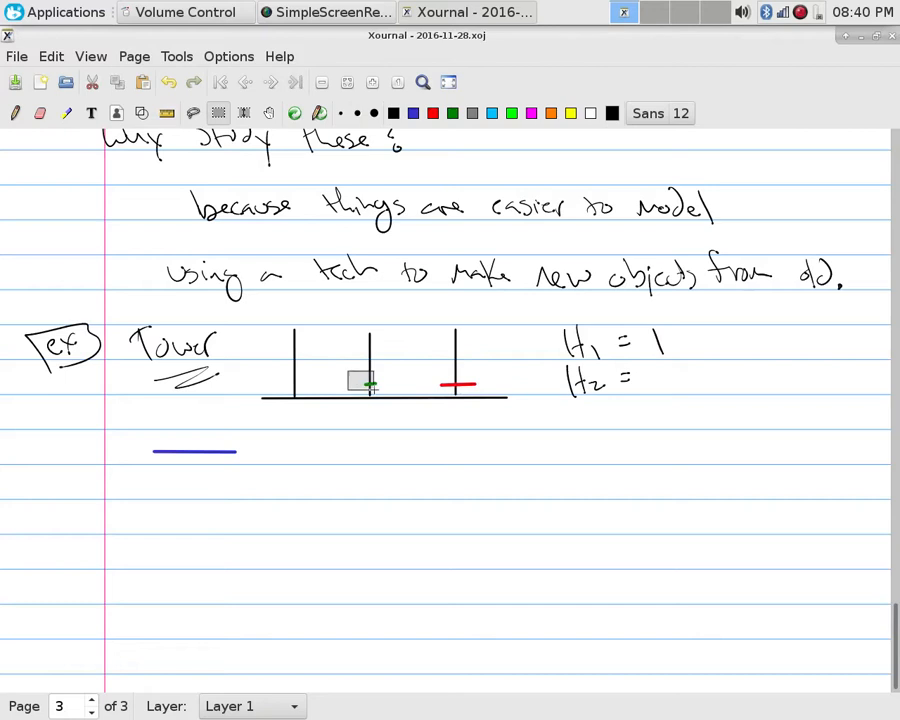
left_click_drag(360, 382, 460, 376)
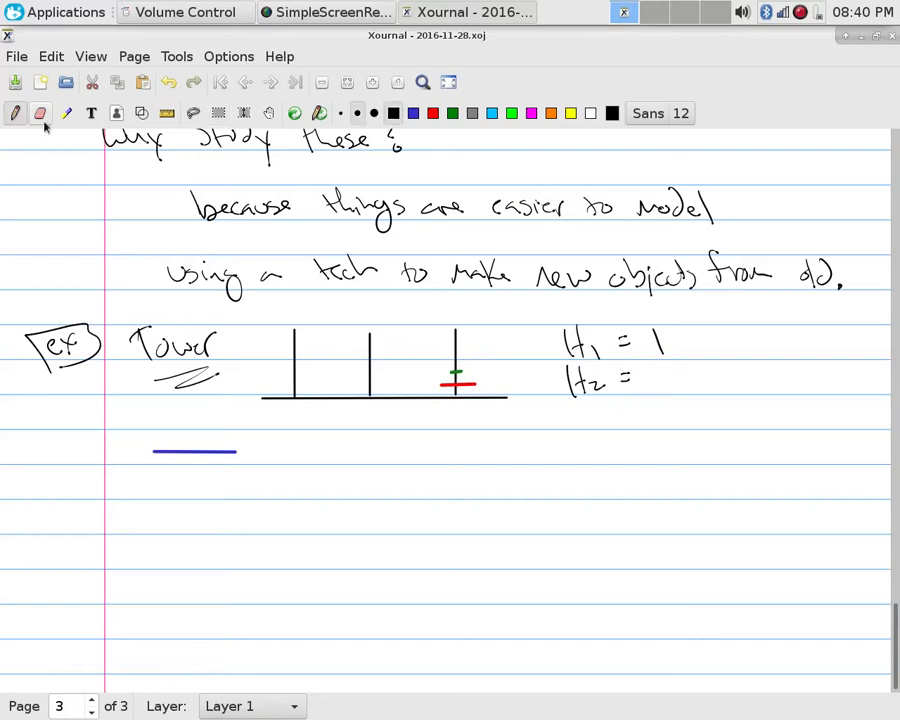
- Try 'H1 + 1' as H2's formula, then erase it leaving 'H2 =' blank
left_click_drag(644, 380, 690, 376)
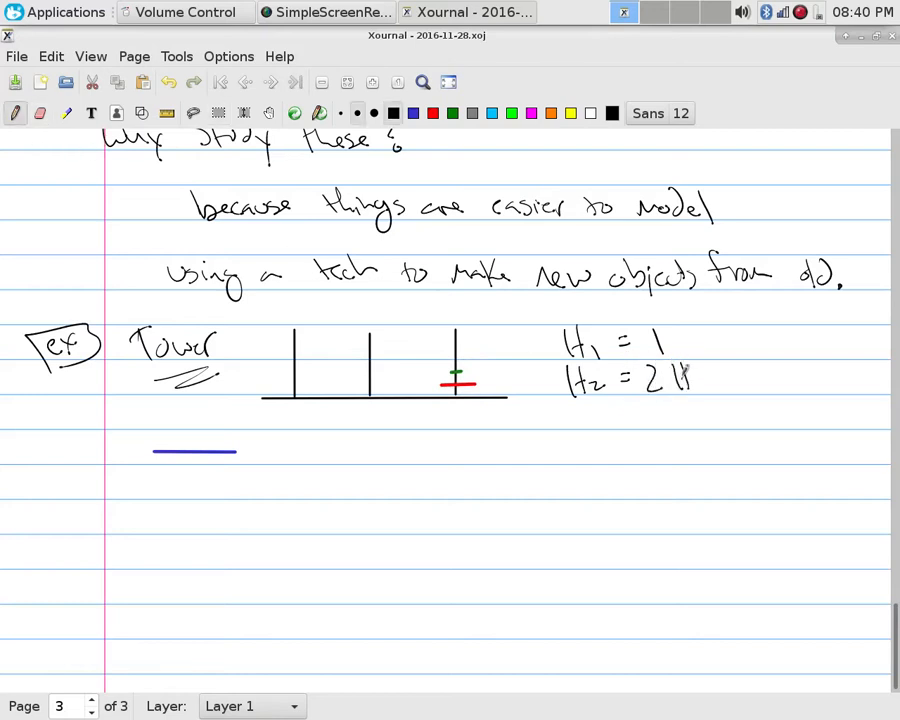
left_click_drag(690, 380, 740, 376)
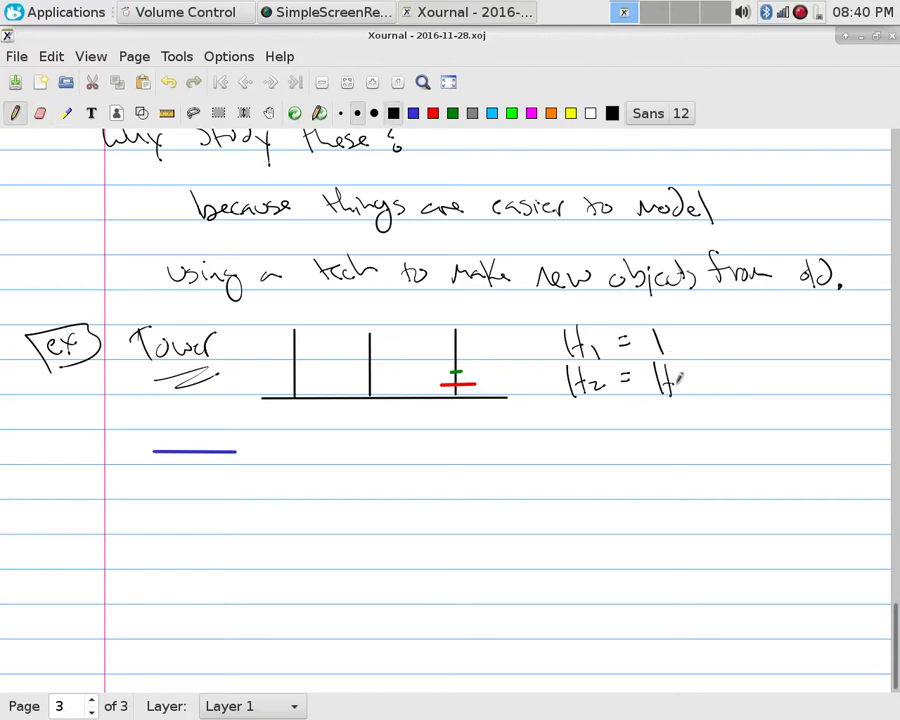
left_click_drag(696, 384, 744, 376)
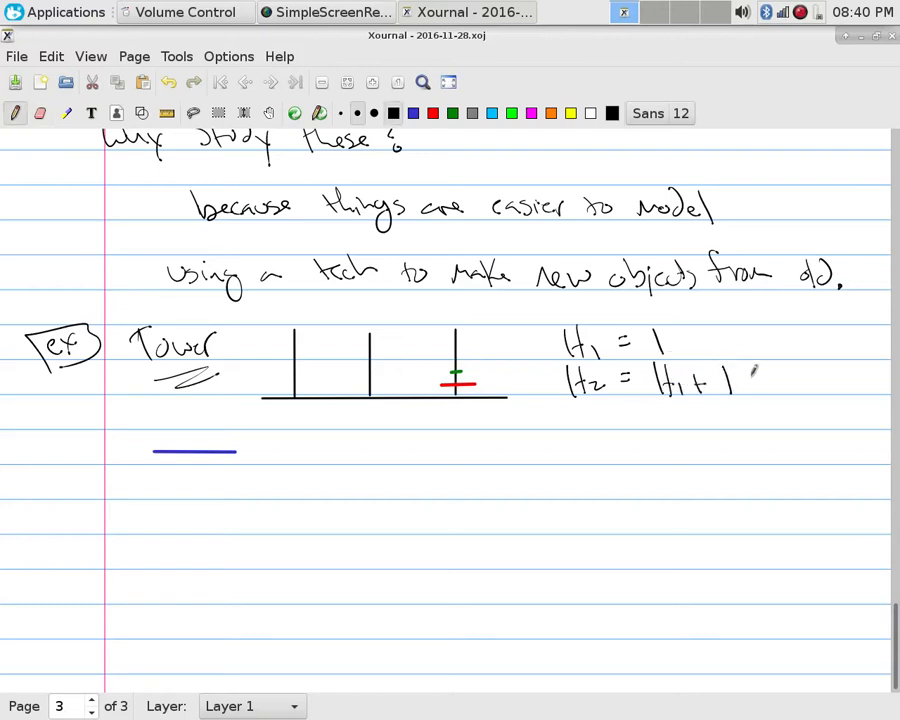
left_click_drag(740, 380, 816, 396)
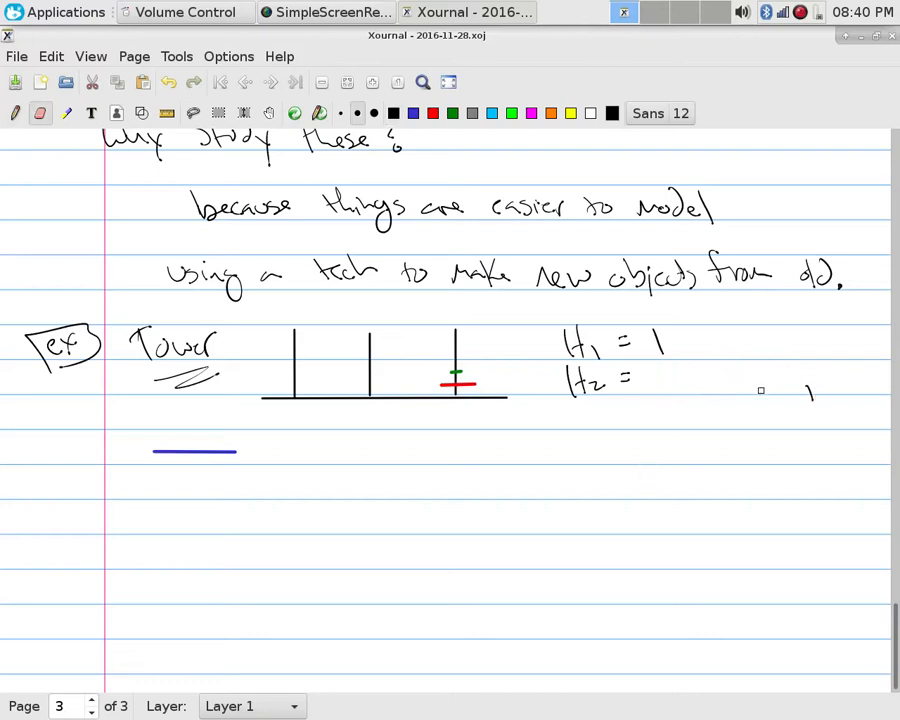
- Rearrange the discs on the pegs and write H2 = 2H1 + 1 and H3 = 2H2 + 1
type("2H1+1")
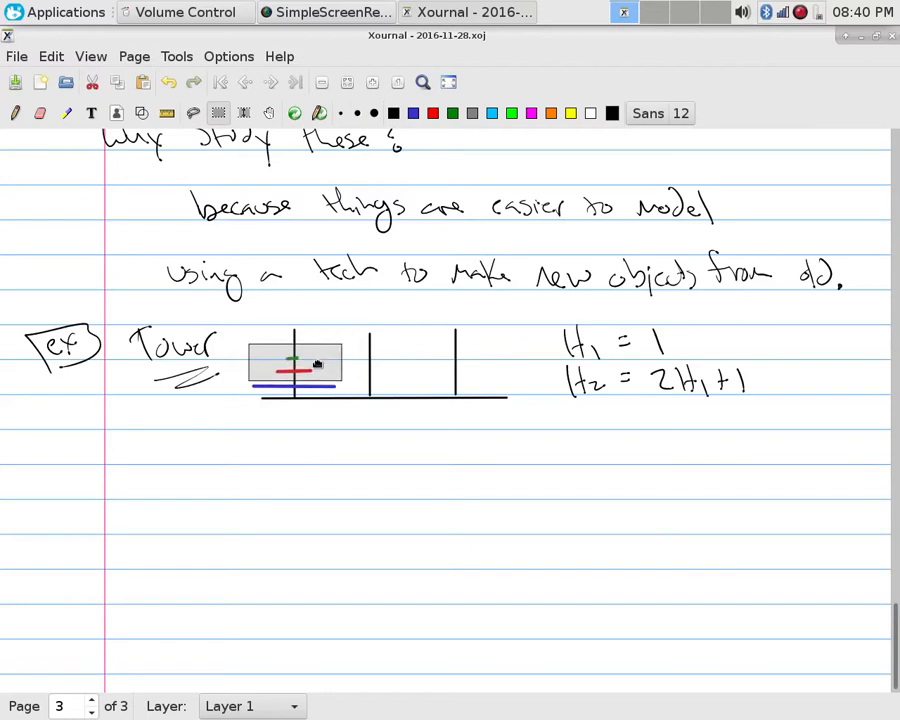
left_click_drag(296, 364, 376, 376)
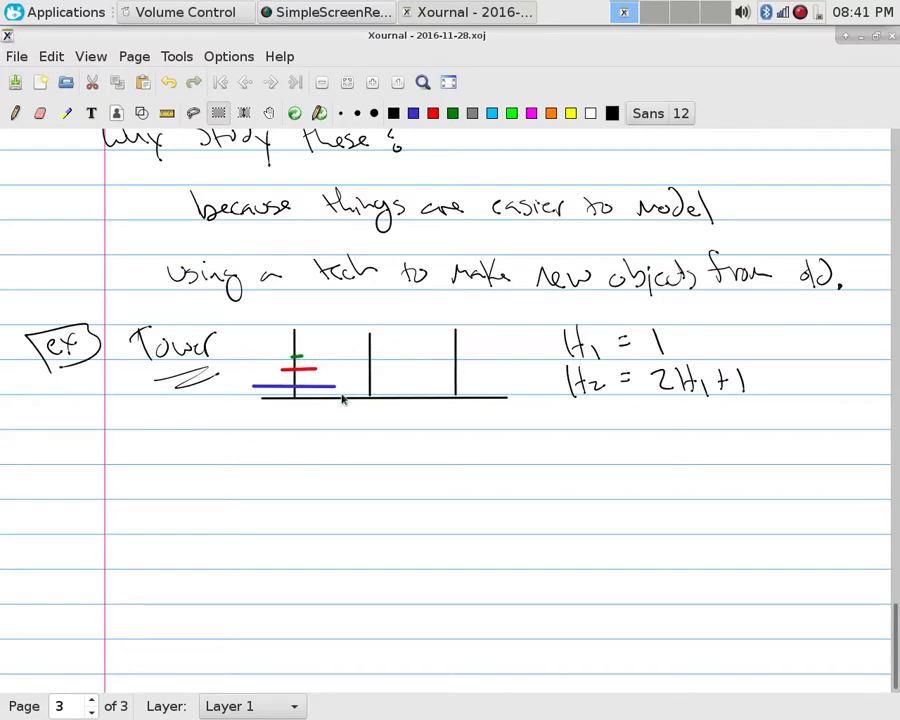
mouse_move(476, 386)
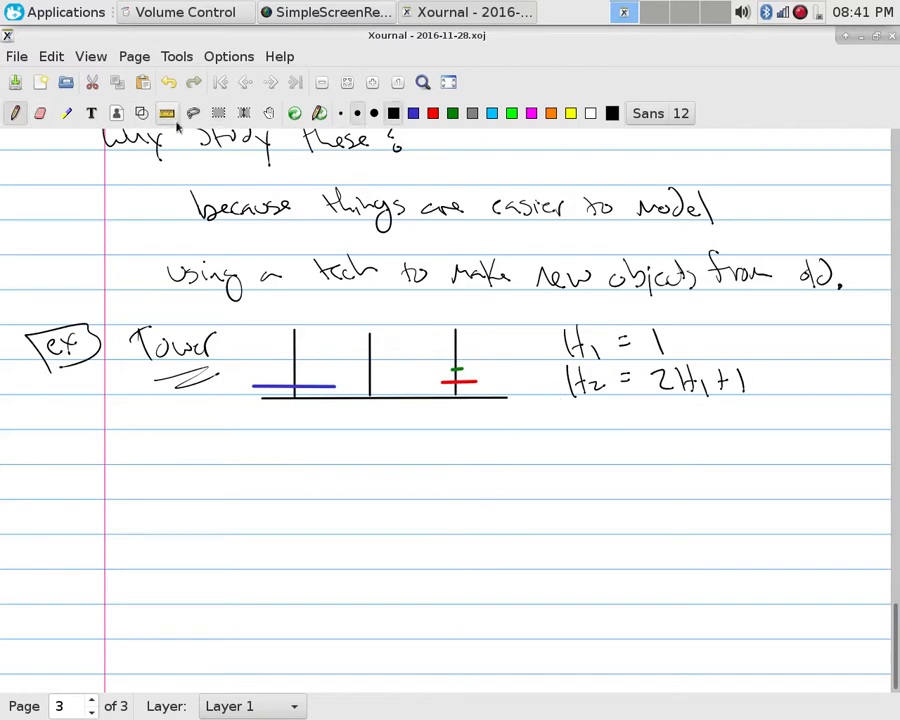
left_click_drag(664, 404, 740, 414)
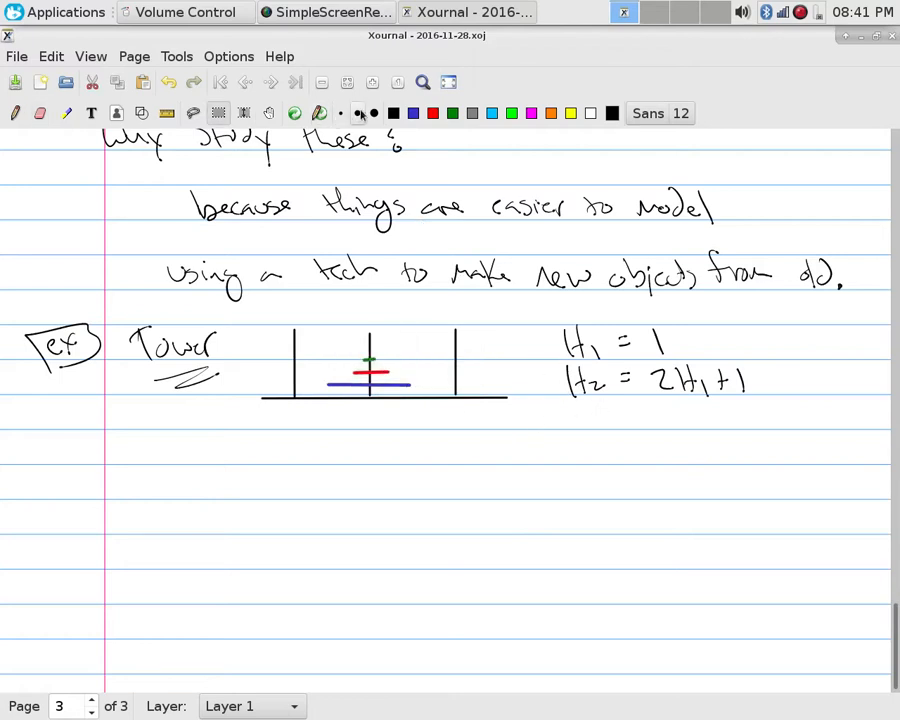
left_click(16, 112)
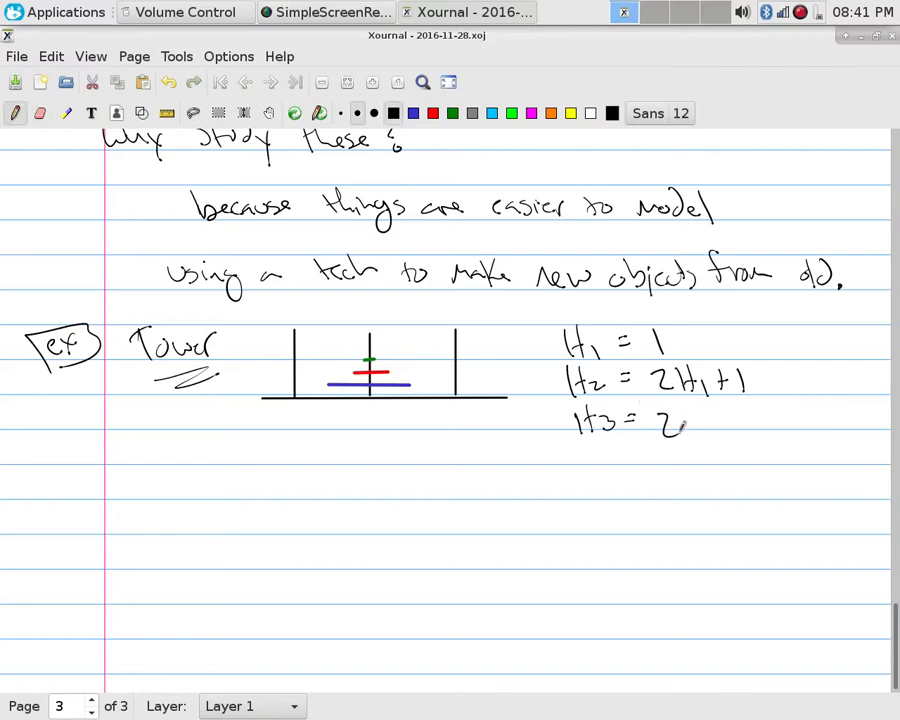
left_click_drag(660, 420, 780, 424)
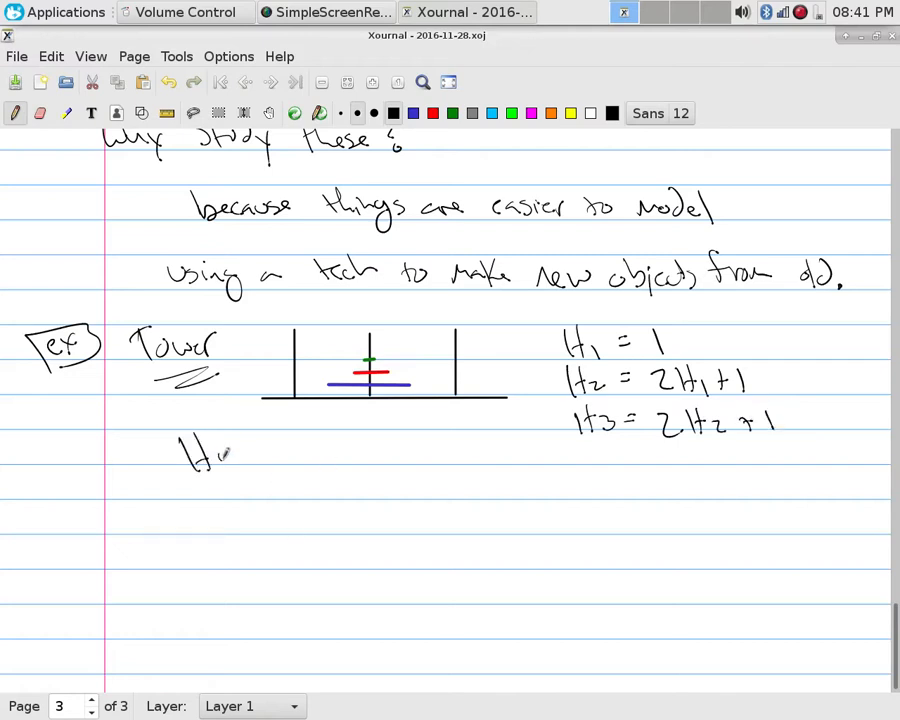
- Box H1 = 1 as Basis and write boxed Hn = 2Hn-1 + 1 labelled Recurrence Relation
left_click_drag(230, 456, 360, 444)
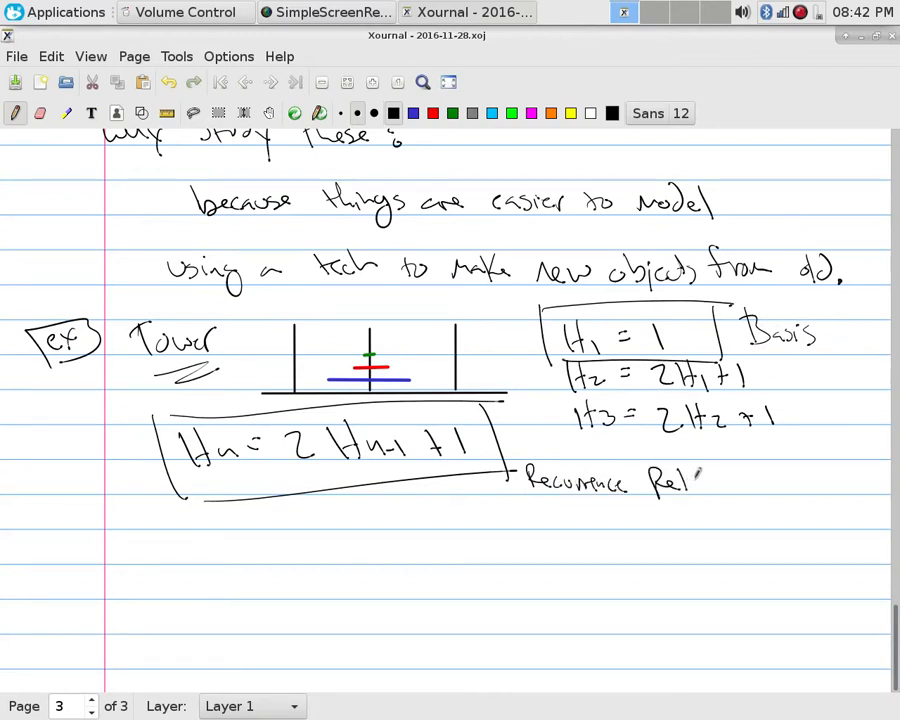
left_click_drag(700, 480, 756, 490)
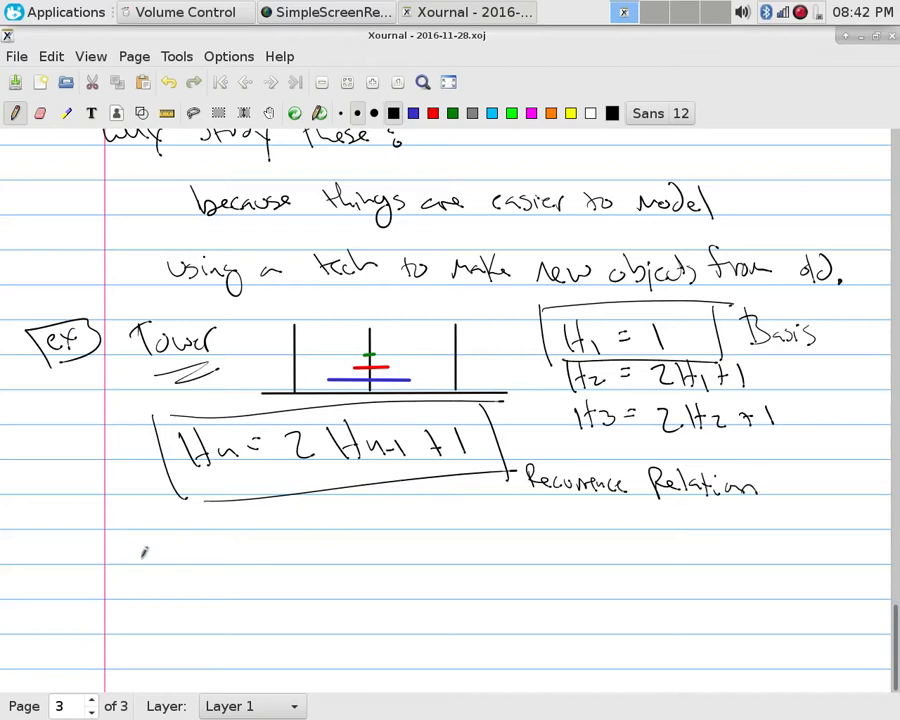
- Write 'Moves: 1, 3, 7, 15, 31, …' and add a new blank page after this one
left_click(120, 540)
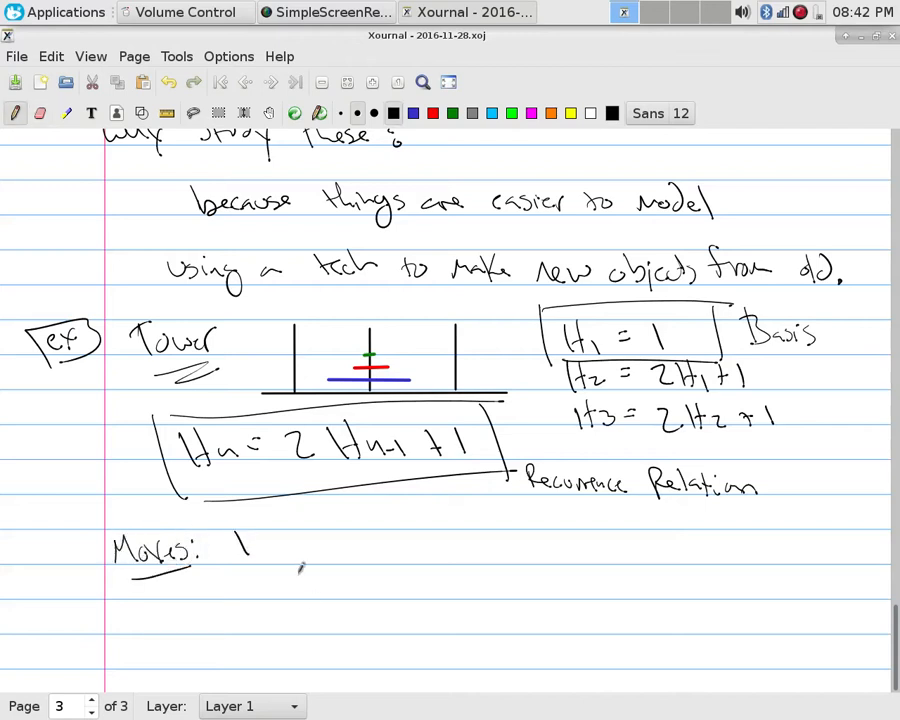
left_click_drag(256, 540, 270, 576)
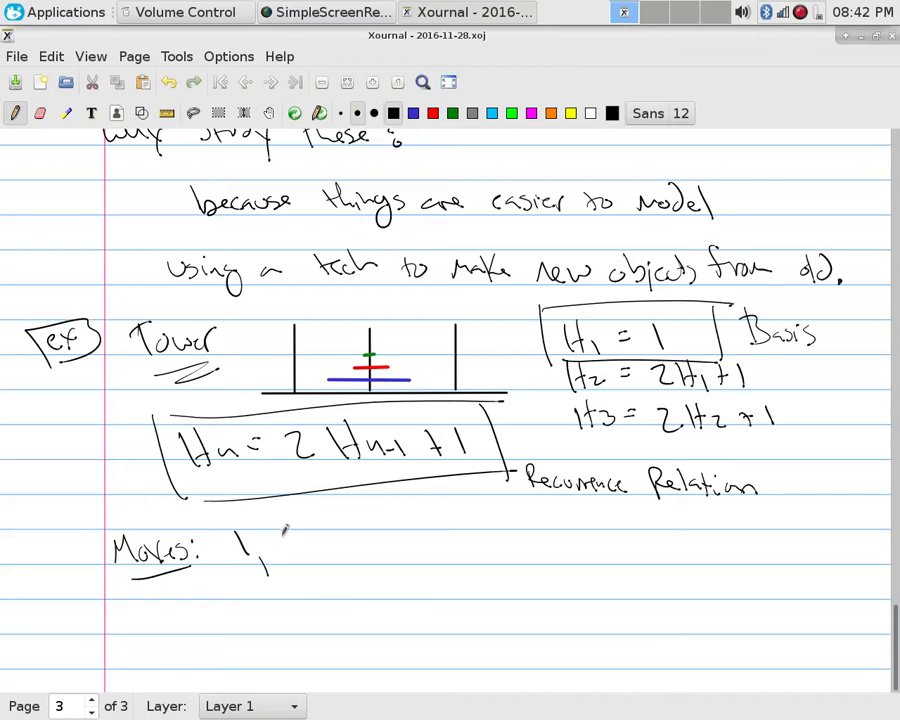
left_click_drag(284, 556, 310, 544)
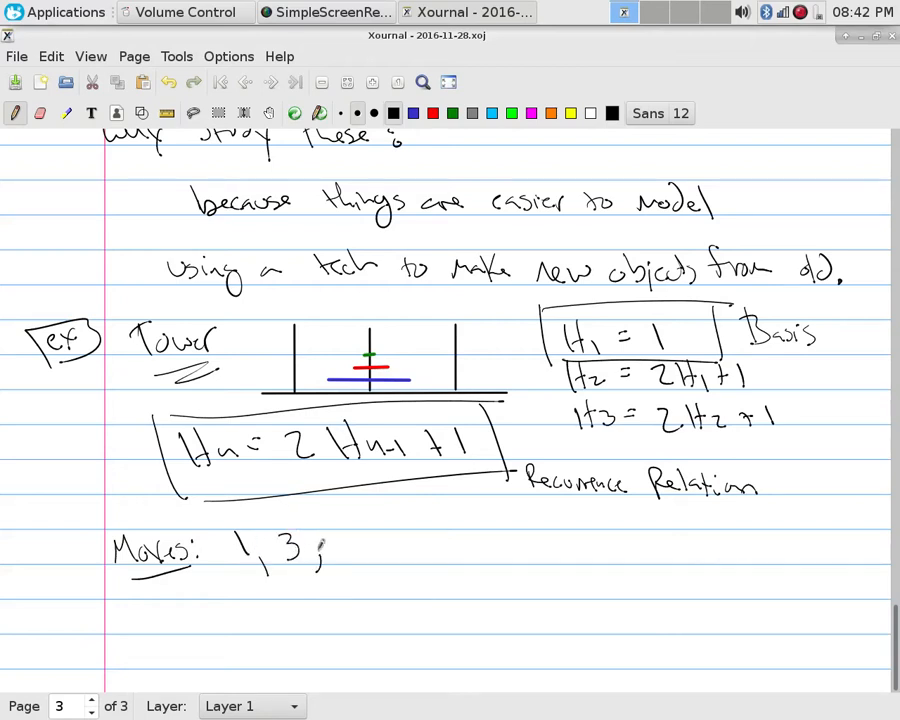
left_click_drag(340, 550, 360, 544)
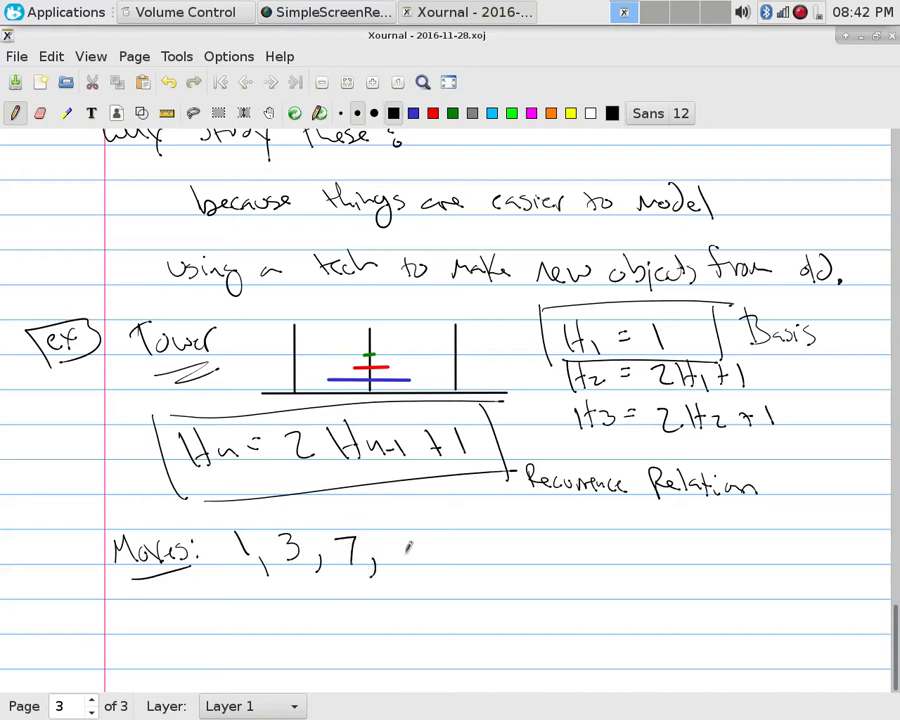
left_click_drag(400, 544, 444, 564)
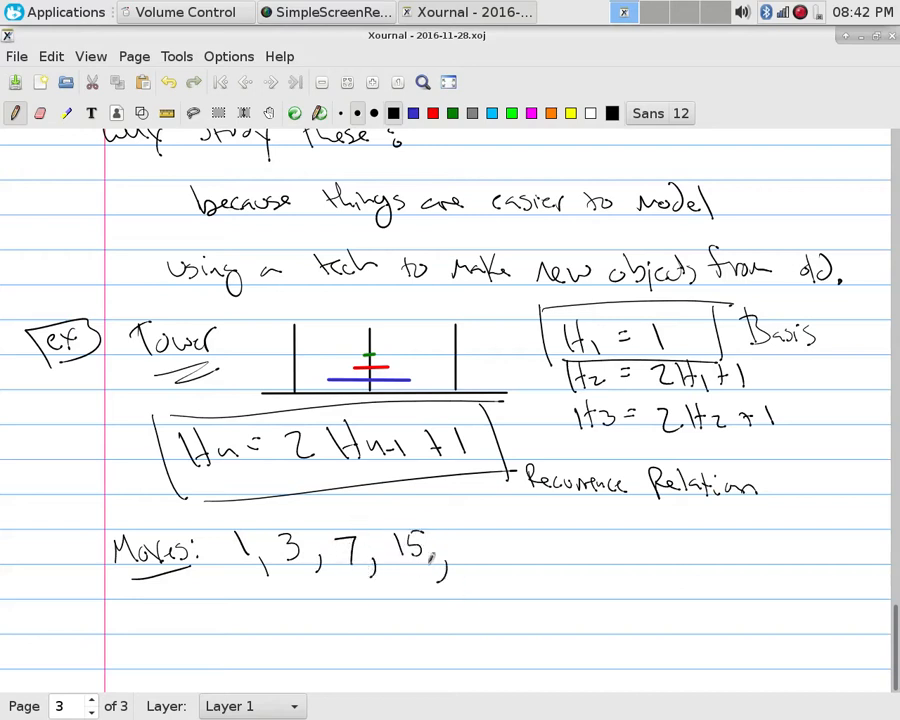
left_click_drag(456, 544, 510, 550)
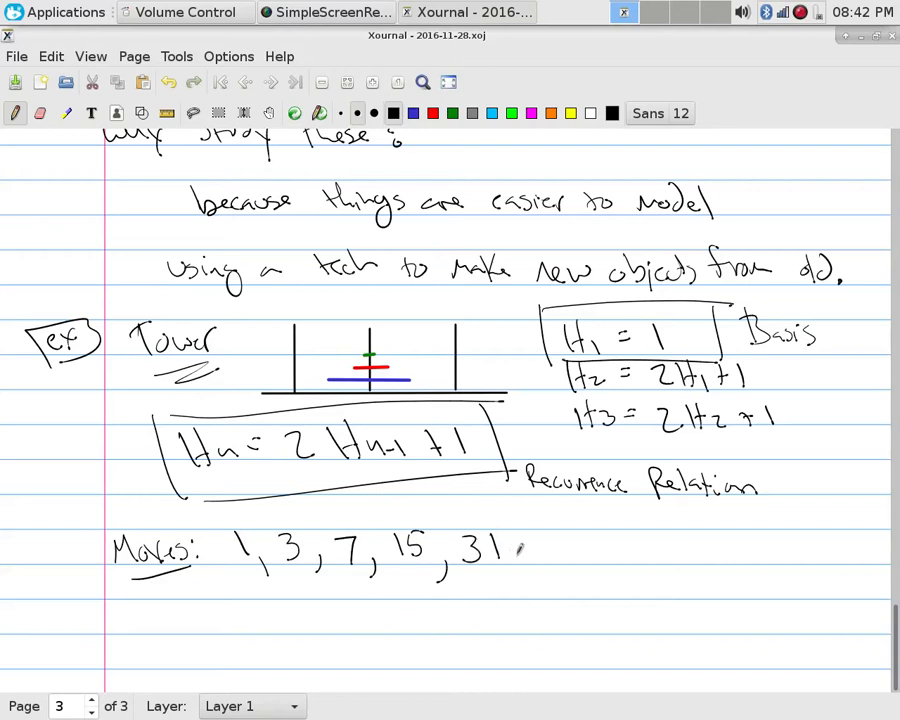
left_click_drag(516, 556, 590, 544)
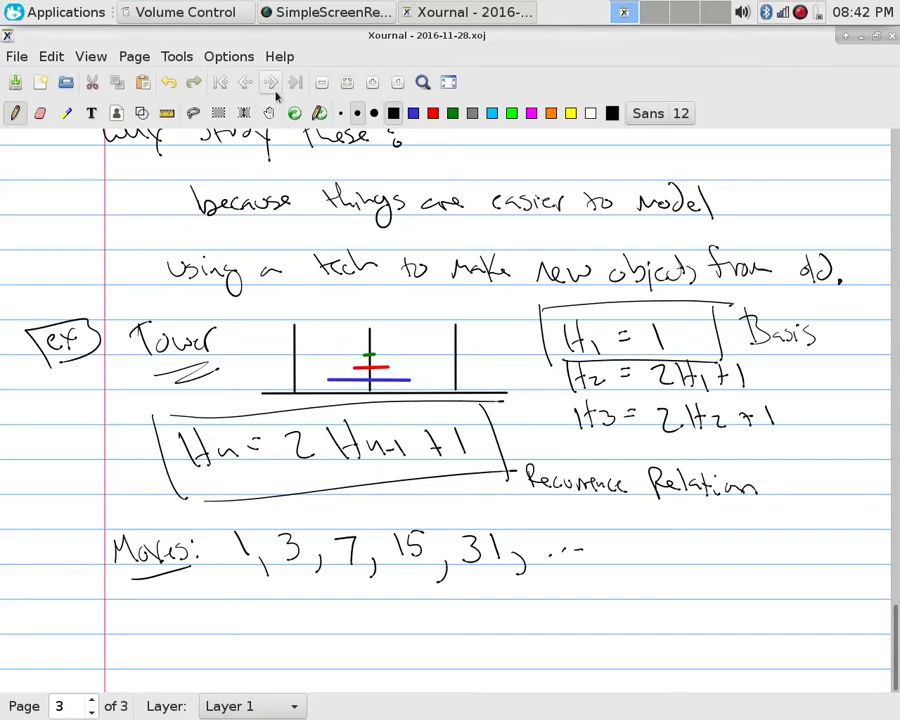
left_click(294, 82)
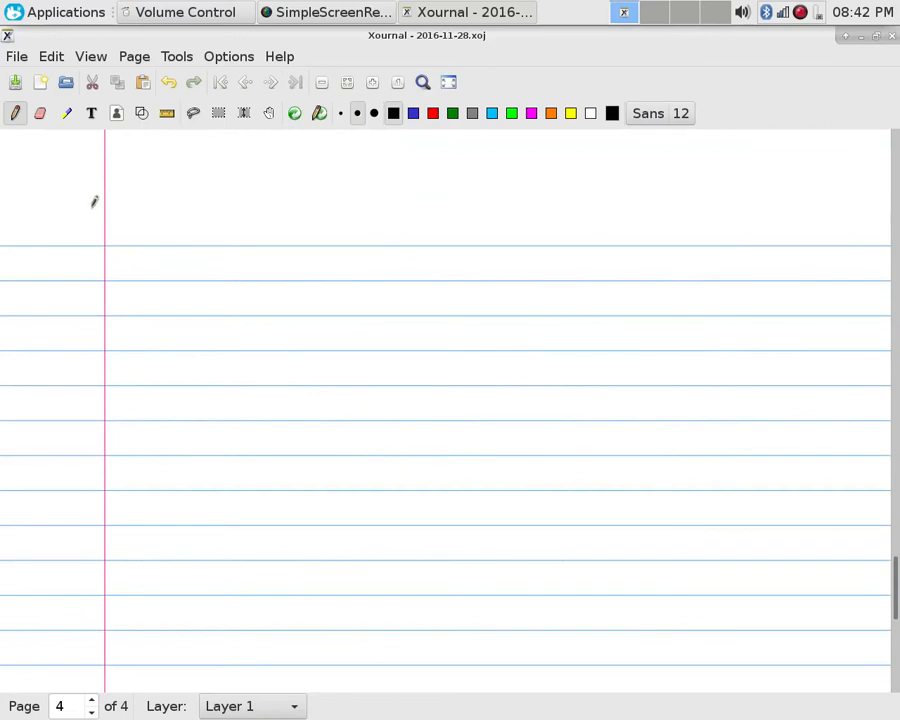
- Write a boxed 'ex' with the list S1, S2, S3, S4, S5 on the new page
left_click_drag(36, 216, 124, 264)
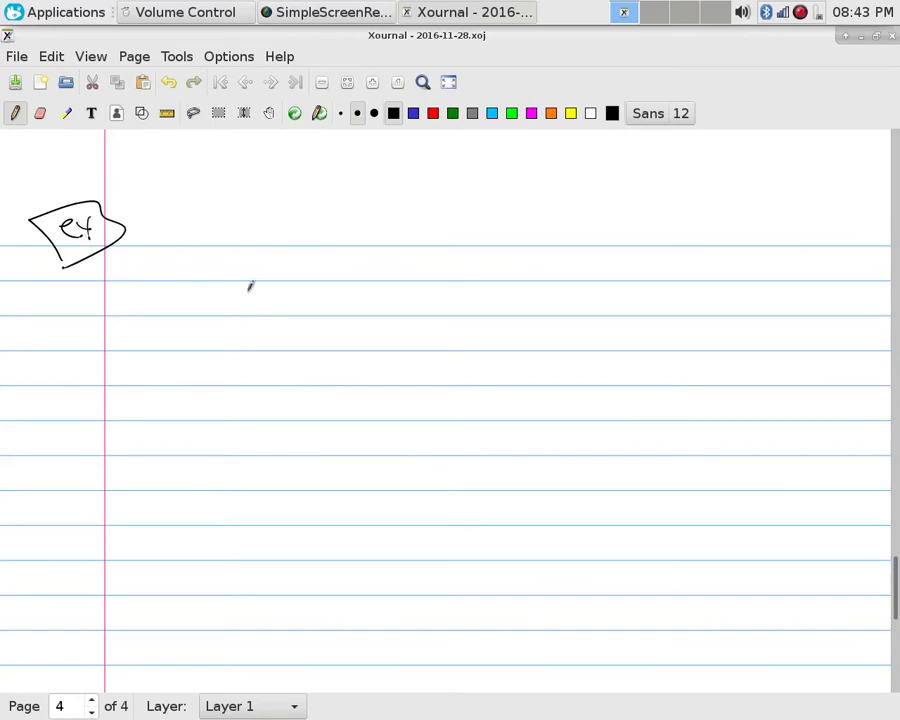
mouse_move(178, 222)
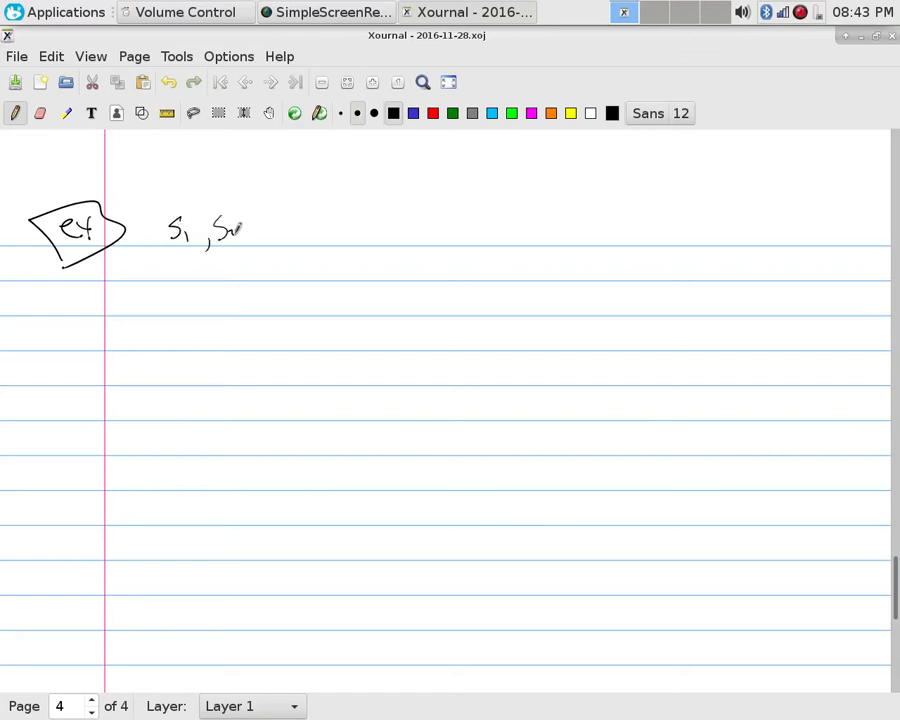
left_click_drag(264, 224, 300, 240)
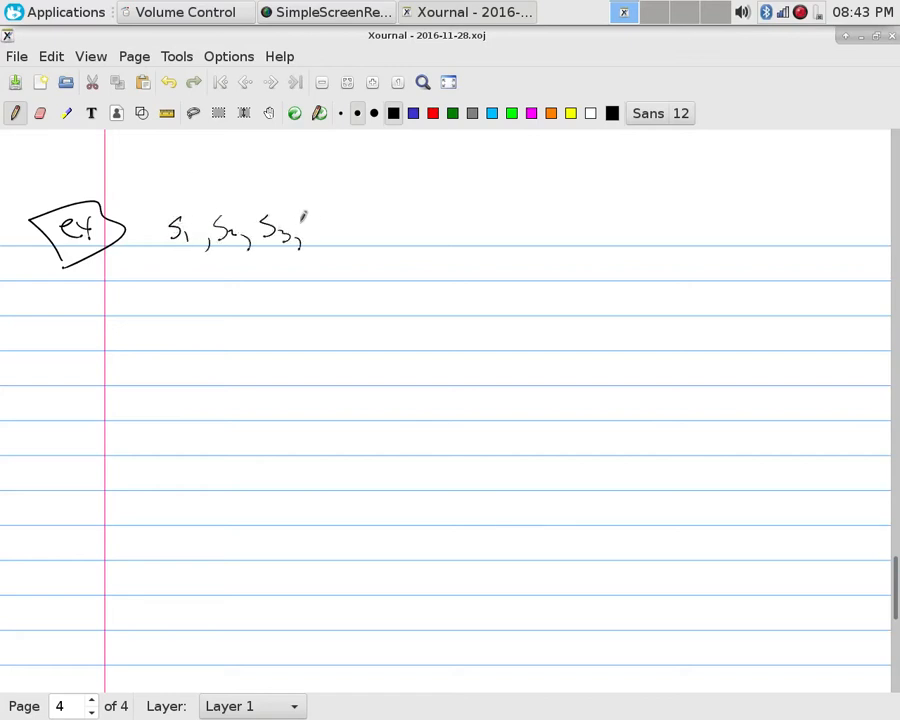
left_click_drag(316, 230, 400, 224)
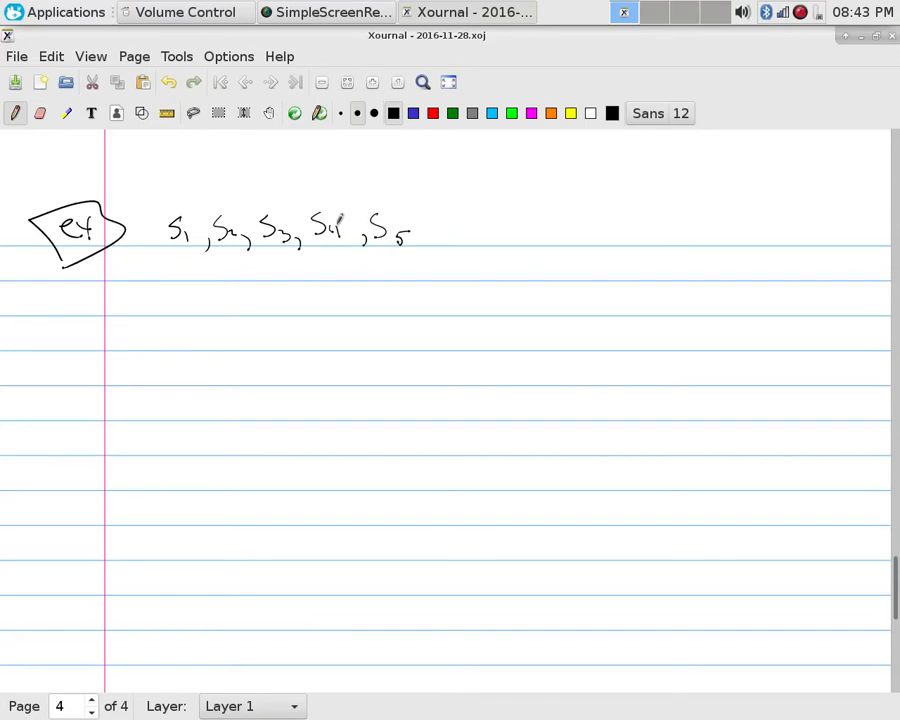
- Draw a large rectangle beside the list with four edge strokes
left_click_drag(512, 196, 536, 292)
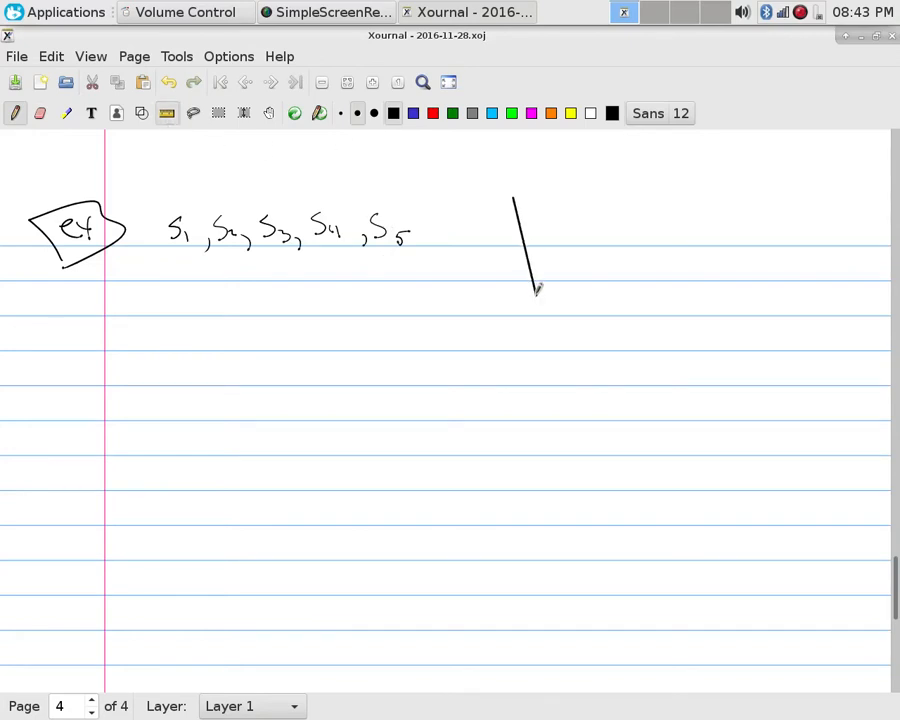
left_click_drag(516, 200, 684, 190)
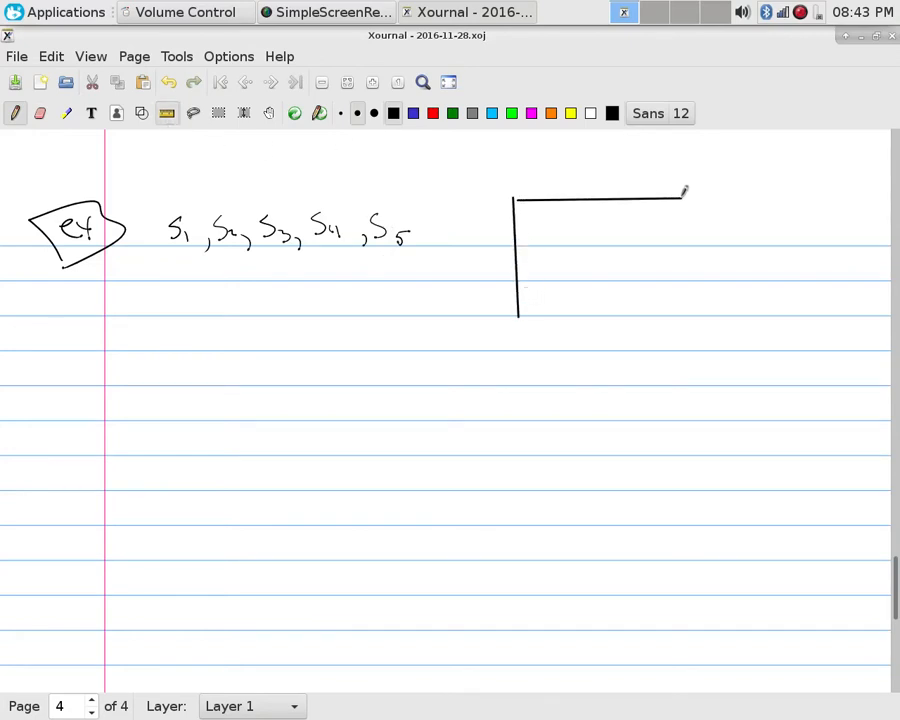
left_click_drag(684, 192, 690, 316)
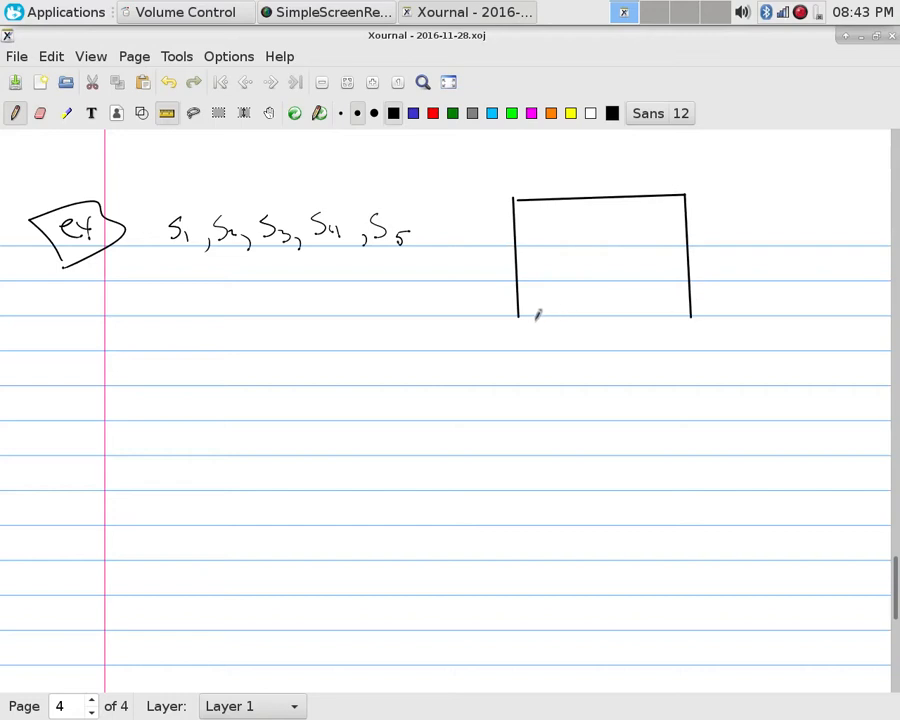
left_click_drag(512, 312, 690, 312)
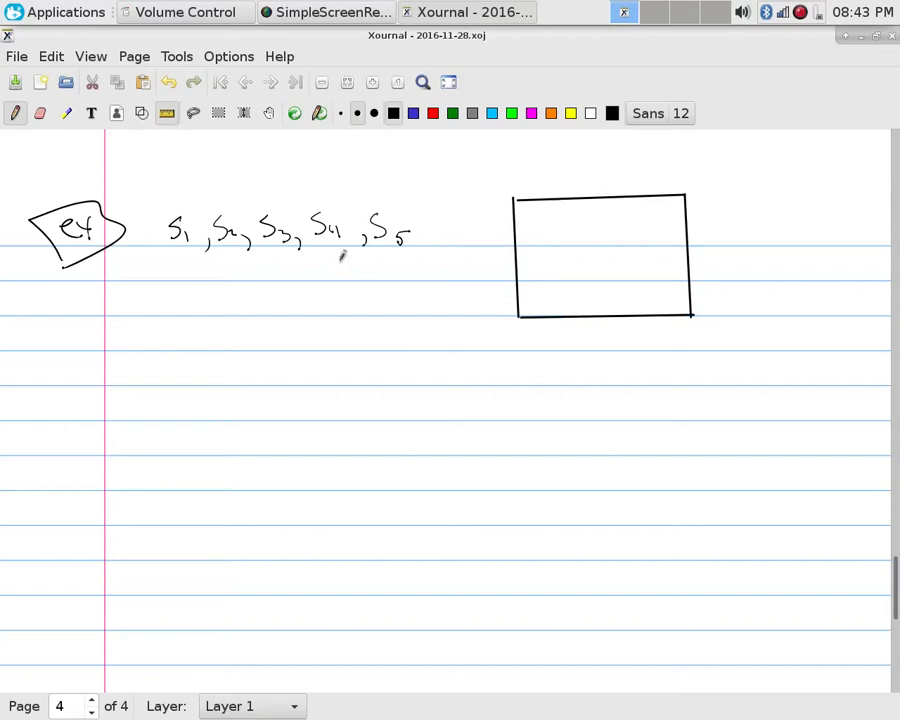
mouse_move(310, 164)
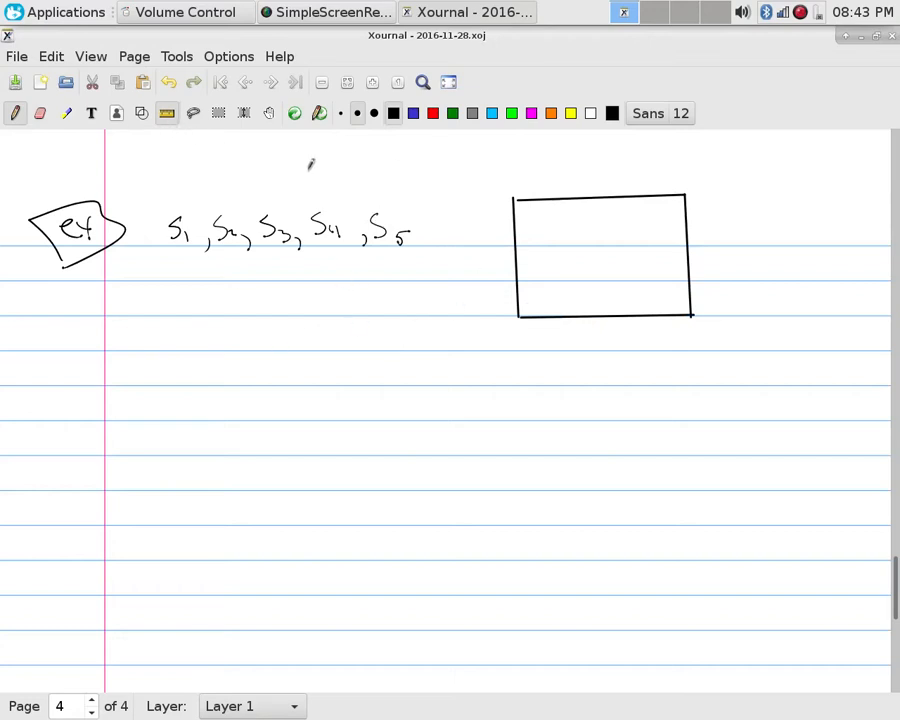
mouse_move(696, 192)
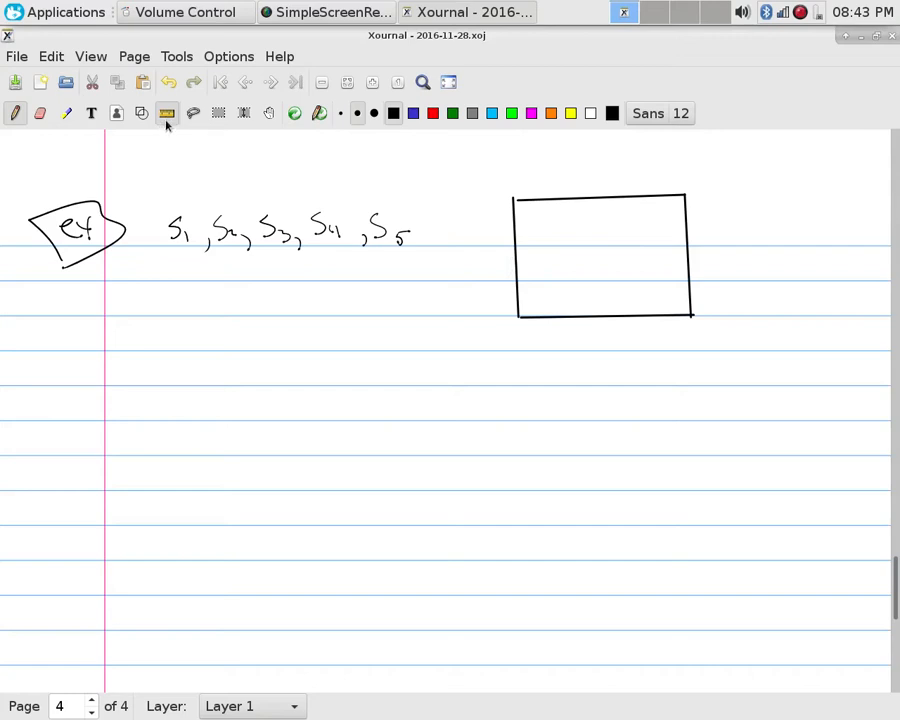
- Undo a stray mark under S_5 and sketch coconut circles inside the box
left_click_drag(390, 244, 410, 260)
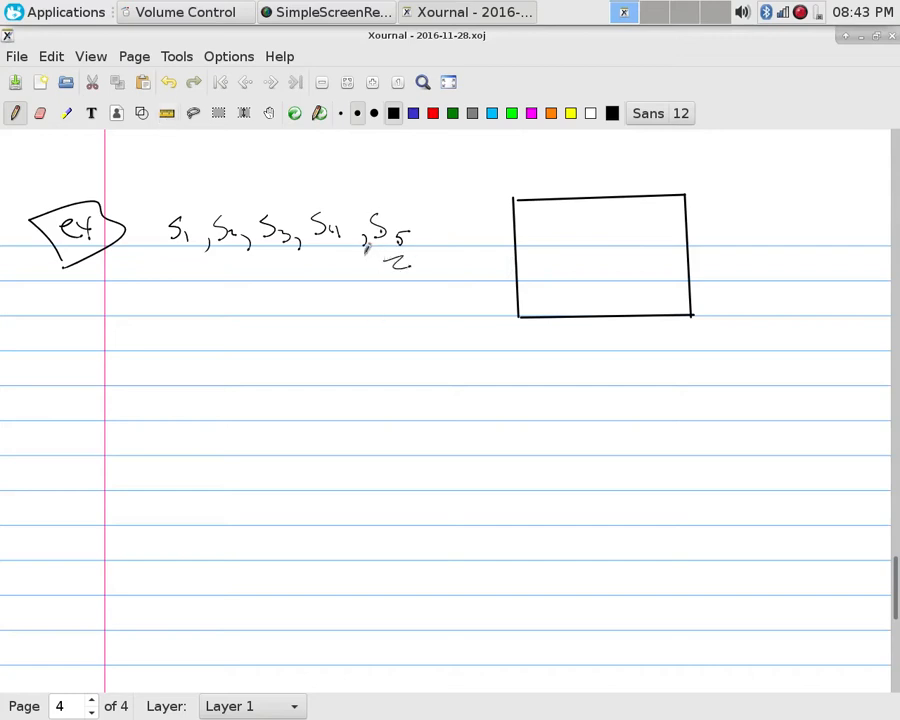
left_click(168, 82)
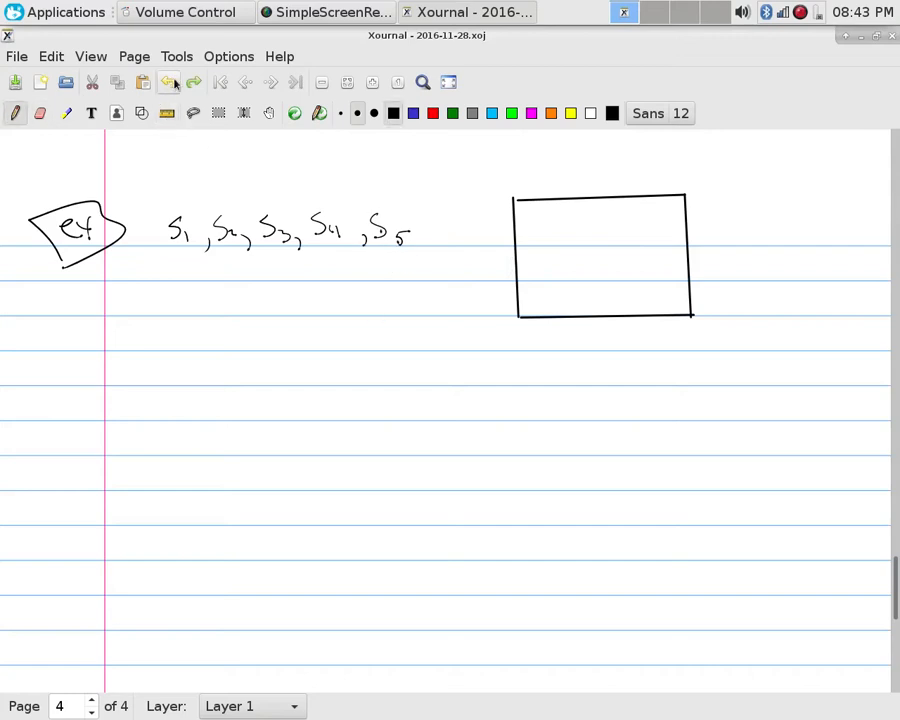
left_click_drag(390, 258, 400, 272)
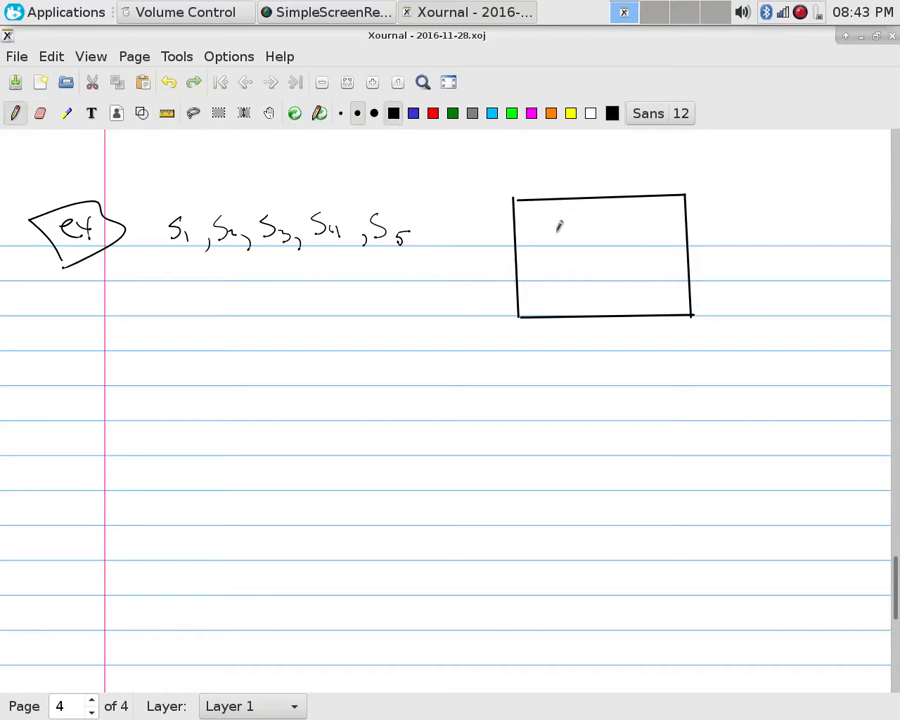
left_click_drag(542, 240, 556, 232)
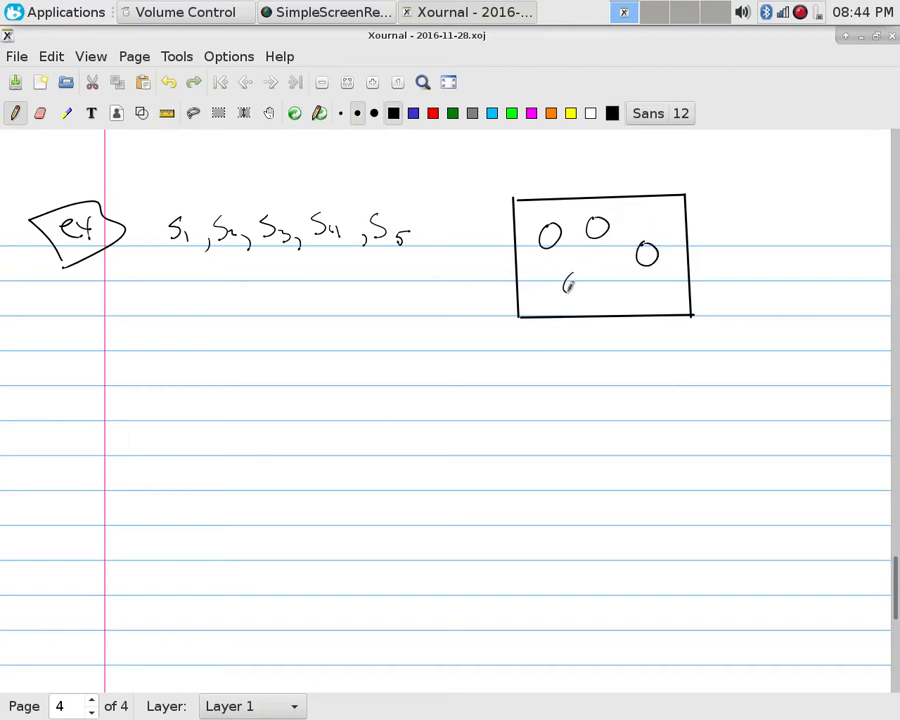
- Split one coconut off with a divider marked +1 and loop around the remaining pile
left_click_drag(570, 284, 620, 284)
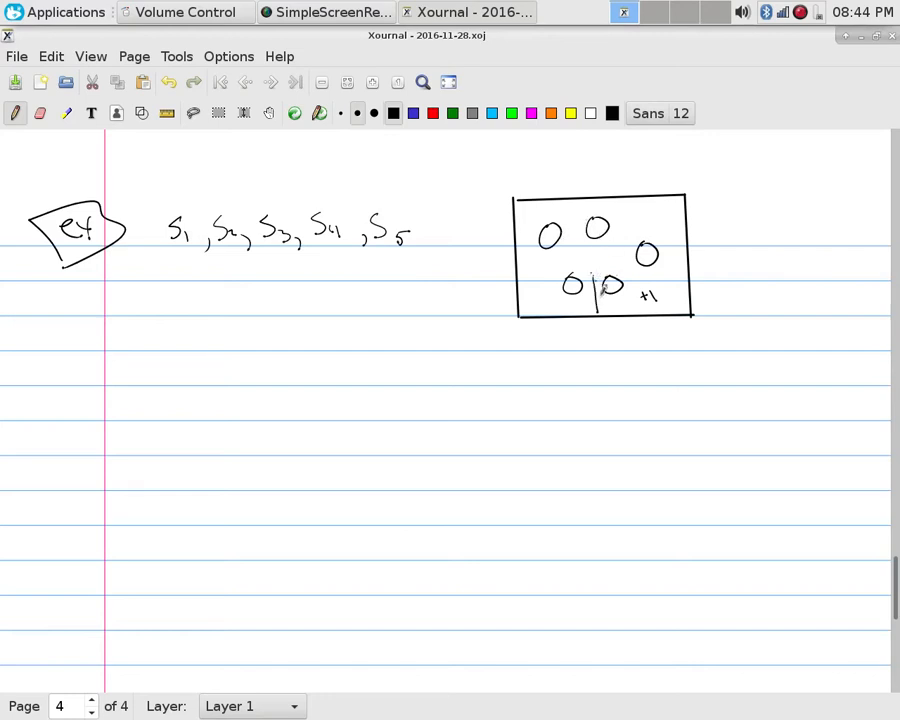
left_click_drag(620, 284, 656, 264)
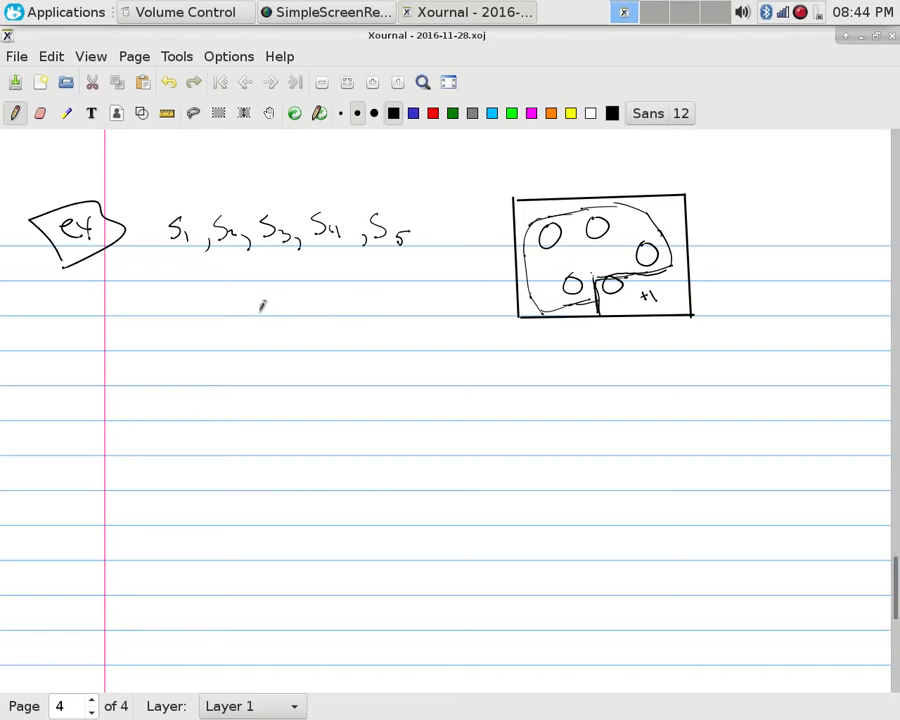
mouse_move(200, 292)
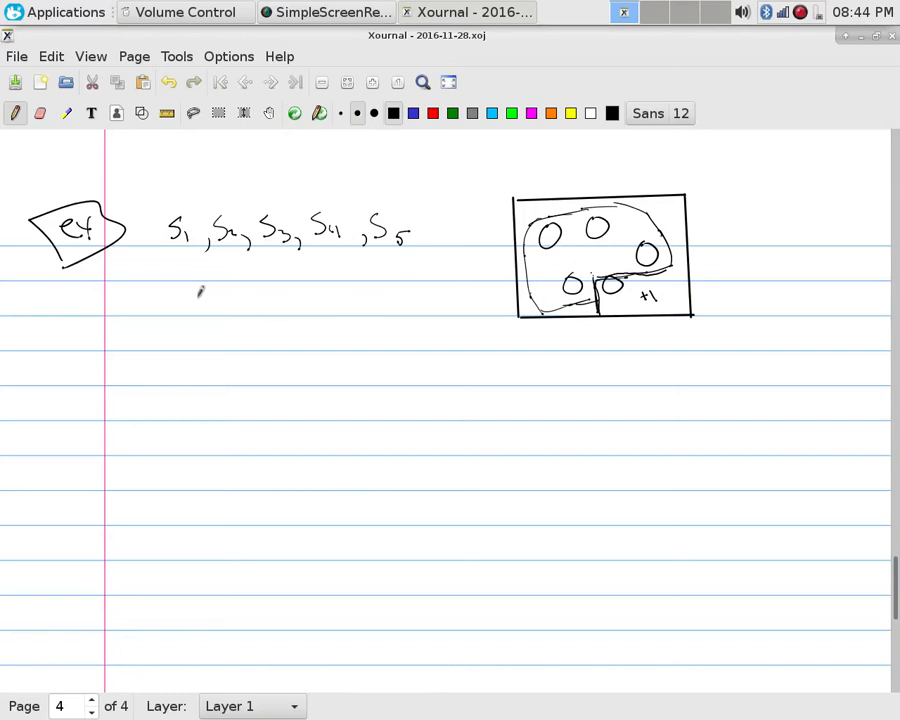
- Handwrite the recurrence a_n = 5/4 a_(n-1) + 1 below the S list
left_click_drag(184, 300, 250, 310)
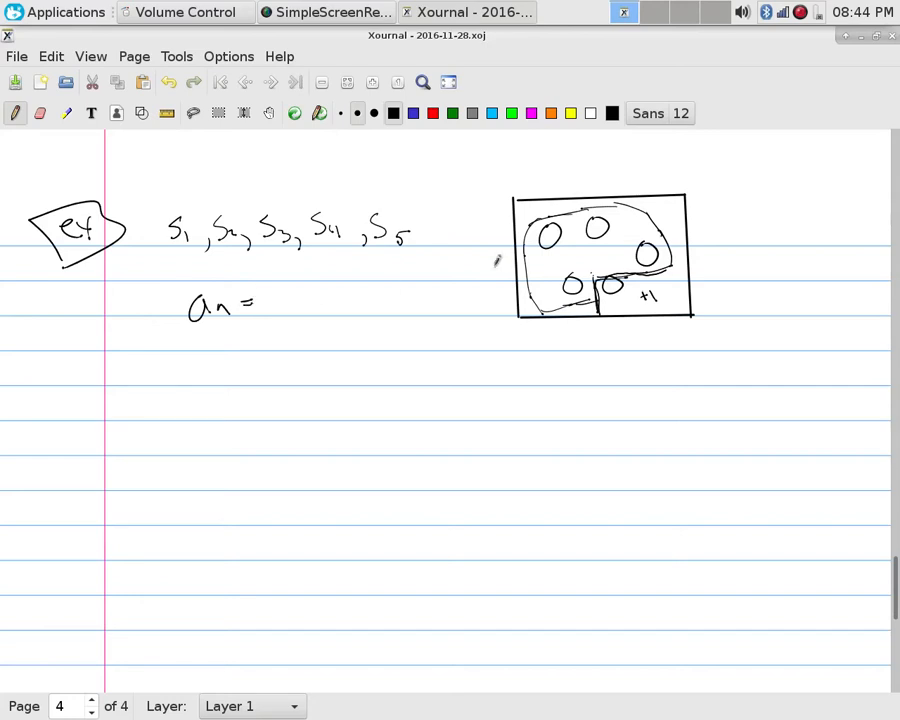
left_click_drag(340, 310, 376, 304)
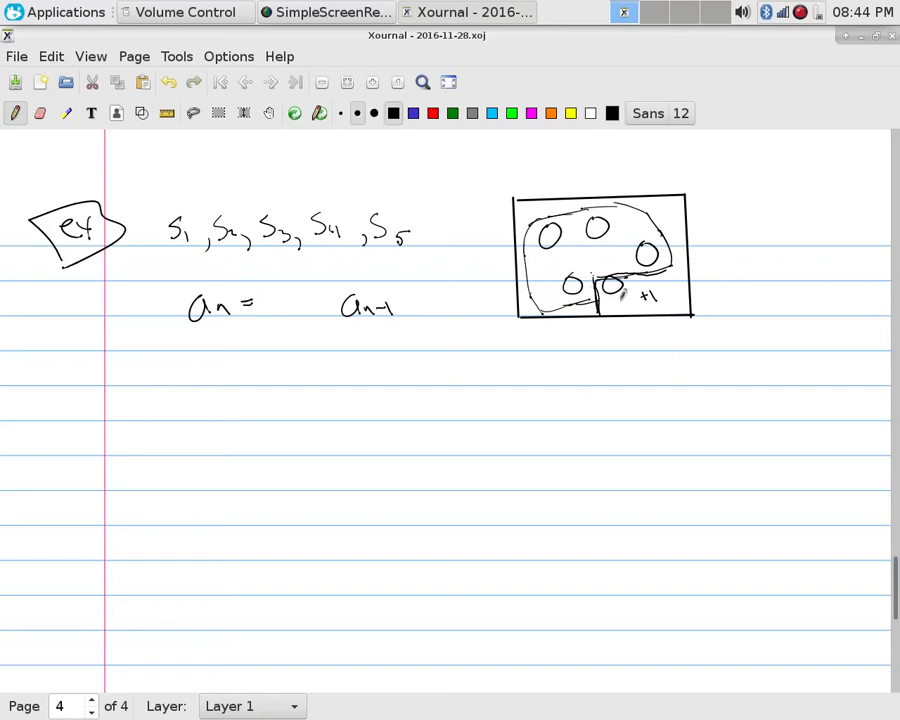
mouse_move(304, 284)
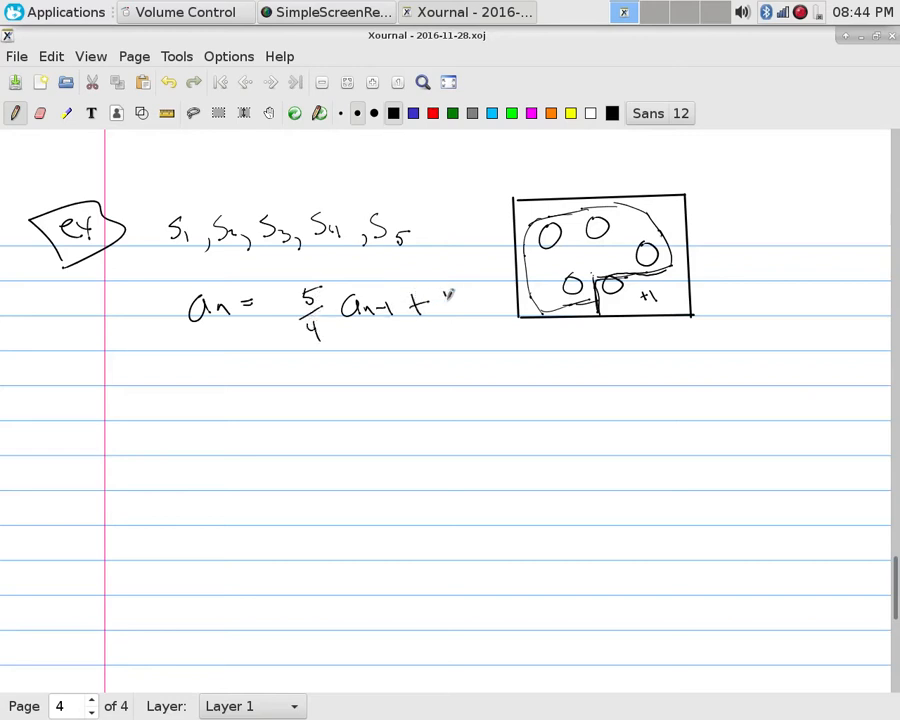
left_click_drag(448, 296, 456, 320)
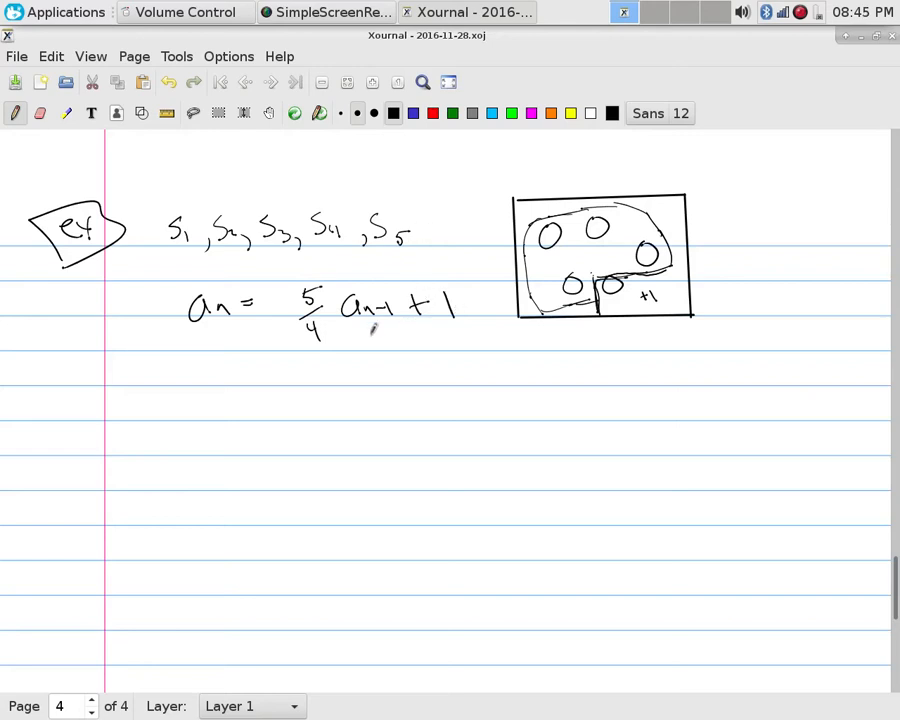
- Erase the 5/4 coefficient and rewrite it more legibly
left_click_drag(310, 300, 320, 330)
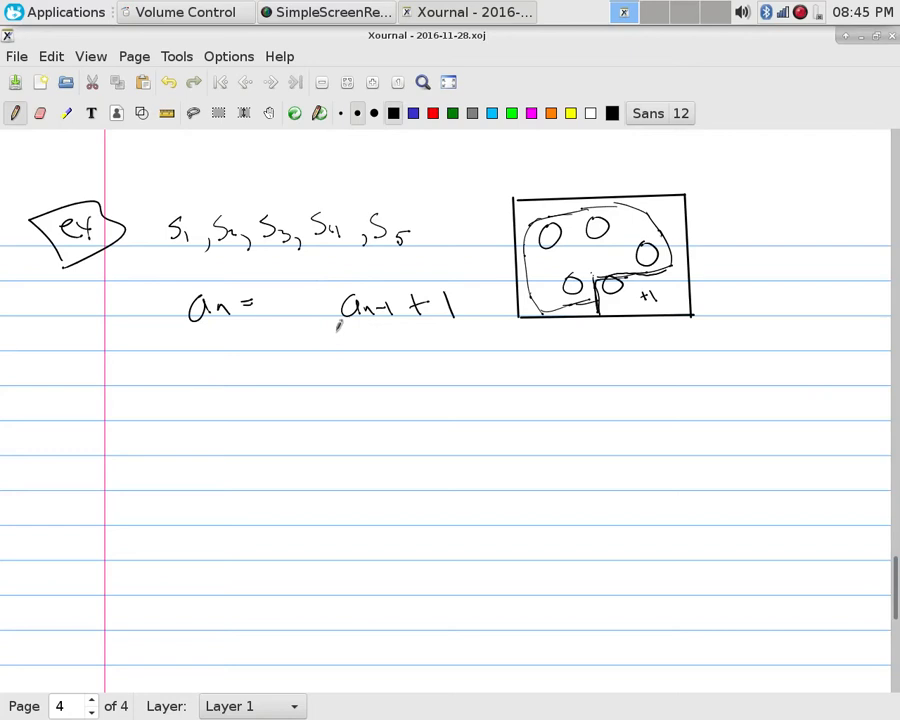
left_click_drag(344, 320, 384, 344)
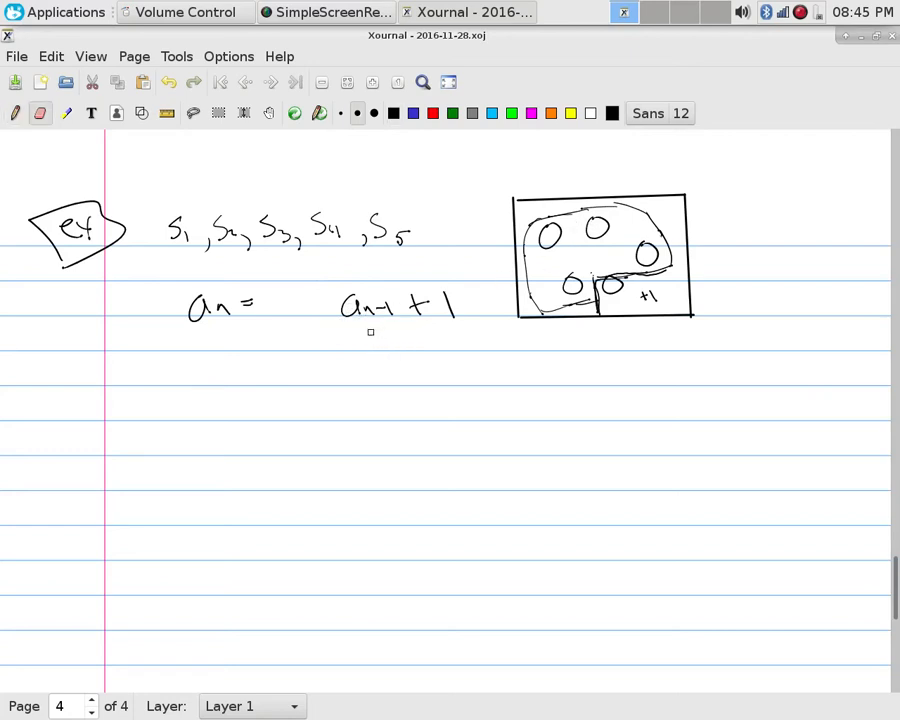
left_click_drag(312, 284, 300, 316)
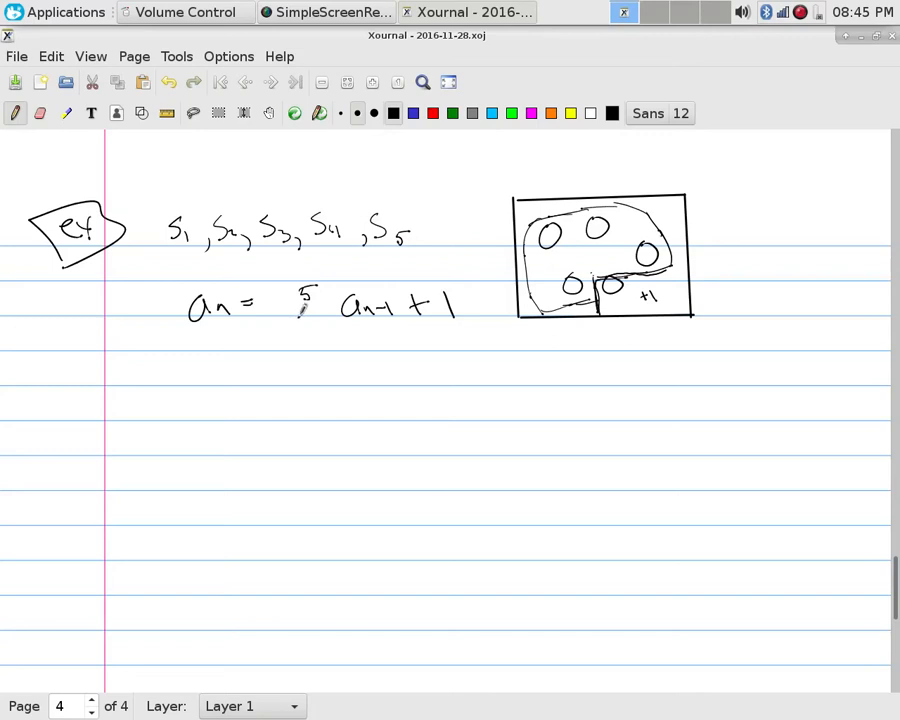
left_click_drag(300, 320, 316, 344)
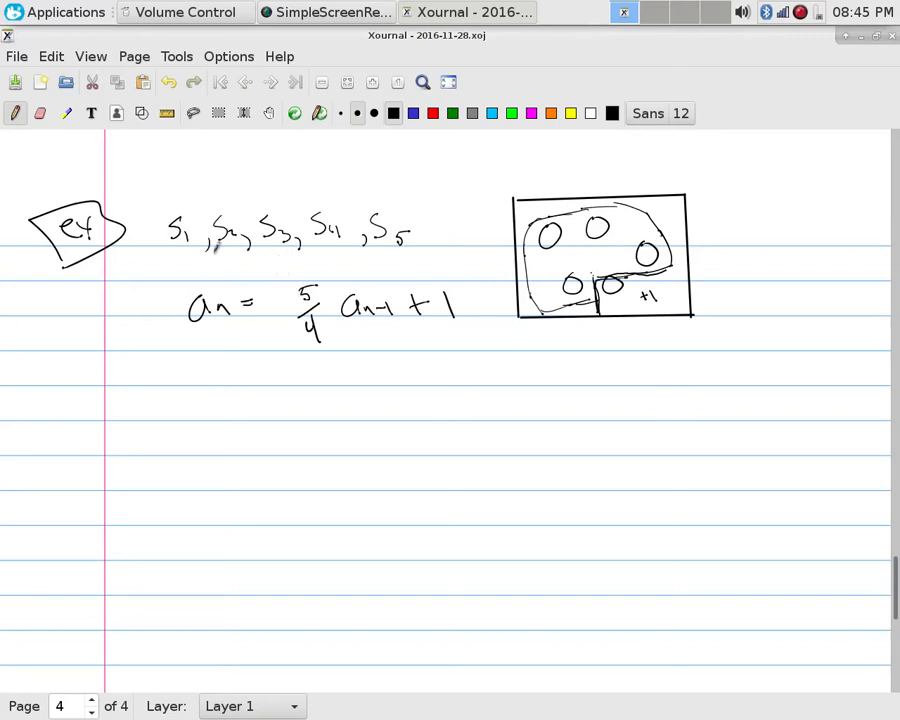
mouse_move(228, 392)
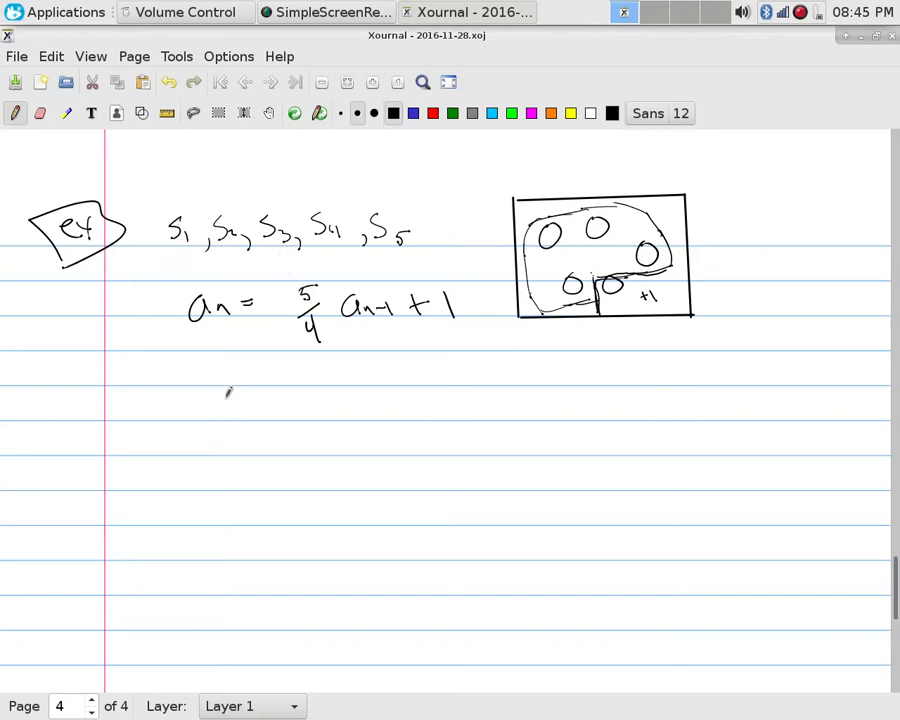
mouse_move(224, 376)
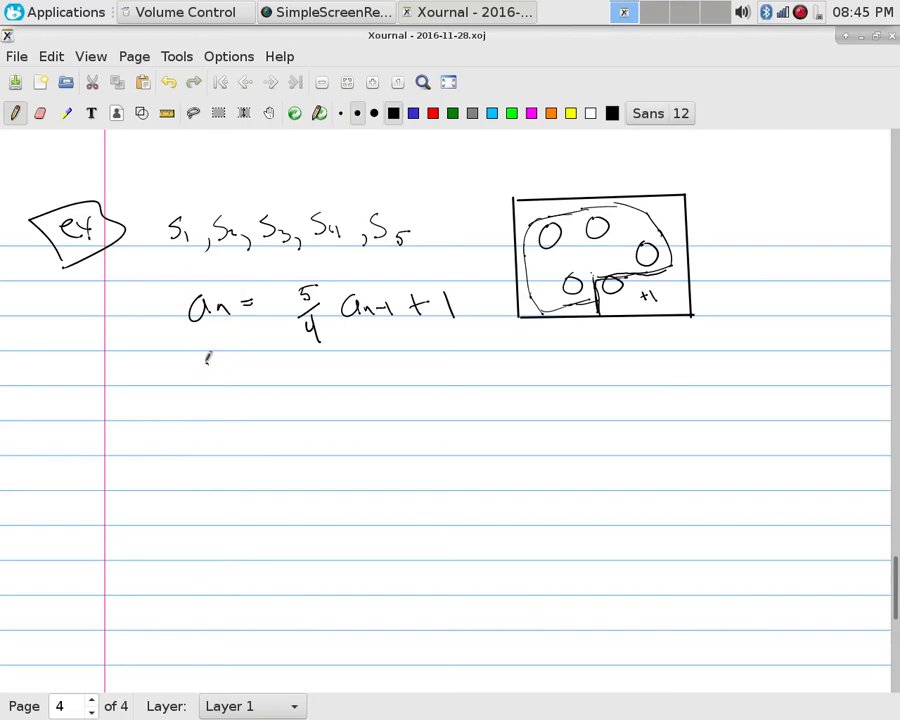
- Write a_0 = A but 5|A on a new line, with an arrow leading to the boxed a_5 = ?
left_click_drag(196, 376, 280, 376)
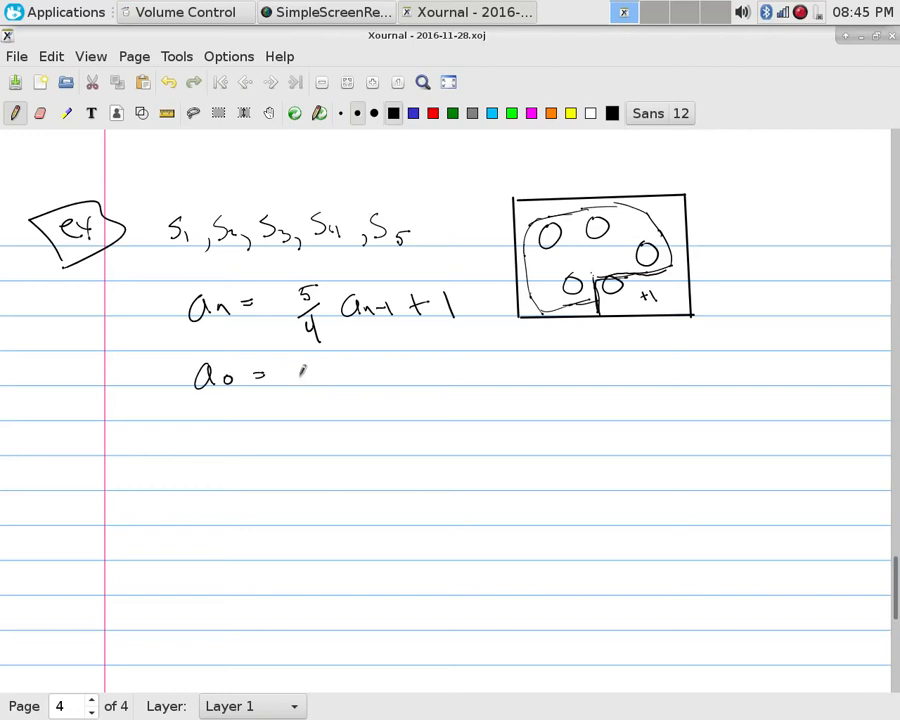
left_click_drag(300, 384, 420, 376)
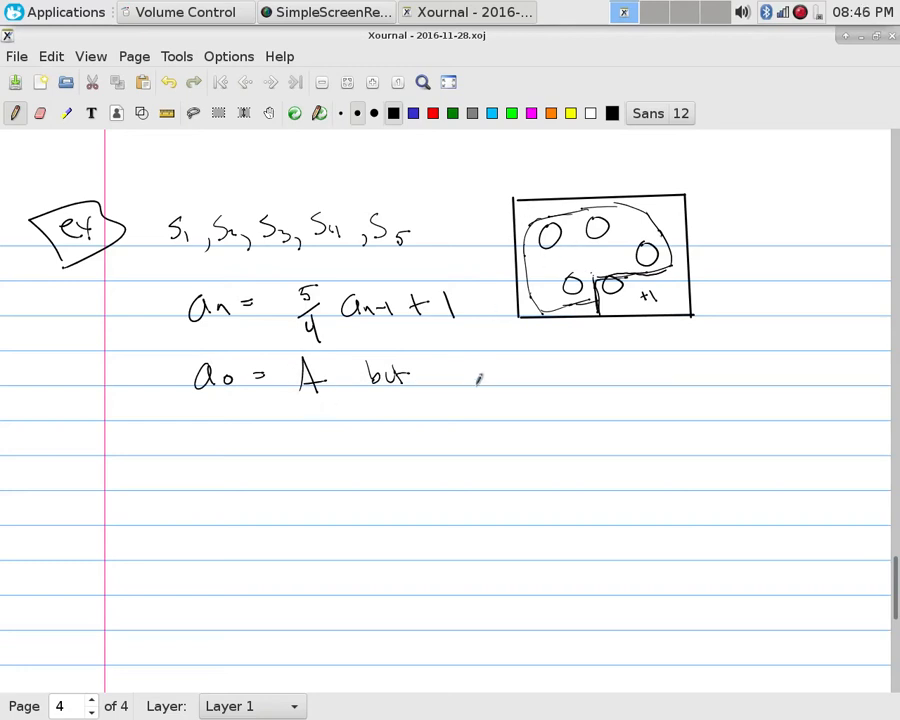
left_click_drag(466, 376, 496, 384)
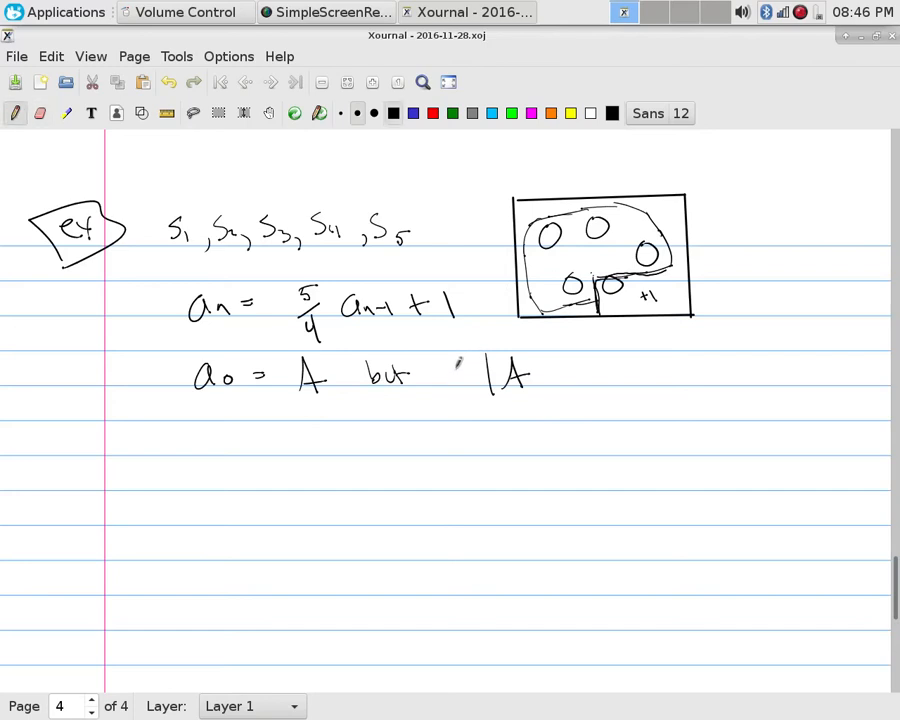
left_click_drag(456, 384, 470, 370)
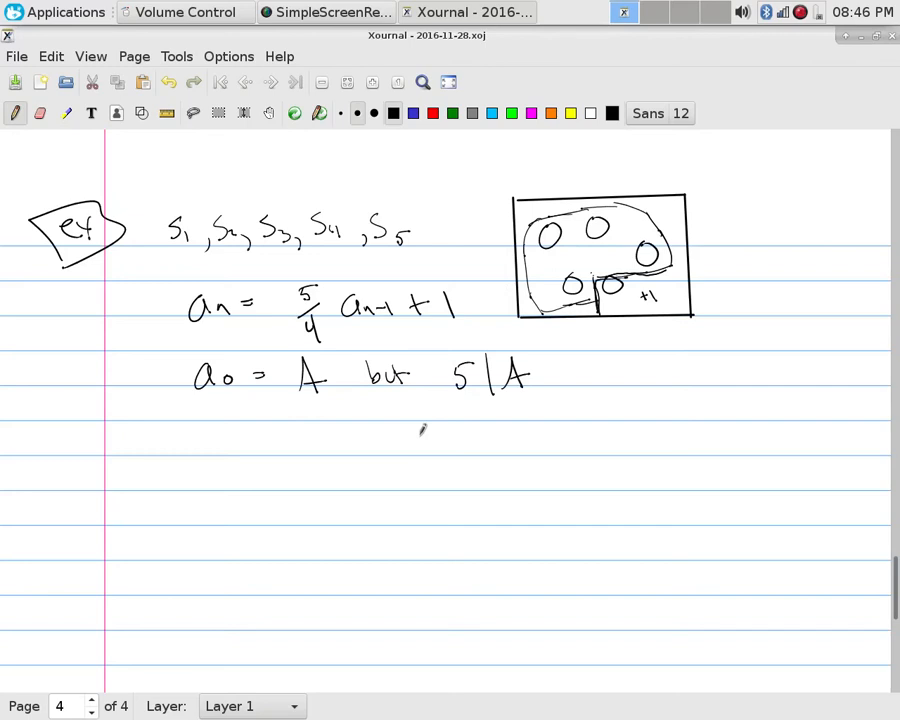
mouse_move(584, 364)
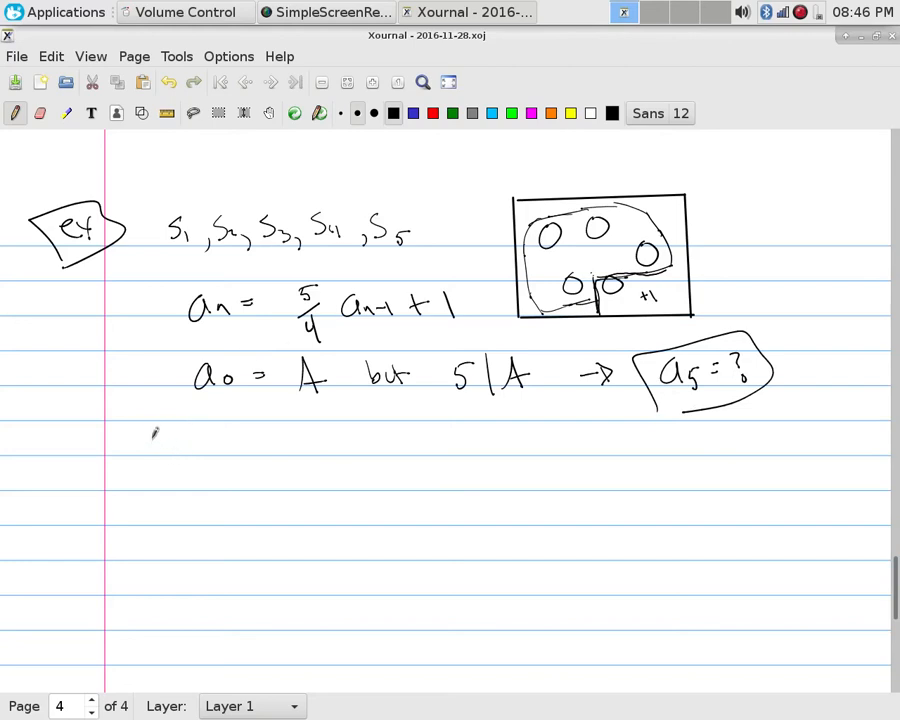
- Write the chain a_0 = A, a_1 = 5/4 A + 1, a_2 = …, a_5 = ? on the next line
left_click_drag(140, 444, 236, 436)
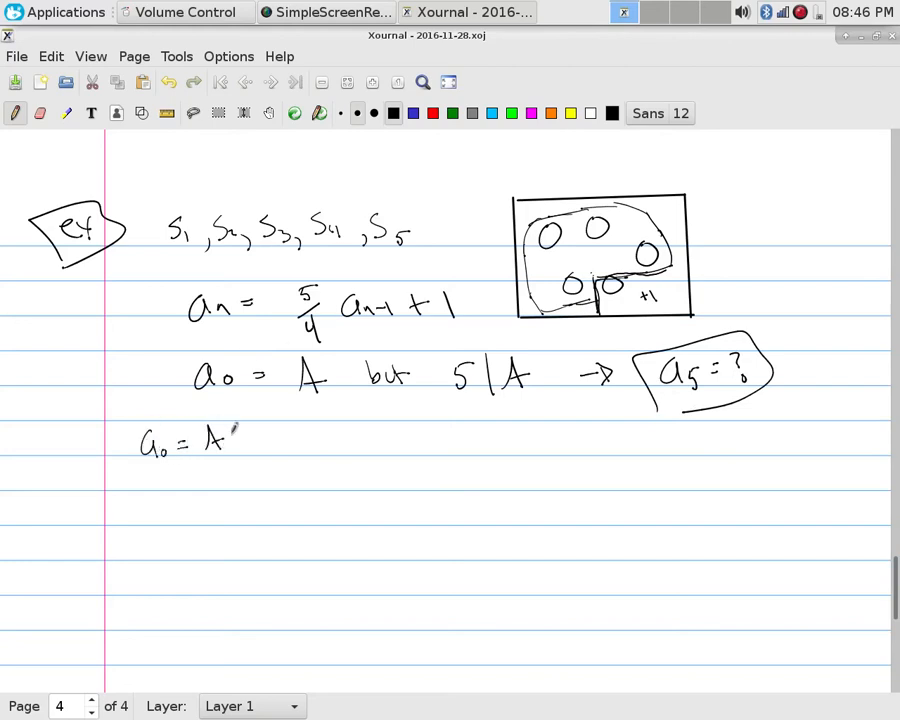
left_click_drag(260, 440, 310, 440)
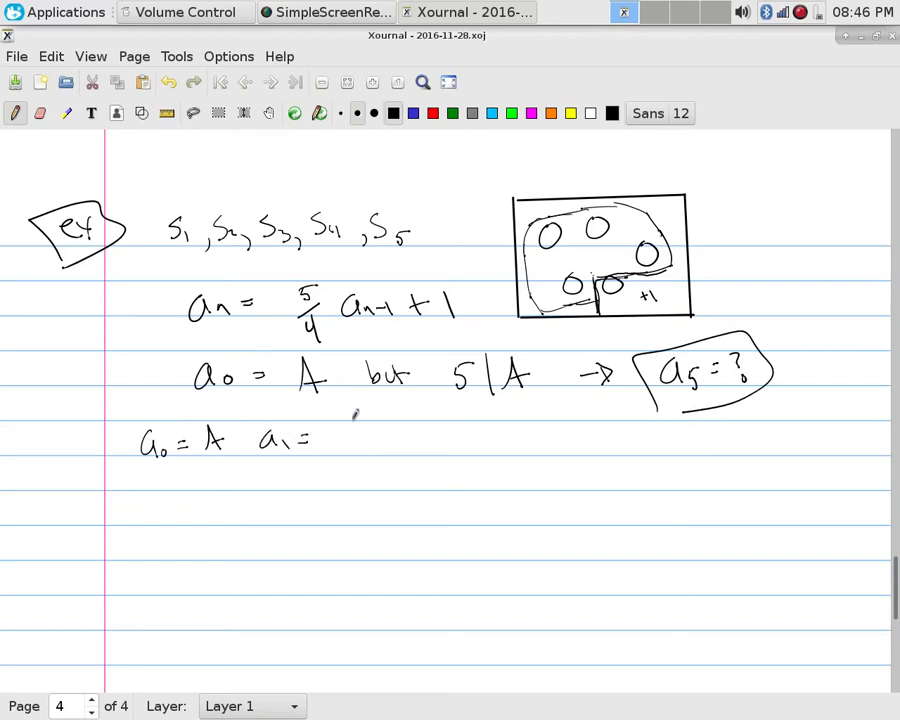
left_click_drag(344, 424, 360, 460)
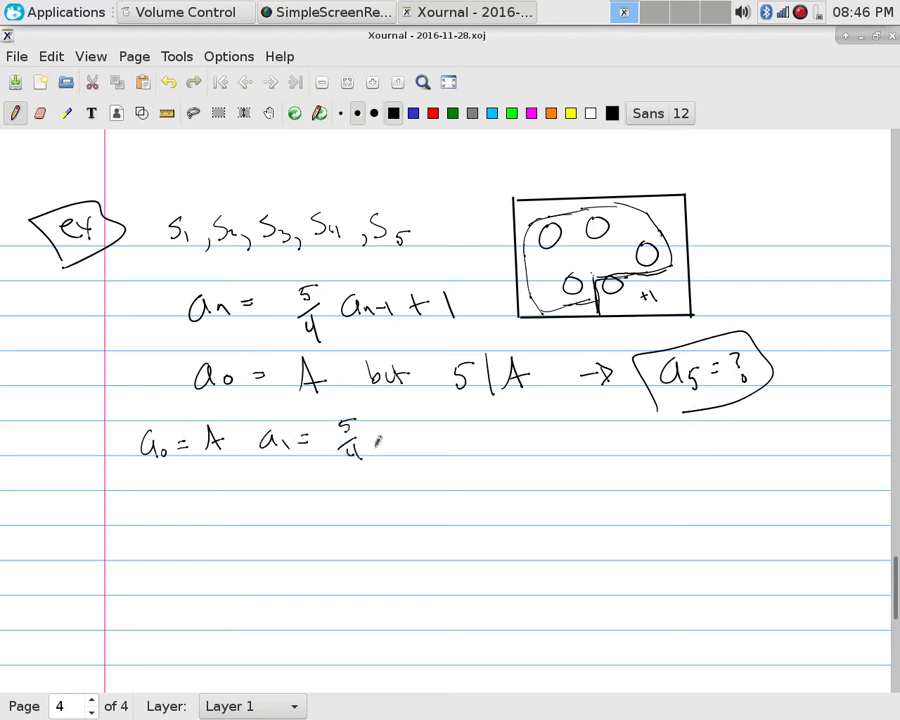
left_click_drag(376, 440, 450, 444)
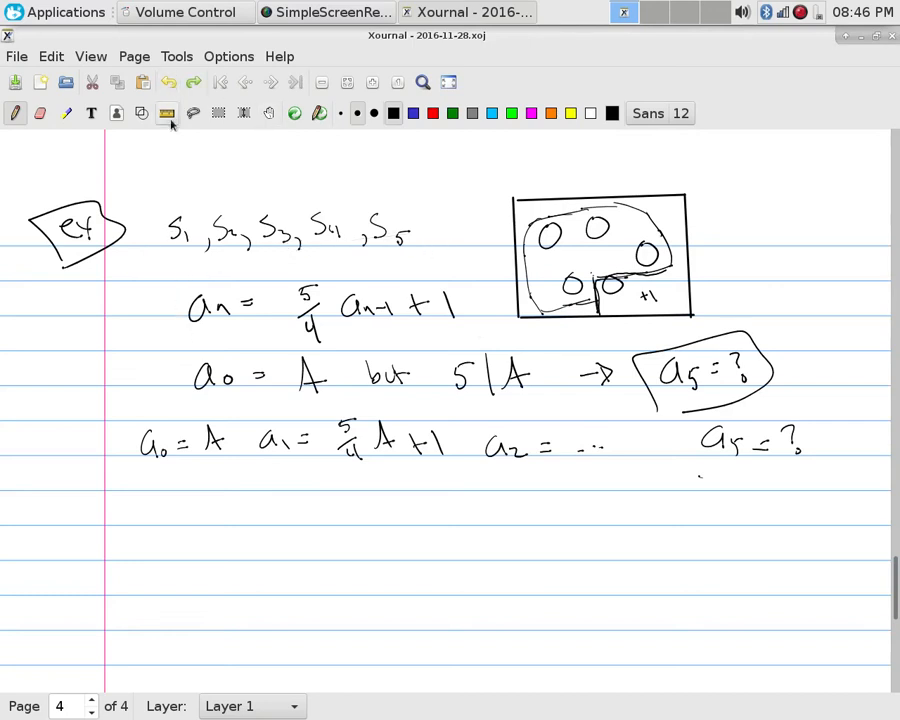
- Underline the S_1 to S_5 list and box the recurrence relation
left_click_drag(176, 276, 484, 262)
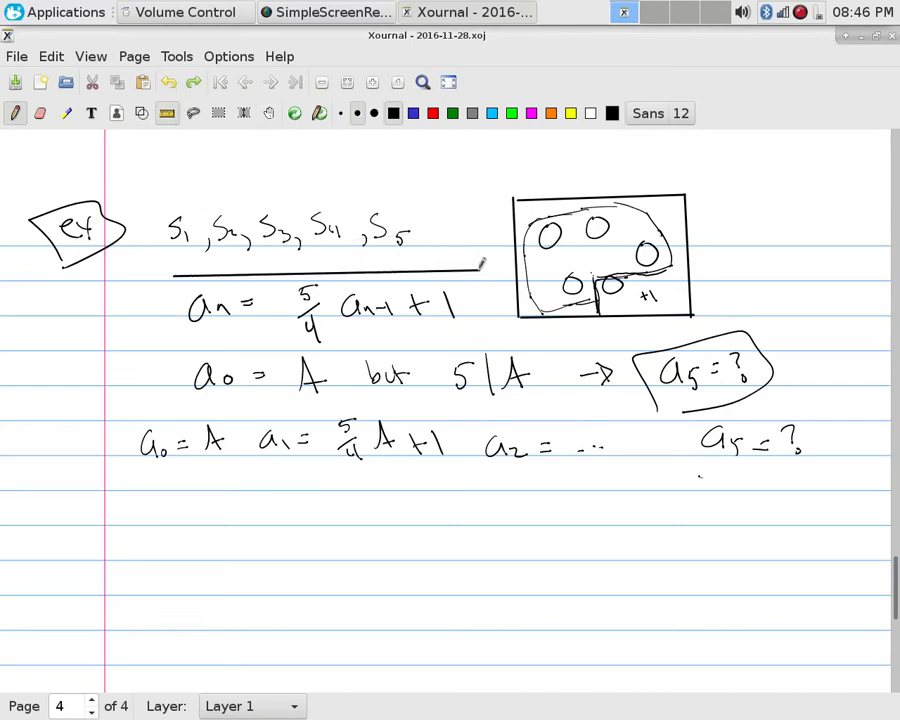
left_click_drag(480, 264, 190, 340)
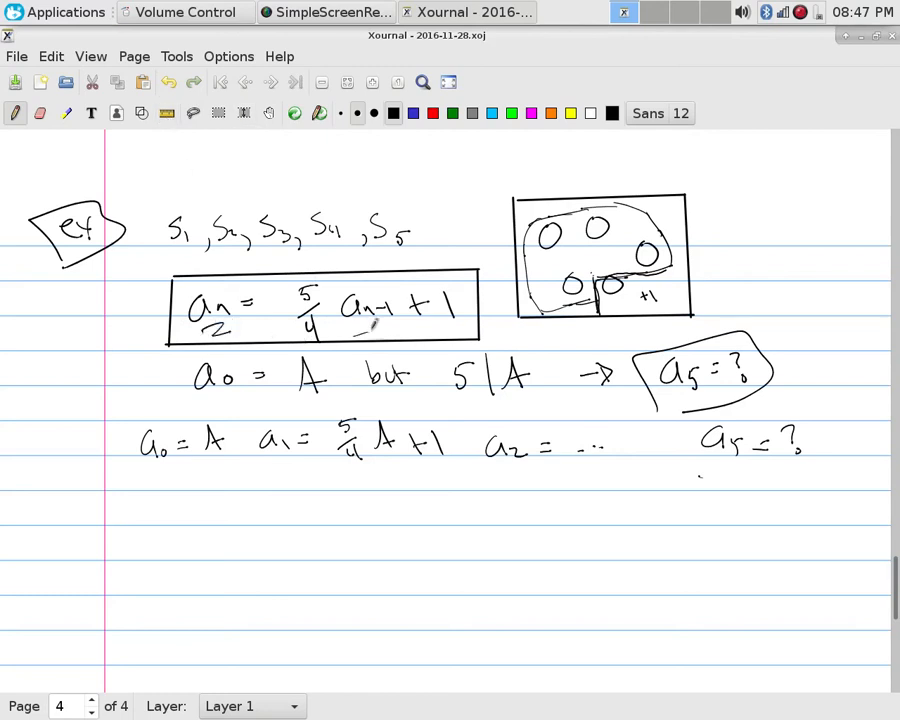
left_click_drag(350, 336, 384, 340)
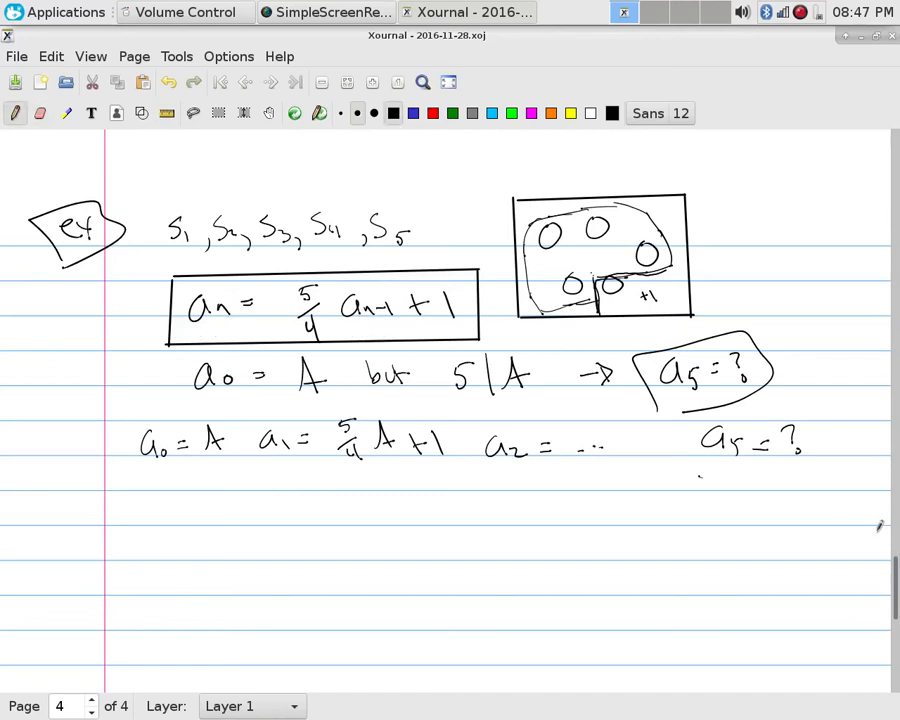
mouse_move(850, 508)
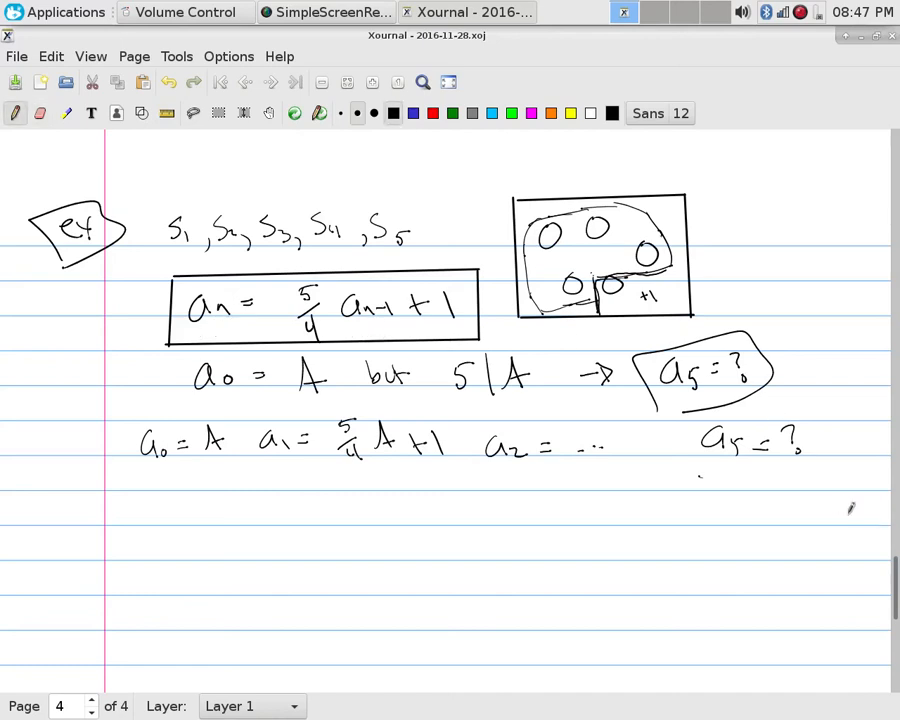